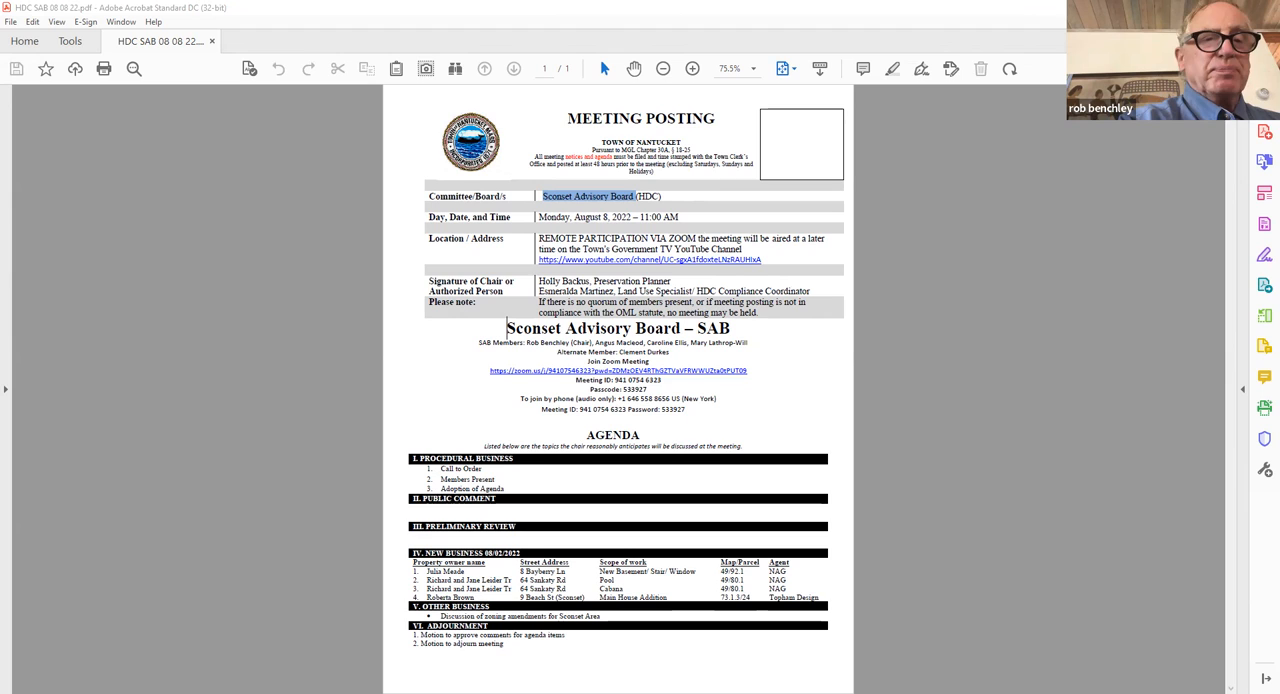
{"action": "mouse_move", "coordinate": [916, 188]}
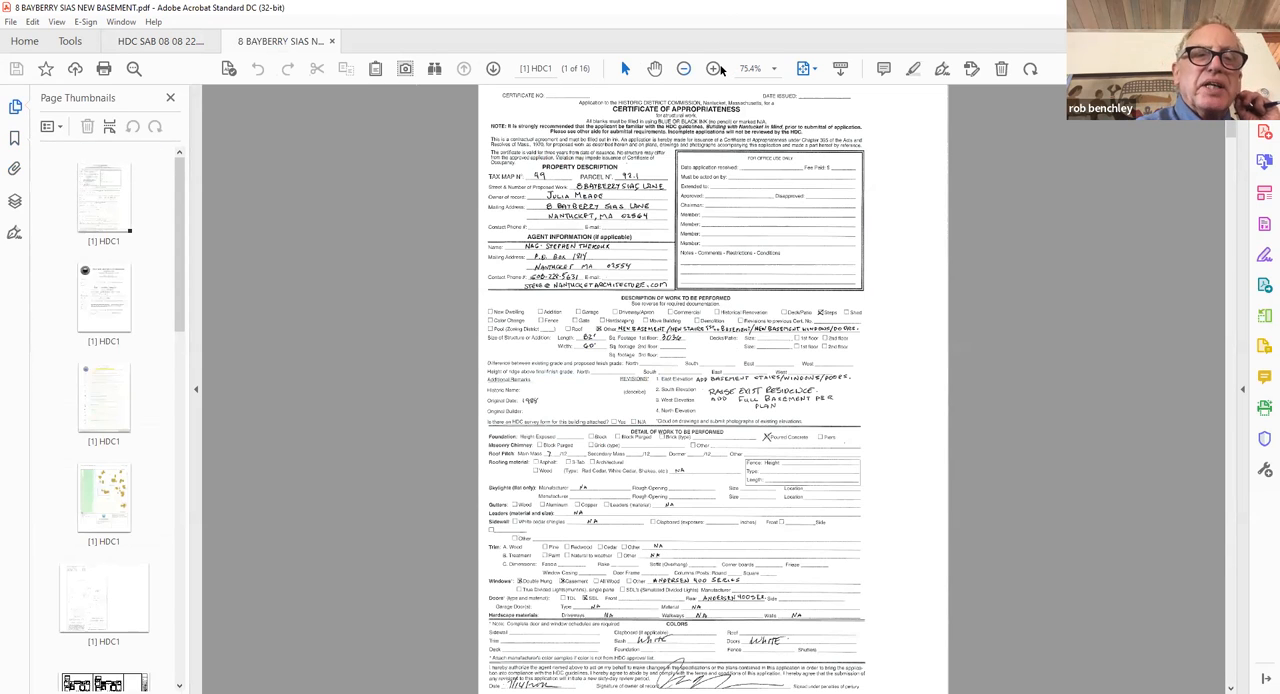
- Enlarge the Bayberry Sias certificate of appropriateness form so its handwritten details are readable
{"action": "left_click", "coordinate": [712, 68]}
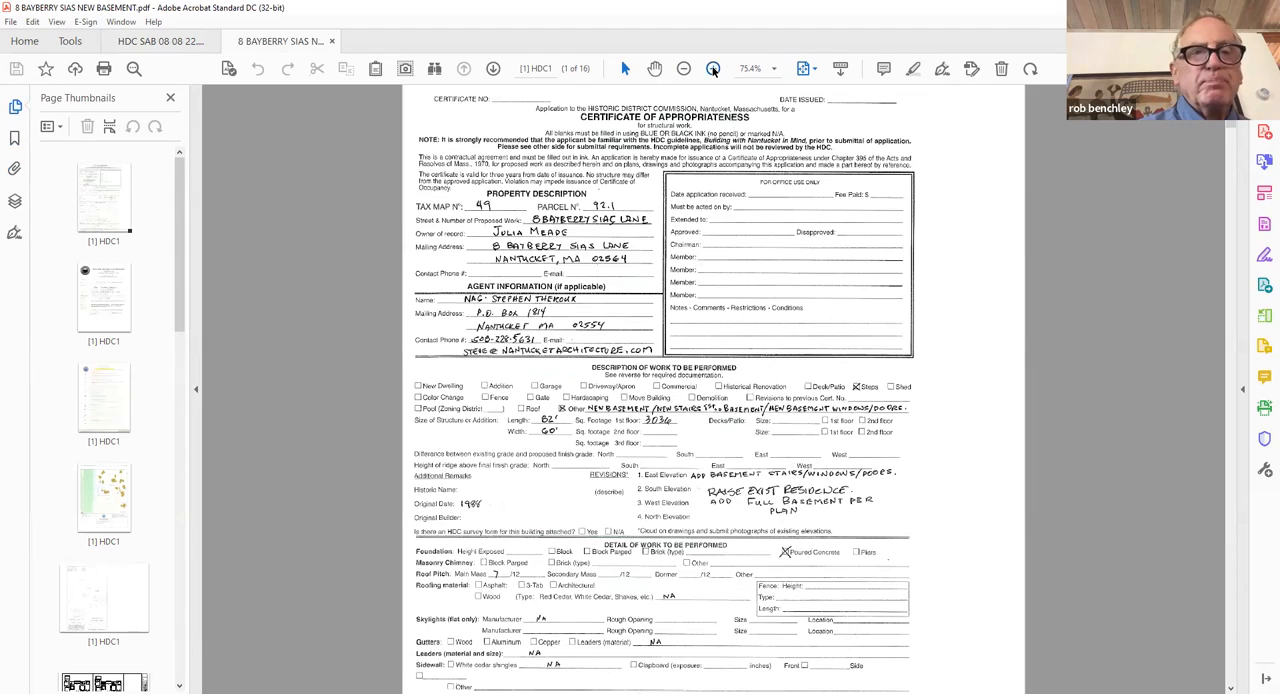
{"action": "left_click", "coordinate": [712, 68]}
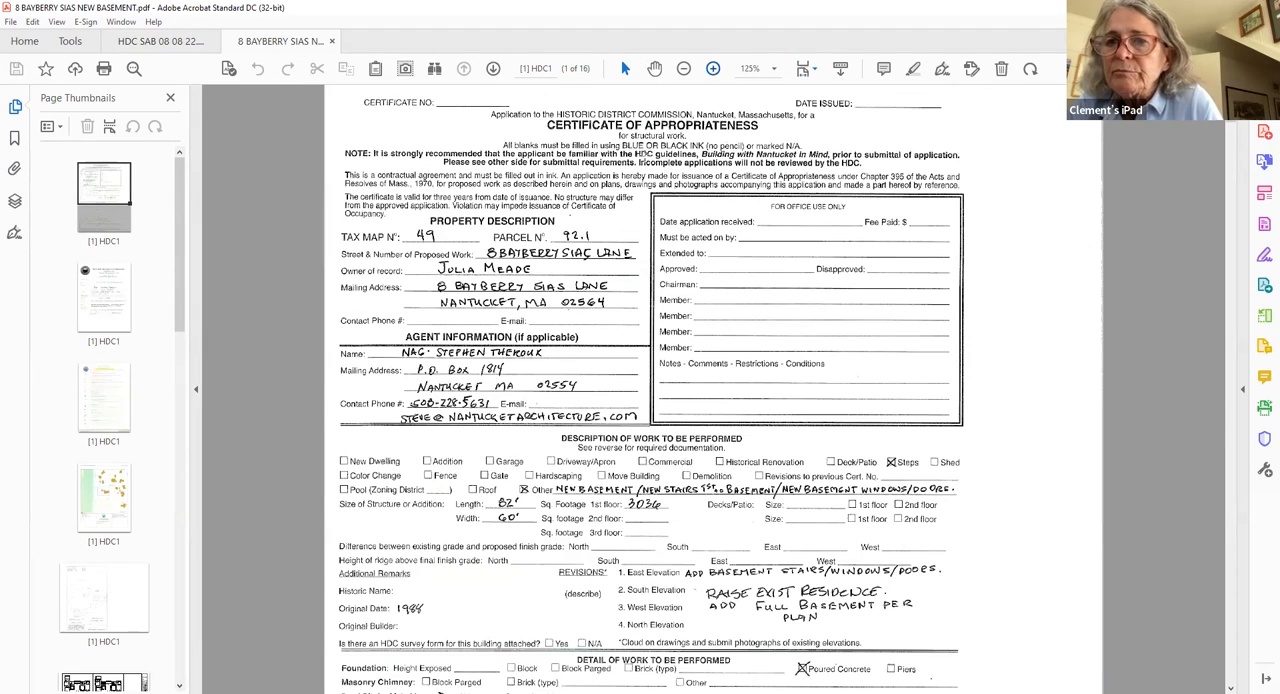
{"action": "left_click", "coordinate": [712, 68]}
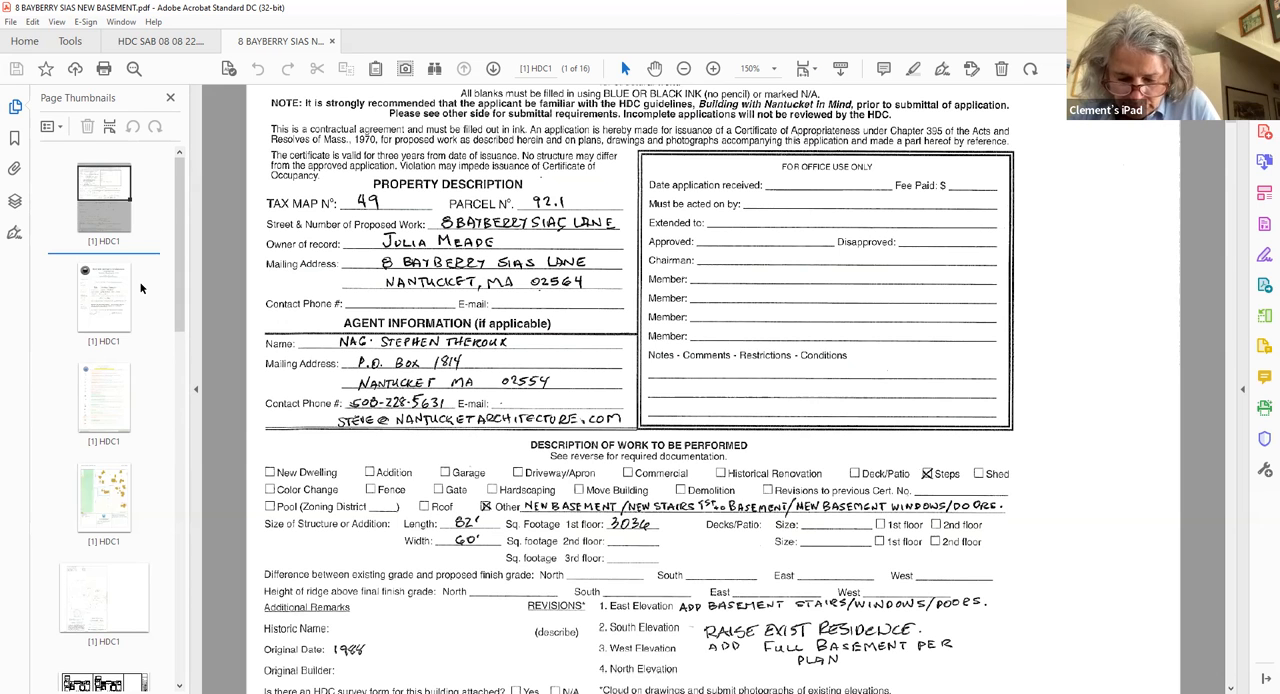
{"action": "scroll", "scroll_direction": "down", "scroll_amount": 3}
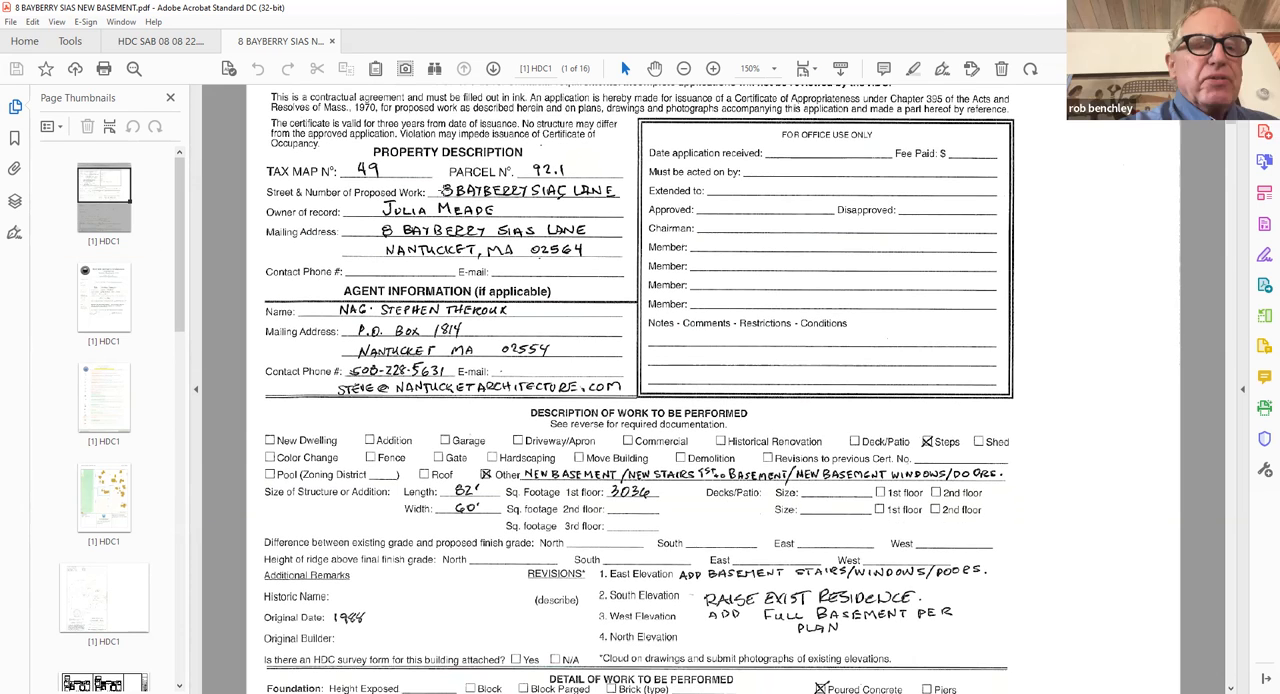
{"action": "scroll", "scroll_direction": "down", "scroll_amount": 3}
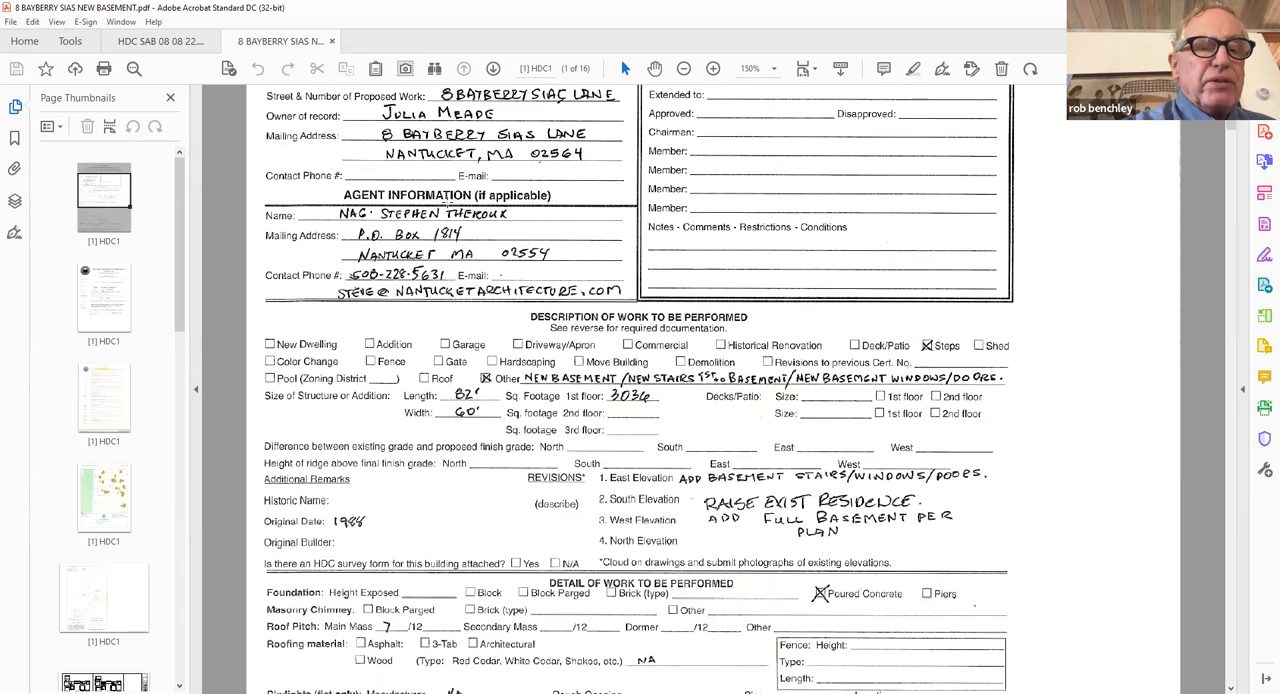
{"action": "scroll", "scroll_direction": "down", "scroll_amount": 3}
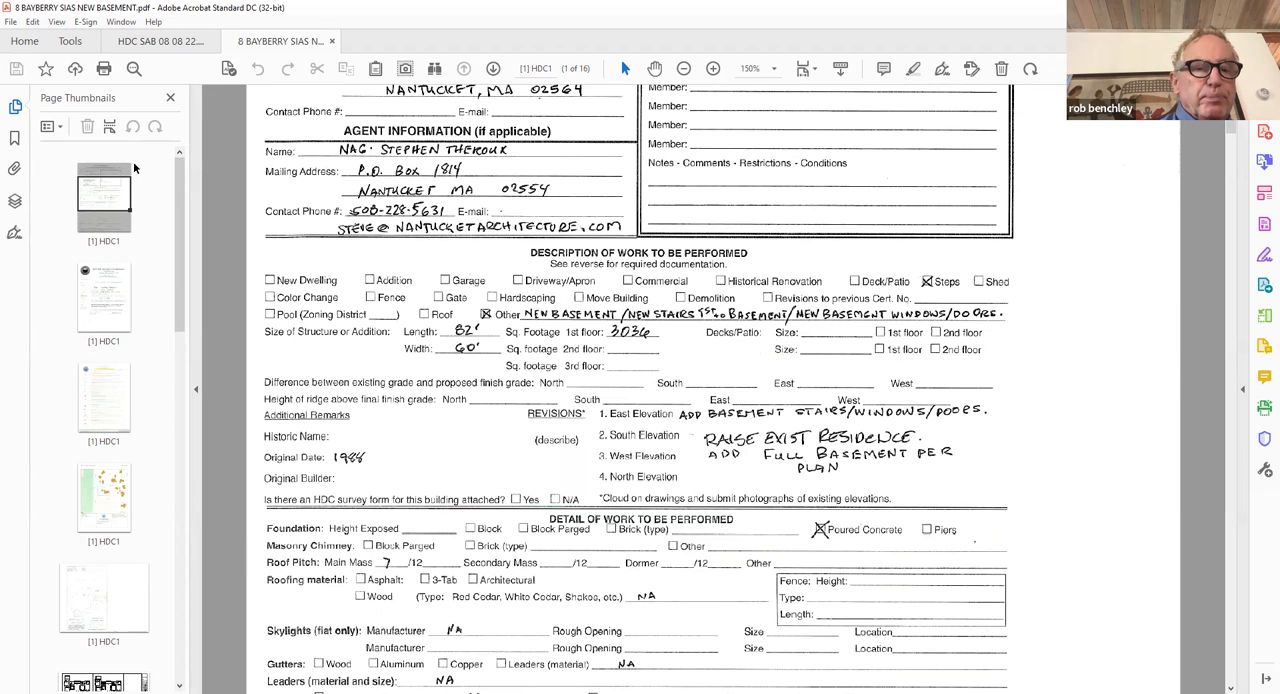
{"action": "scroll", "scroll_direction": "down", "scroll_amount": 3}
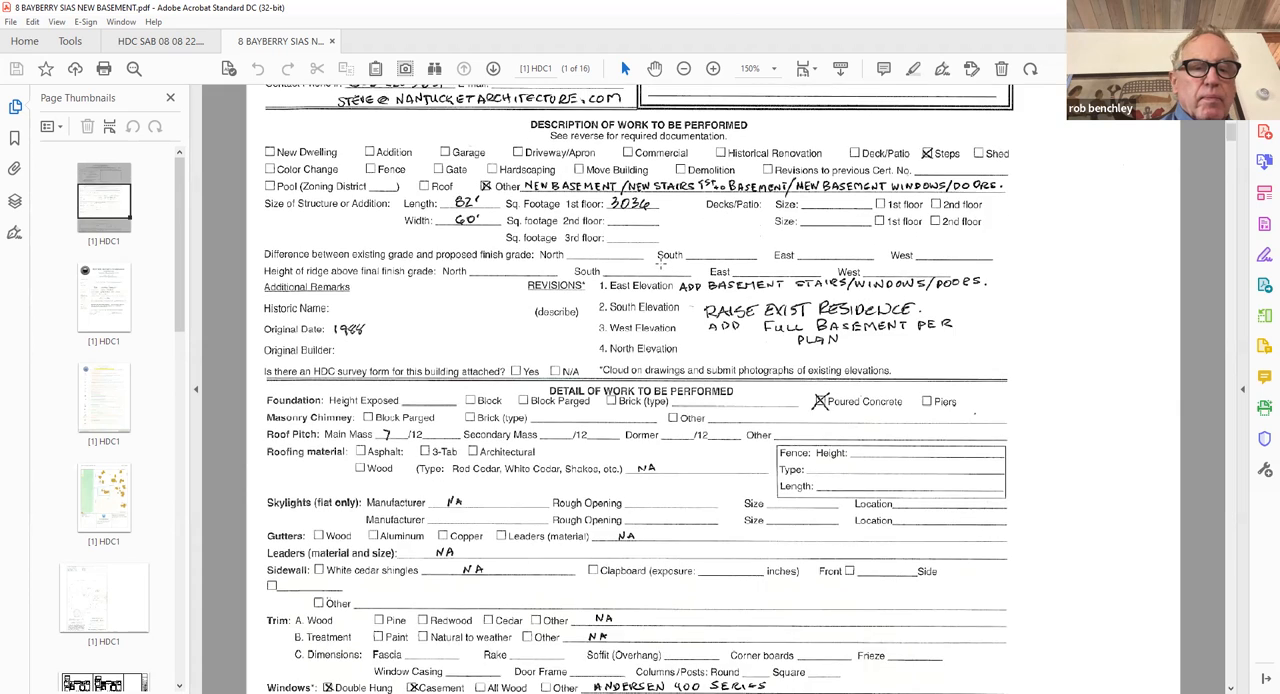
{"action": "scroll", "scroll_direction": "down", "scroll_amount": 3}
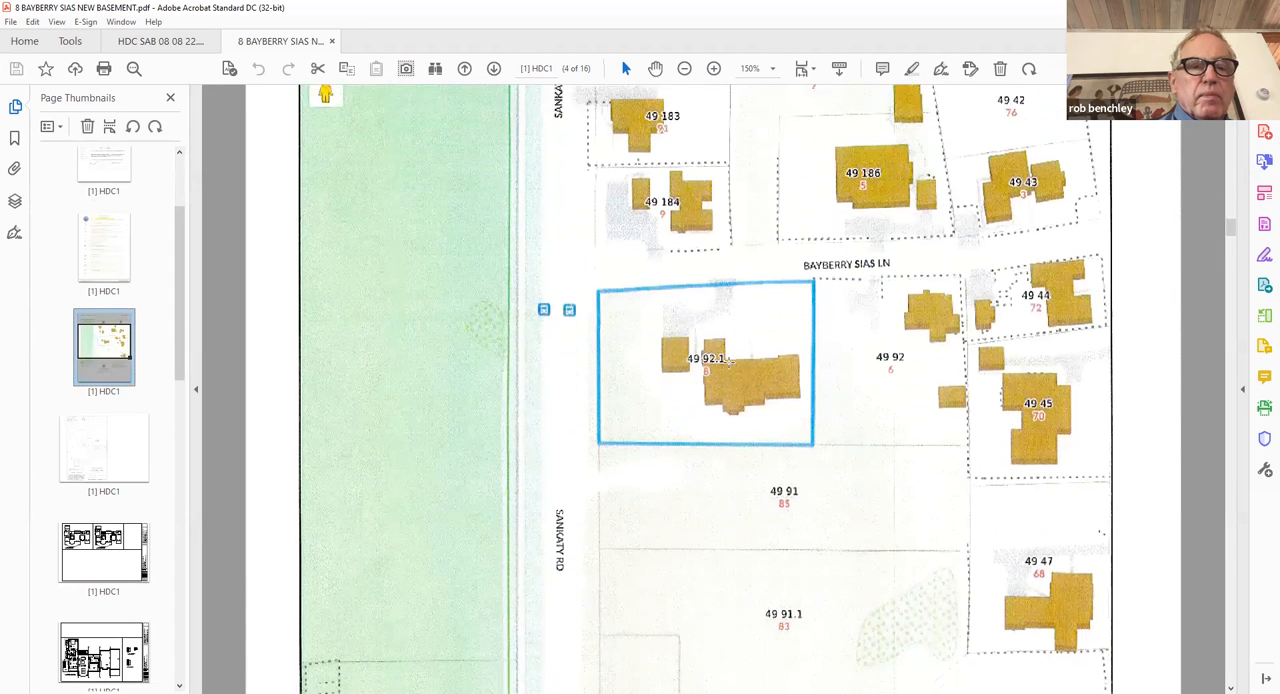
- View the Bayberry Sias surveyed site plan and floor plan drawing pages
{"action": "scroll", "scroll_direction": "down", "scroll_amount": 3}
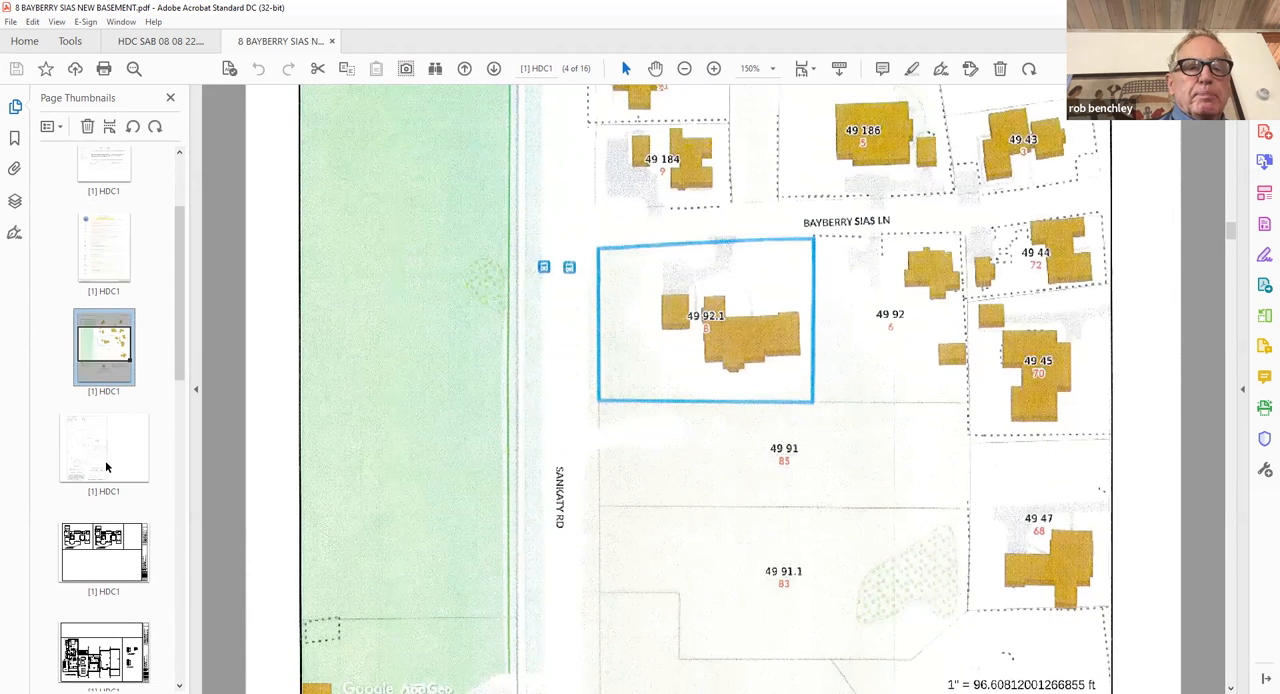
{"action": "left_click", "coordinate": [104, 448]}
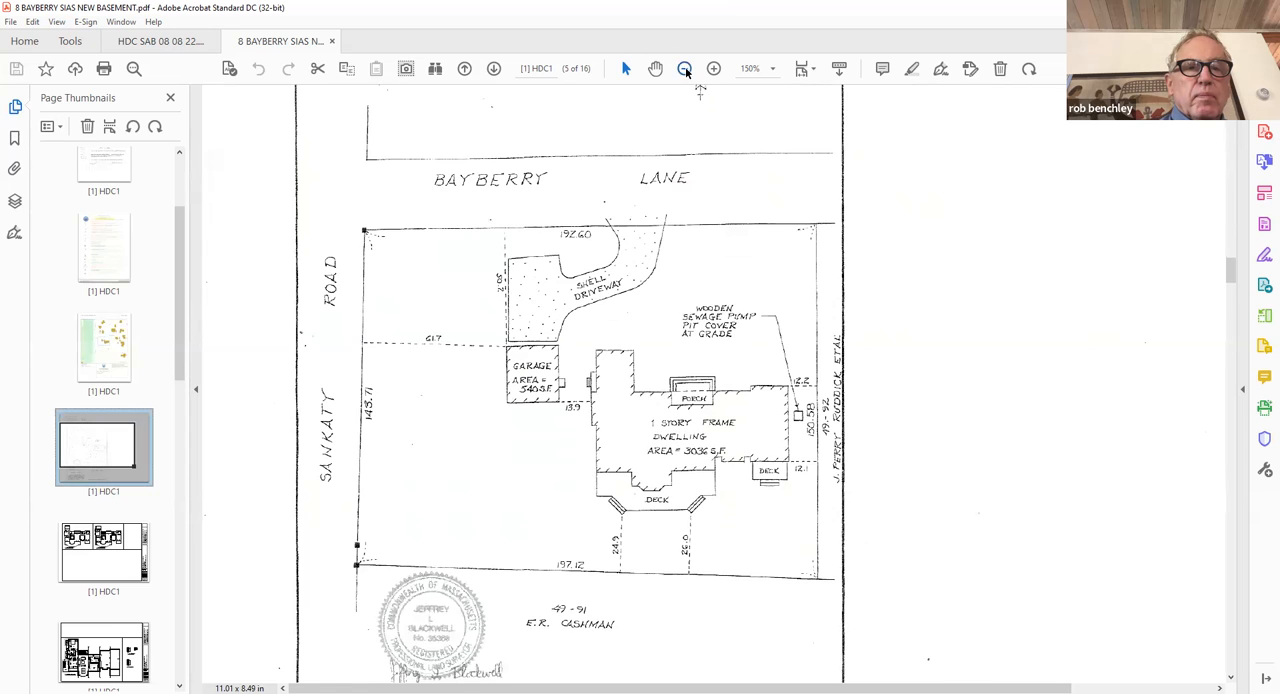
{"action": "left_click", "coordinate": [104, 550]}
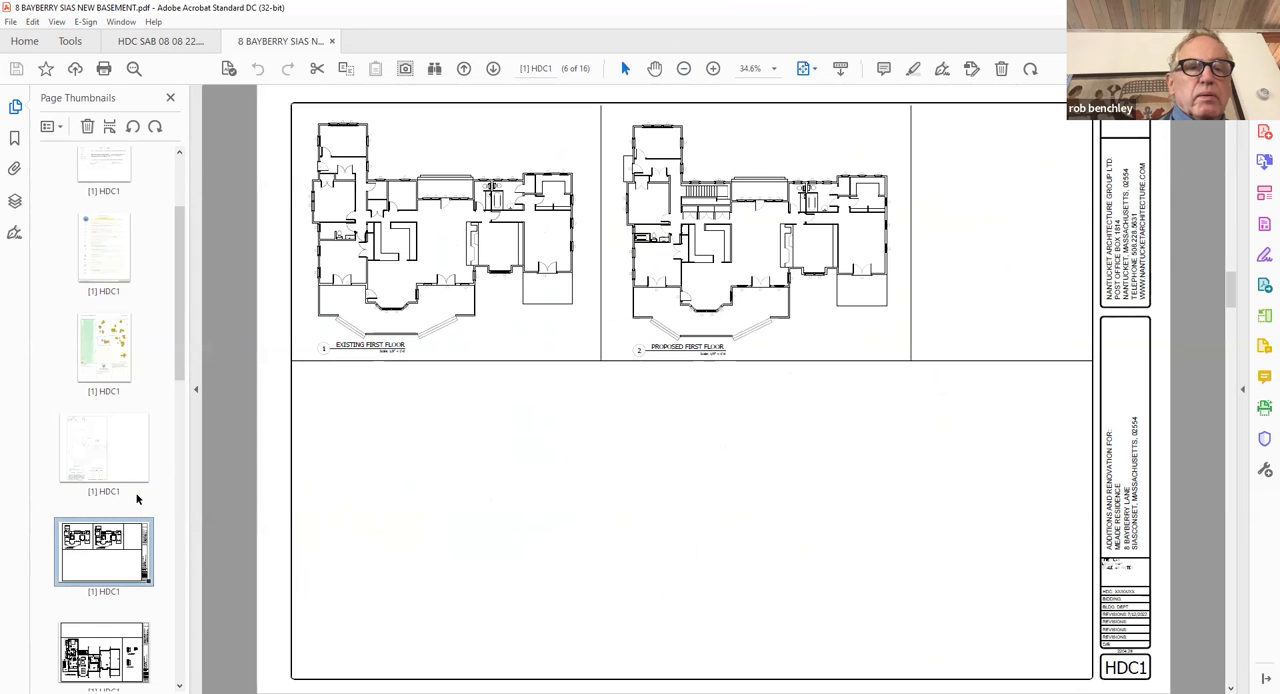
{"action": "mouse_move", "coordinate": [92, 480]}
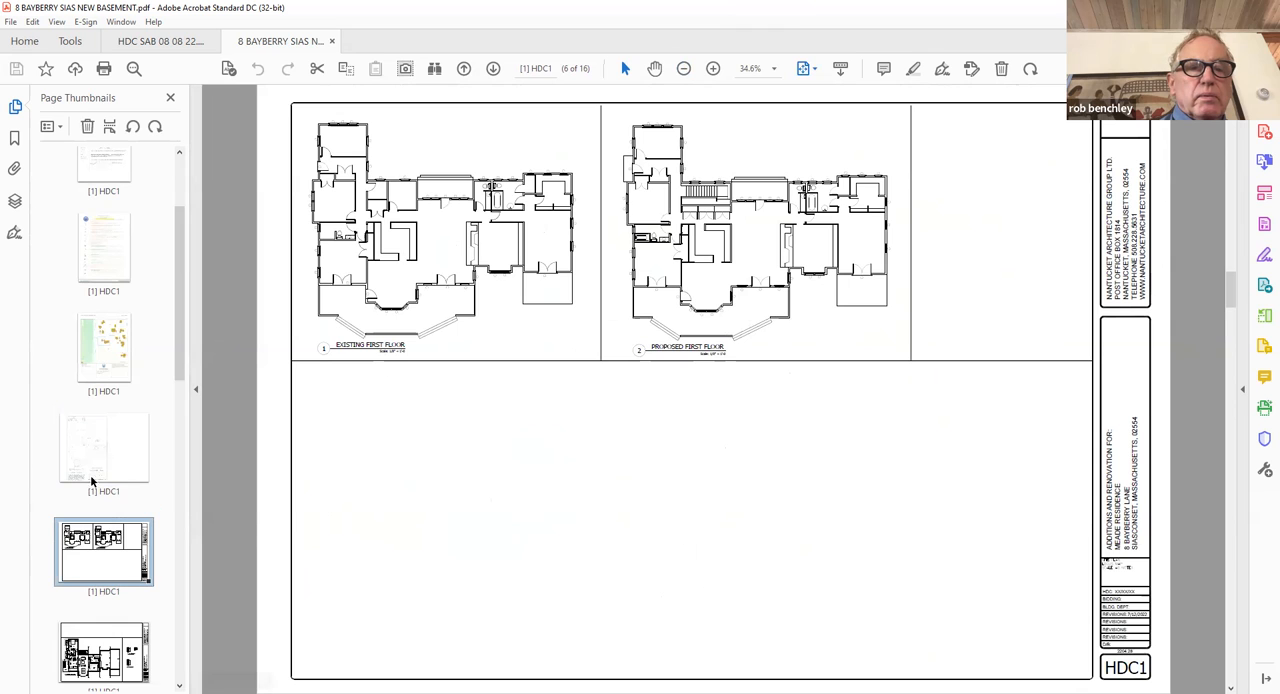
{"action": "scroll", "scroll_direction": "down", "scroll_amount": 3}
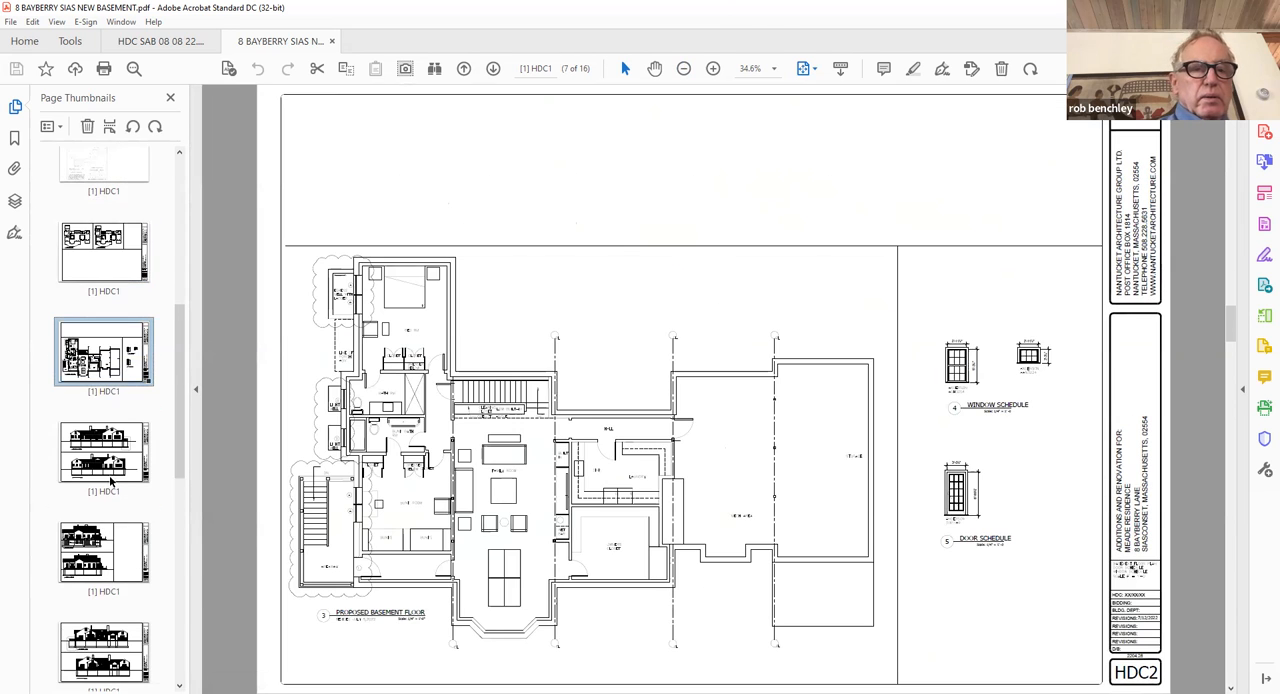
- View the north and east elevation drawings, then return to the SAB meeting agenda
{"action": "left_click", "coordinate": [104, 452]}
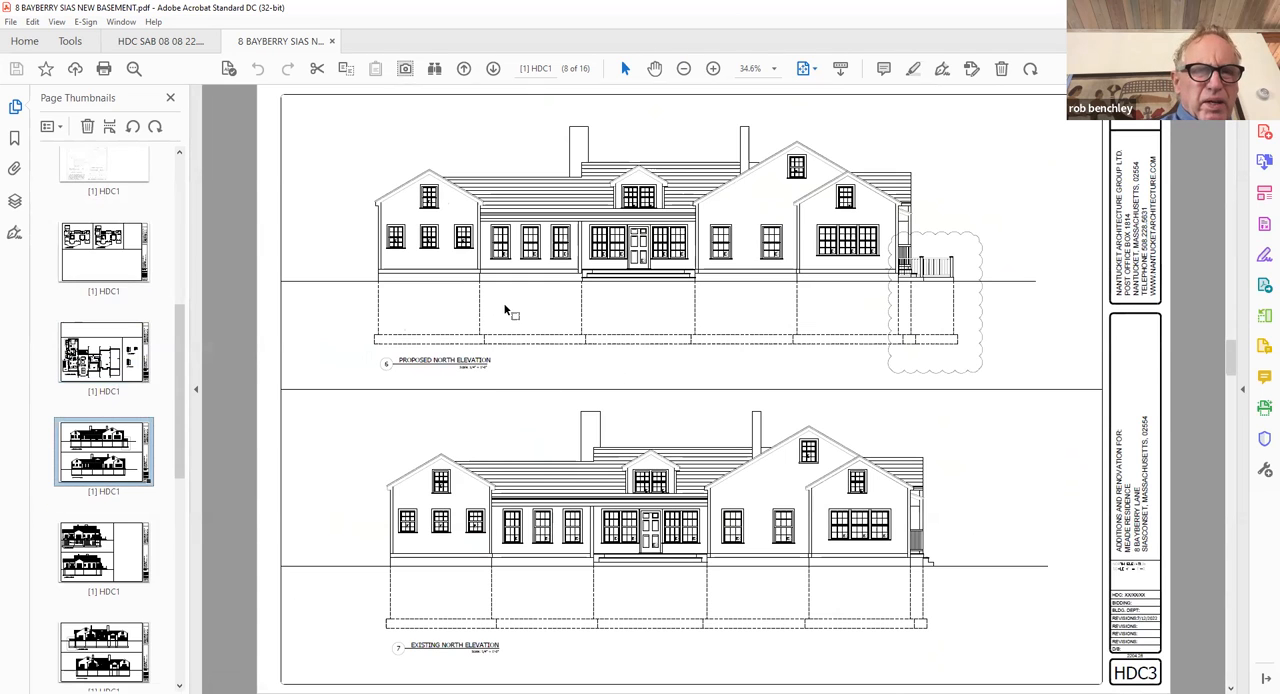
{"action": "mouse_move", "coordinate": [304, 470]}
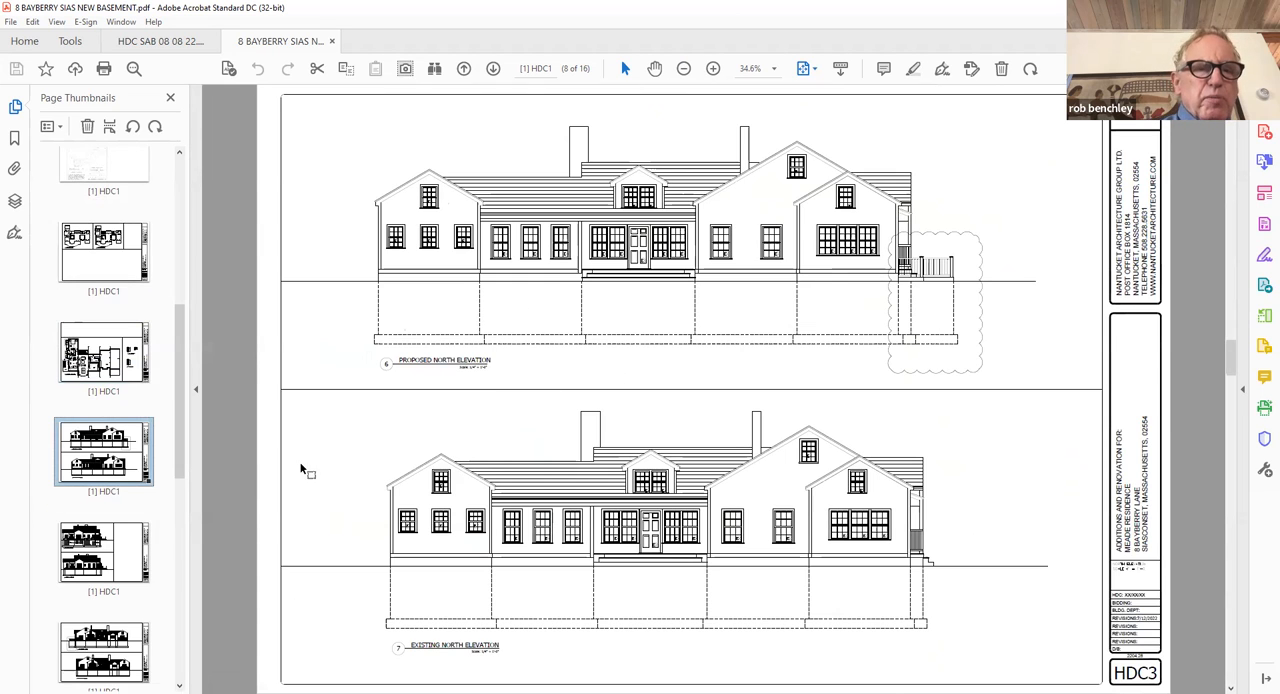
{"action": "mouse_move", "coordinate": [382, 462]}
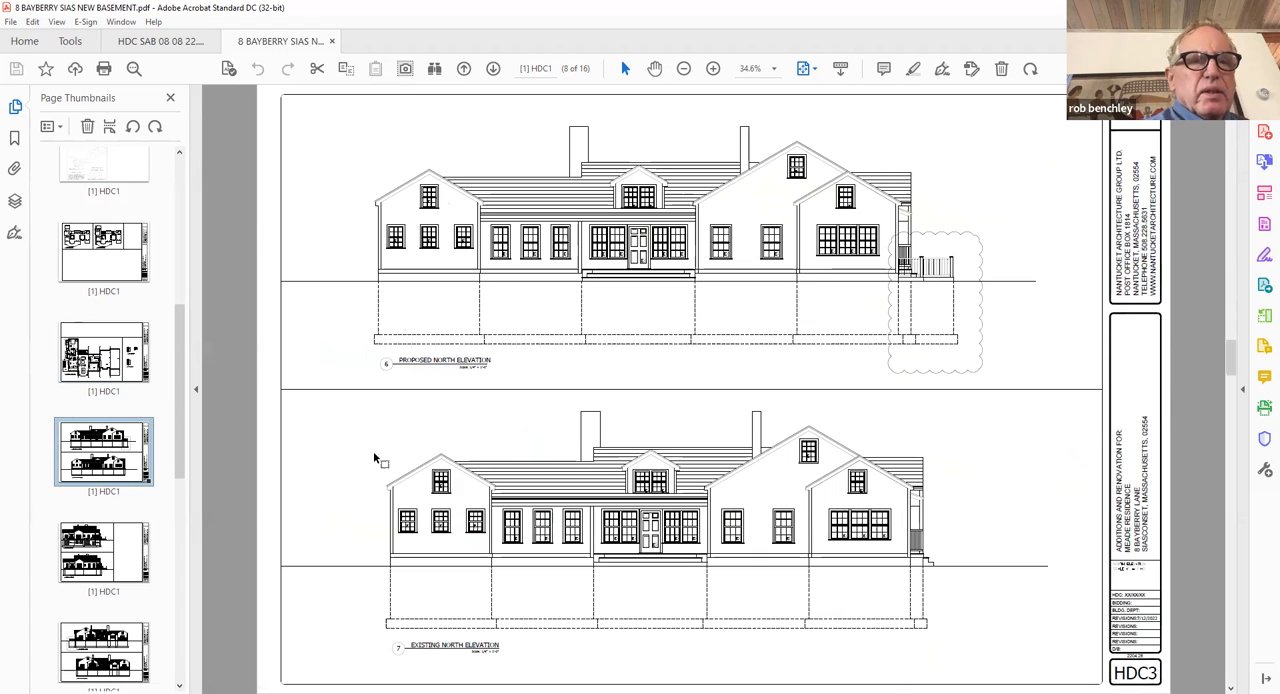
{"action": "mouse_move", "coordinate": [362, 502]}
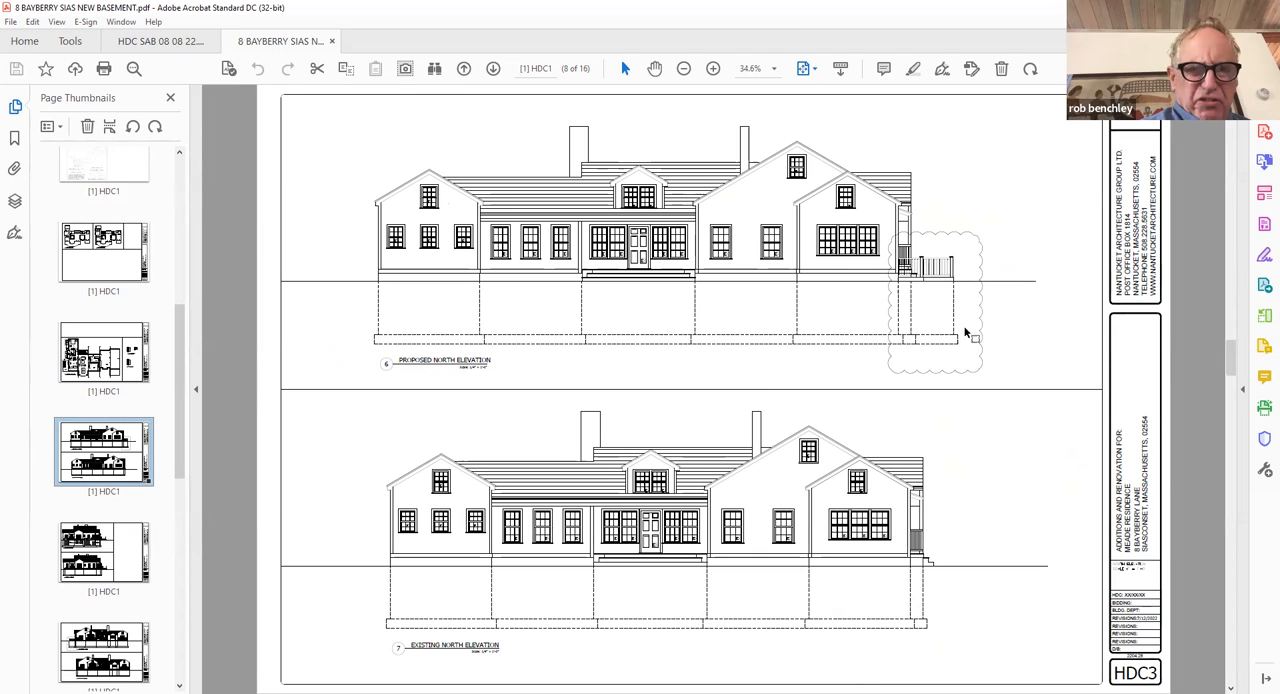
{"action": "scroll", "scroll_direction": "down", "scroll_amount": 3}
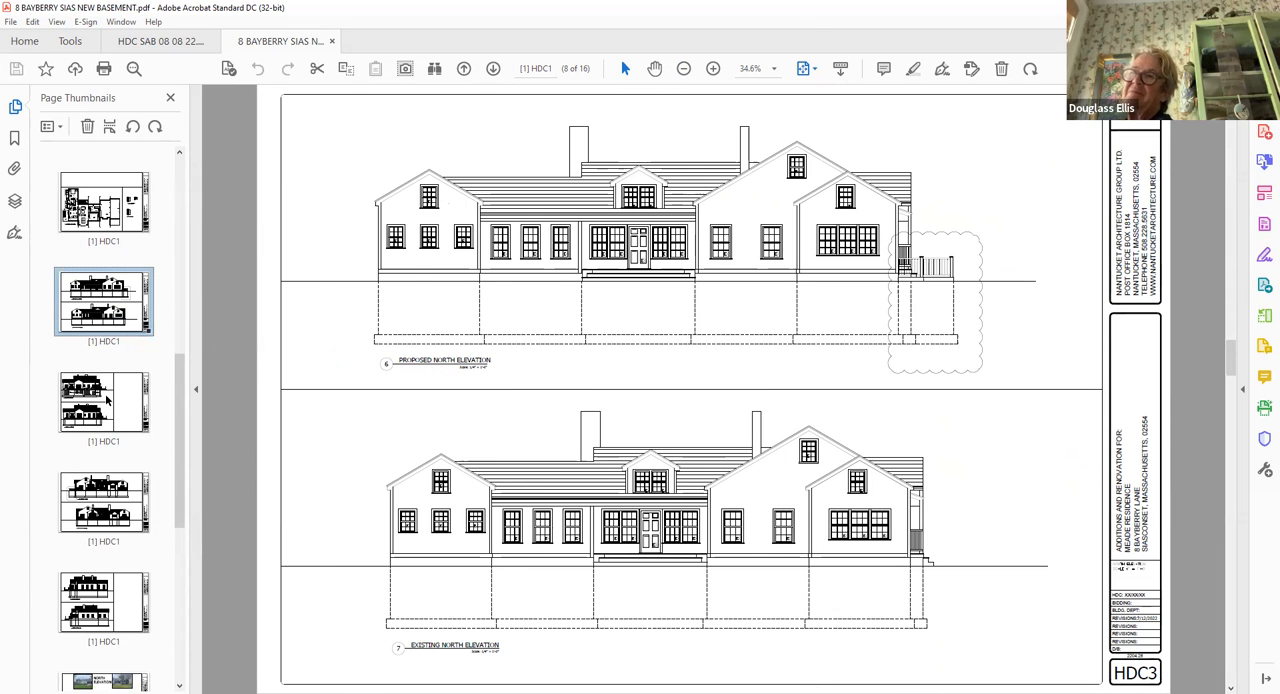
{"action": "left_click", "coordinate": [104, 400]}
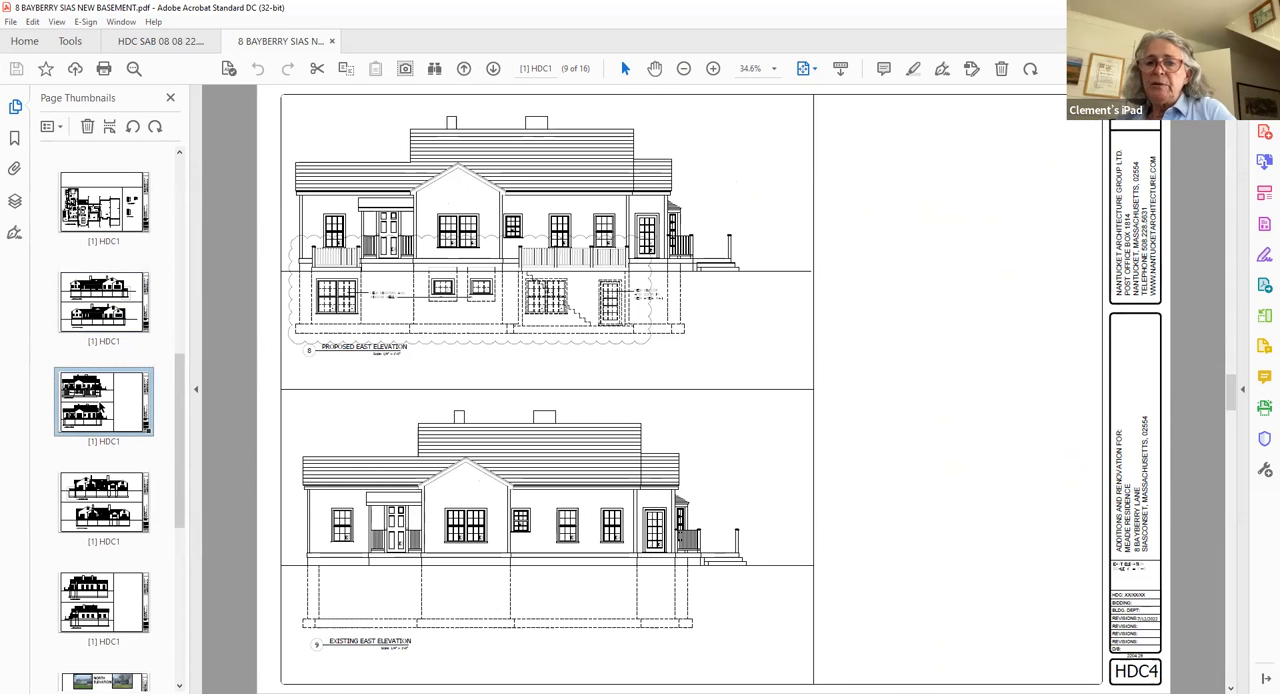
{"action": "mouse_move", "coordinate": [264, 392]}
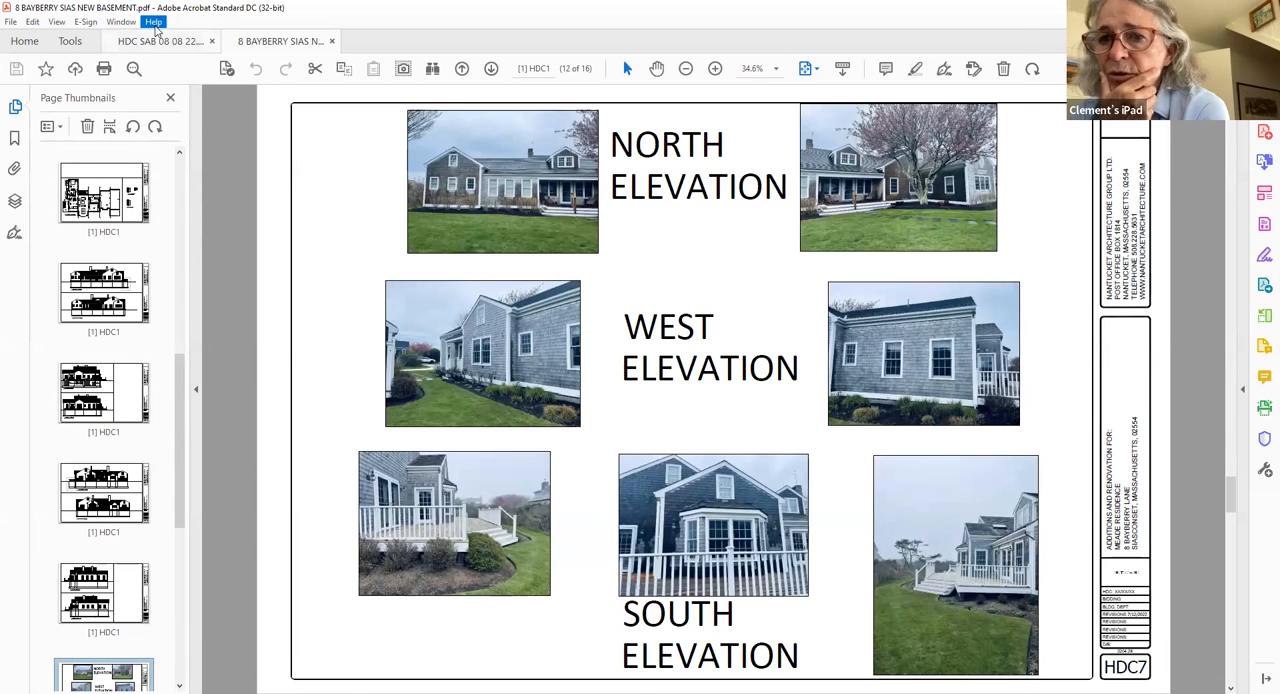
{"action": "left_click", "coordinate": [160, 40]}
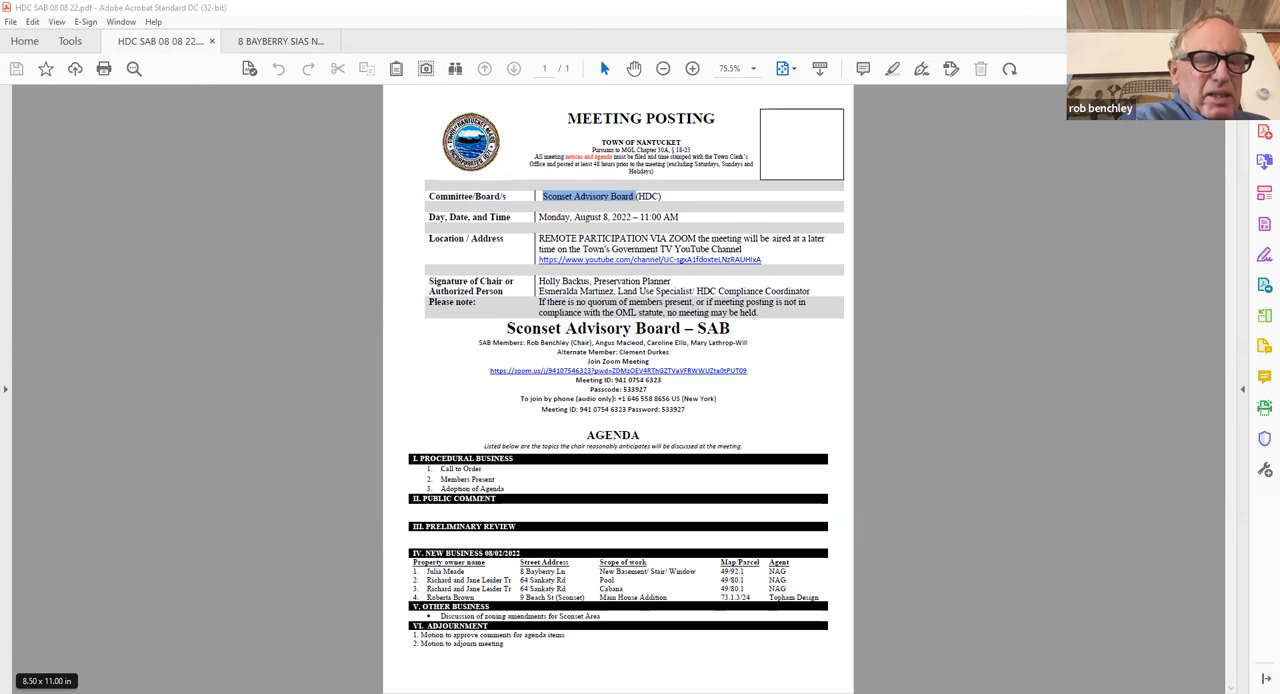
- Switch to the 64 Sankaty Rd pool application and view its aerial site map with page previews shown
{"action": "left_click", "coordinate": [520, 40]}
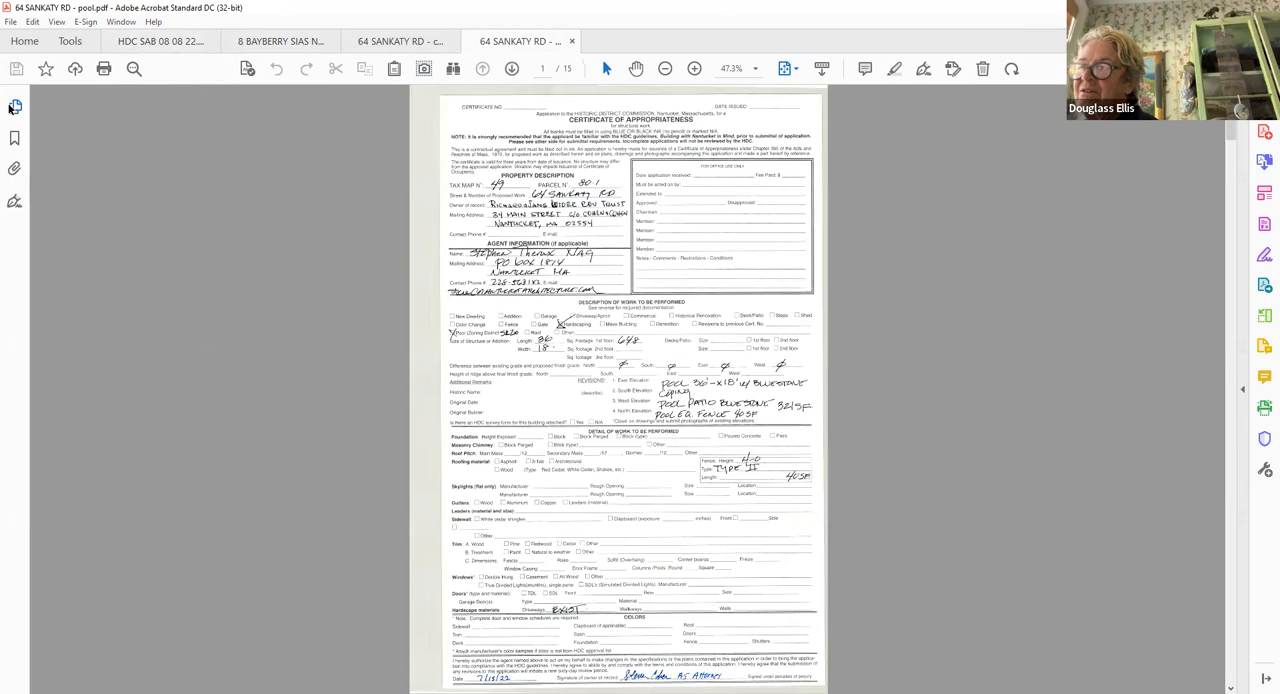
{"action": "left_click", "coordinate": [14, 108]}
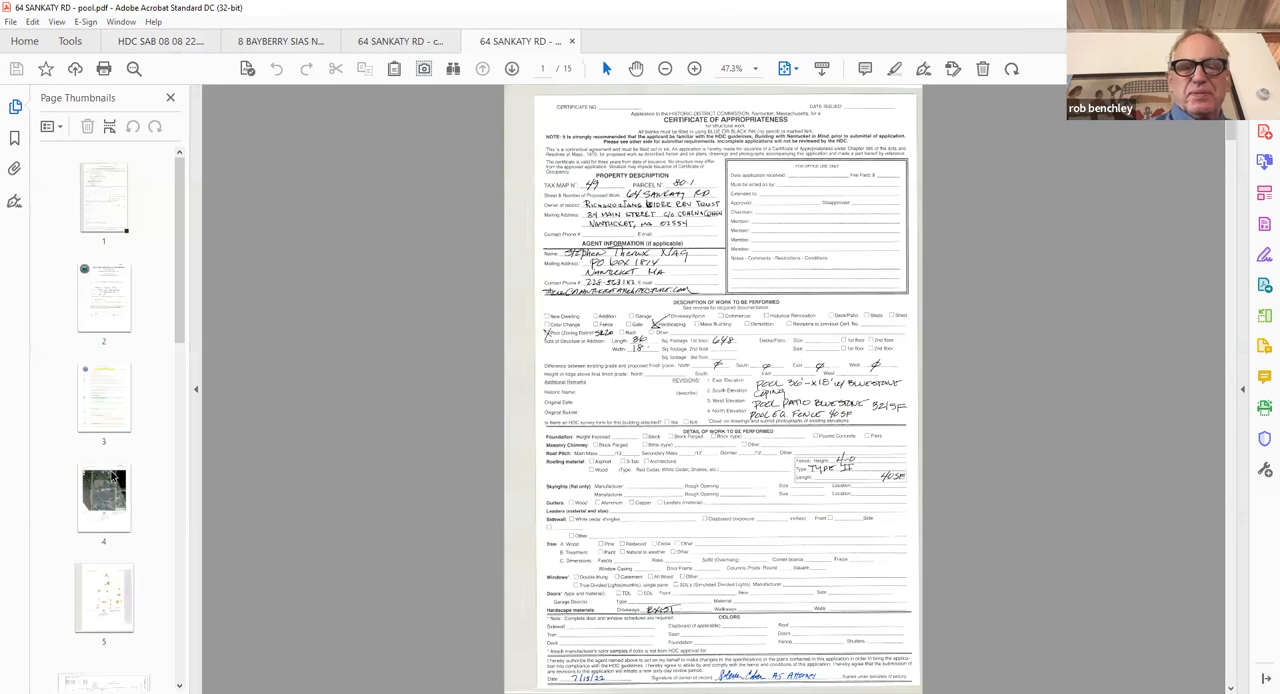
{"action": "left_click", "coordinate": [104, 496]}
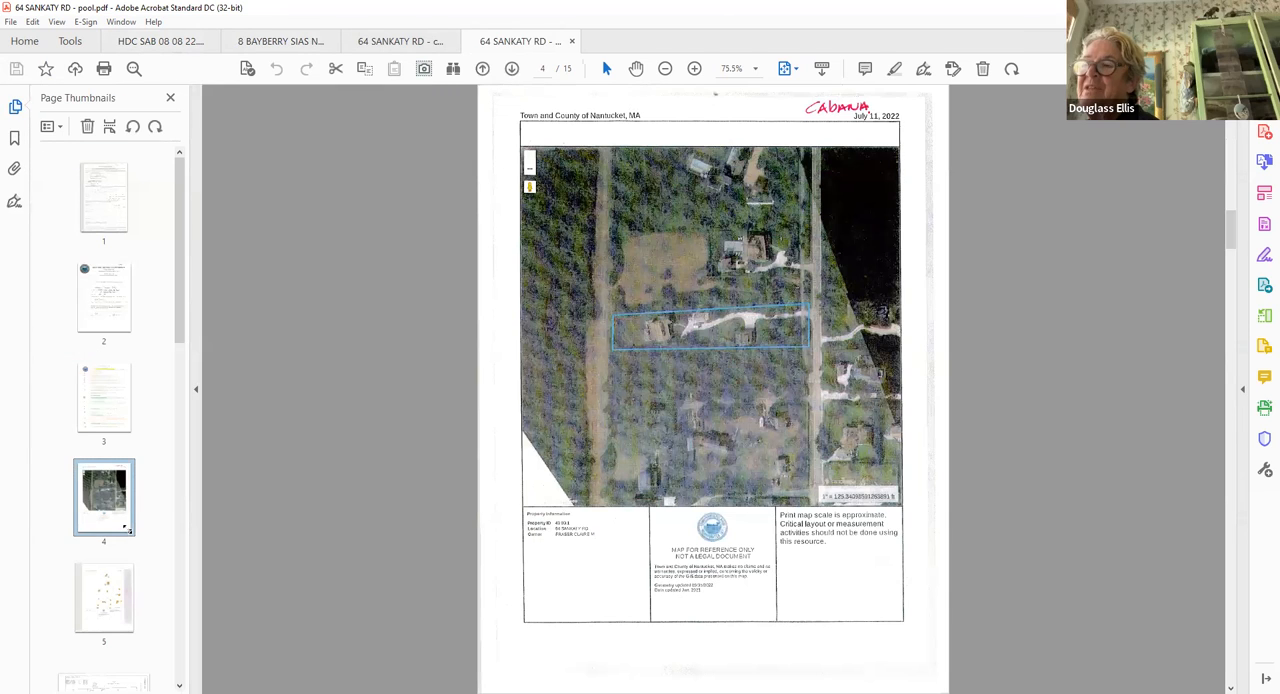
{"action": "left_click", "coordinate": [104, 196]}
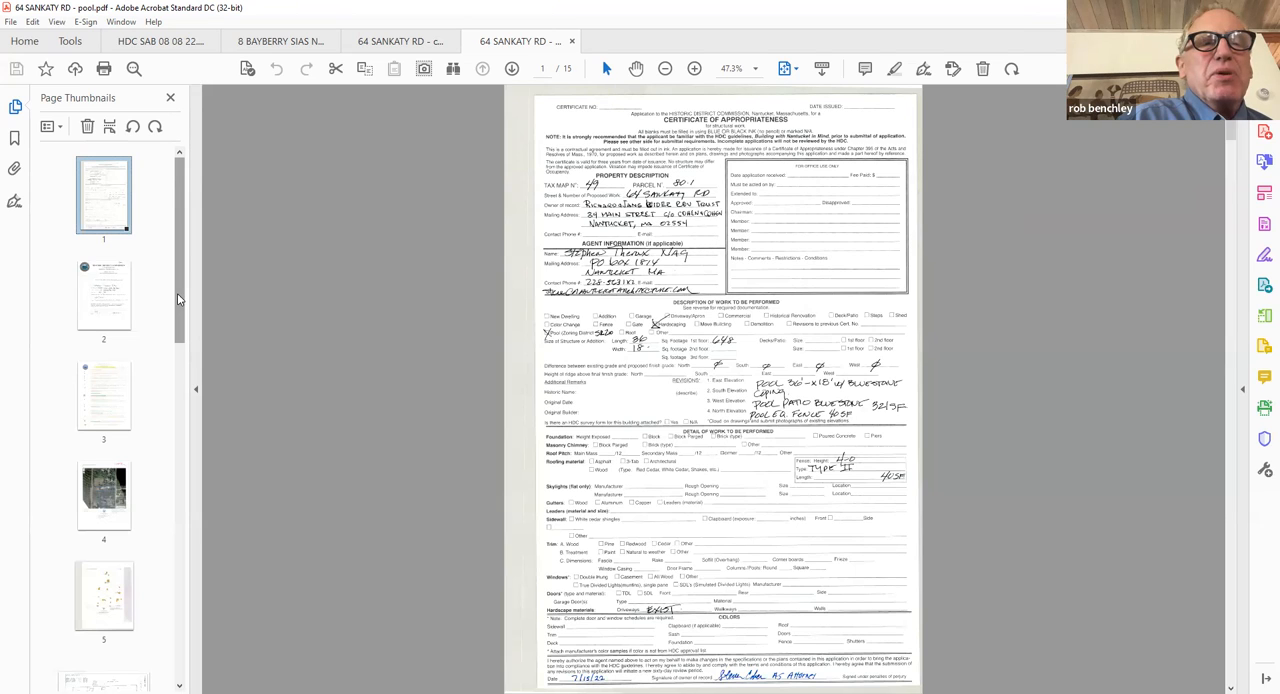
{"action": "mouse_move", "coordinate": [100, 364]}
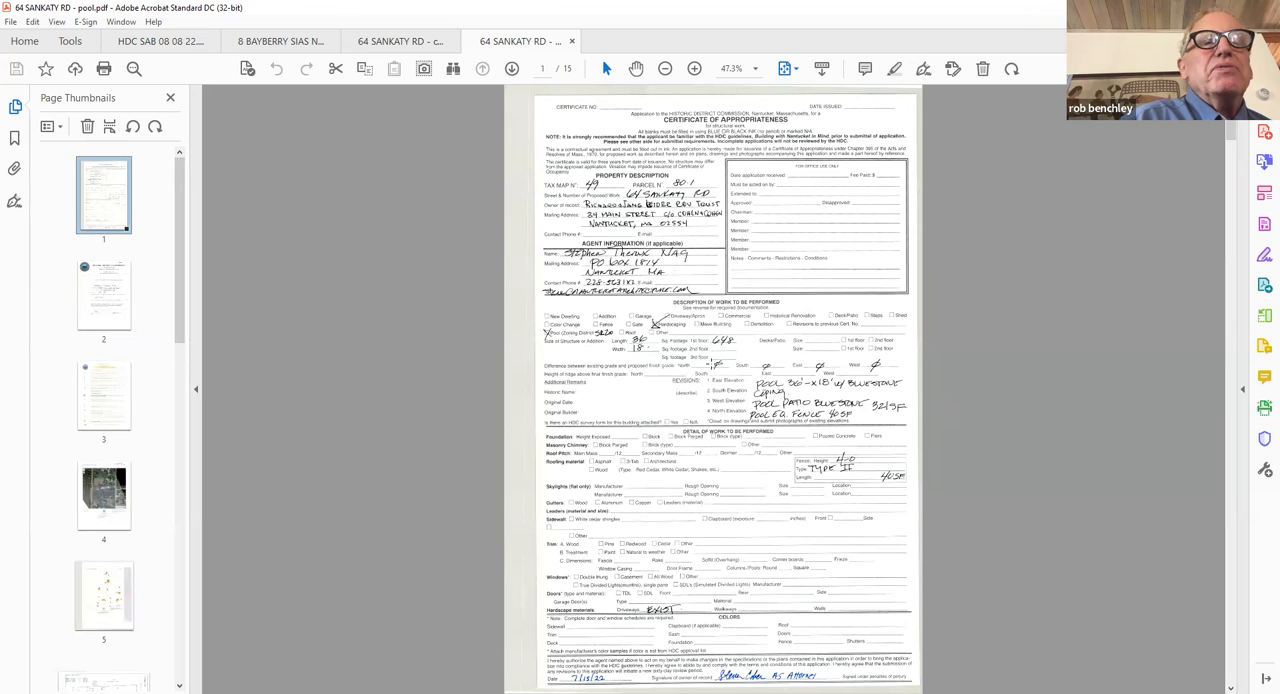
{"action": "left_click", "coordinate": [104, 496]}
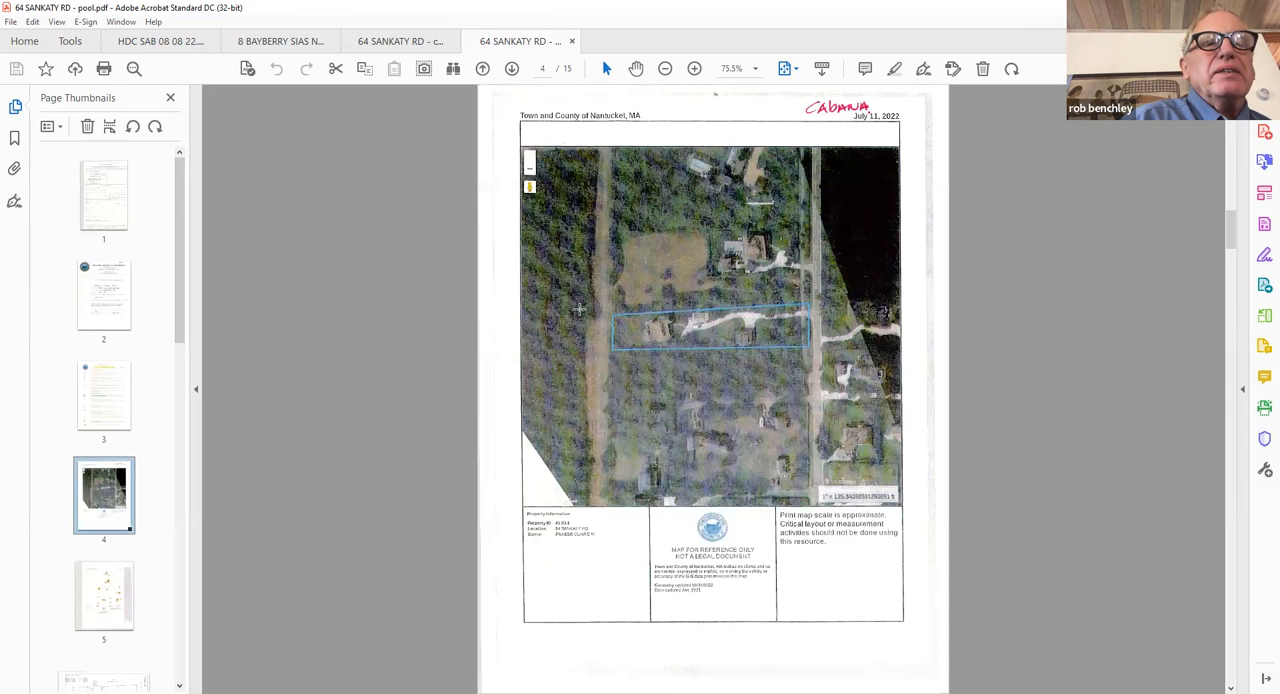
{"action": "scroll", "scroll_direction": "down", "scroll_amount": 3}
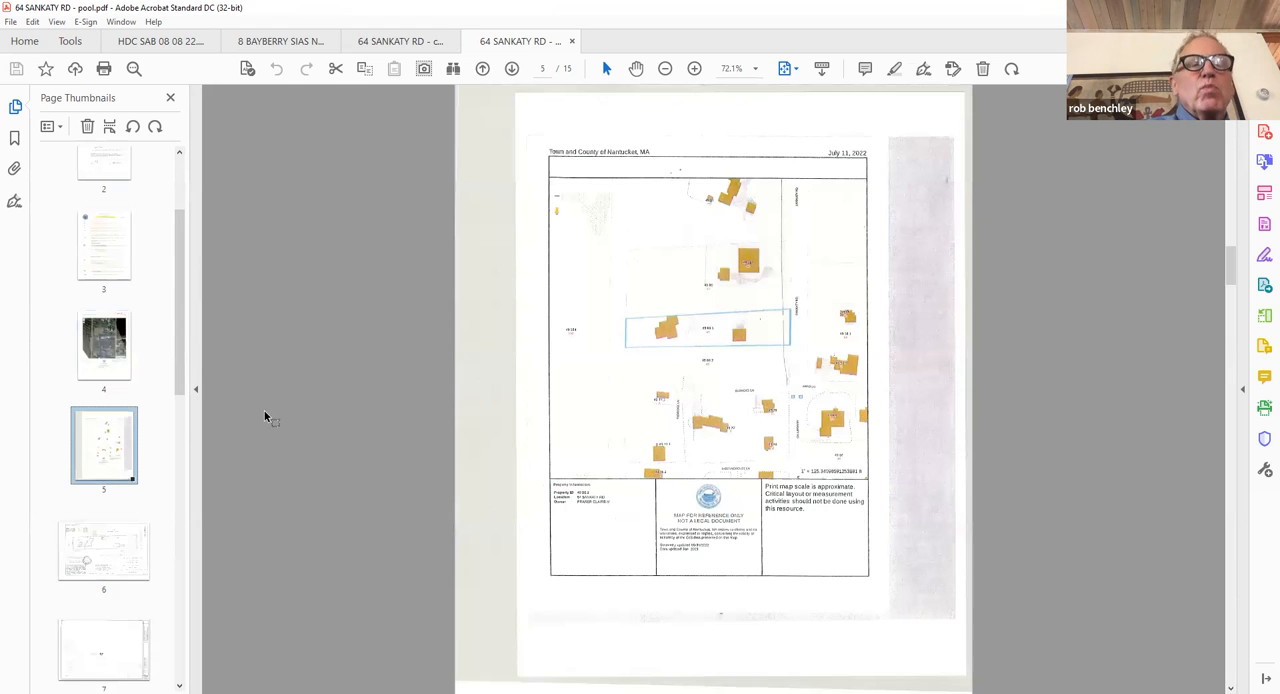
- Review the building location plan and the schematic site plan drawing
{"action": "left_click", "coordinate": [104, 552]}
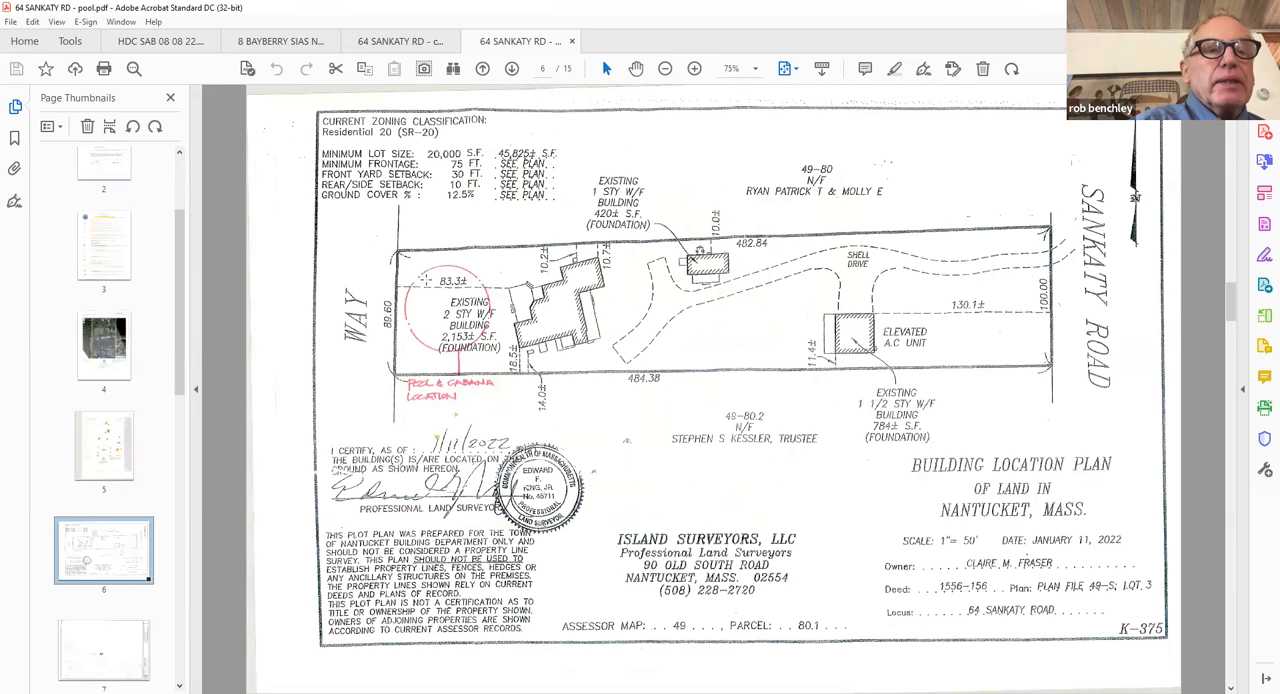
{"action": "scroll", "scroll_direction": "down", "scroll_amount": 3}
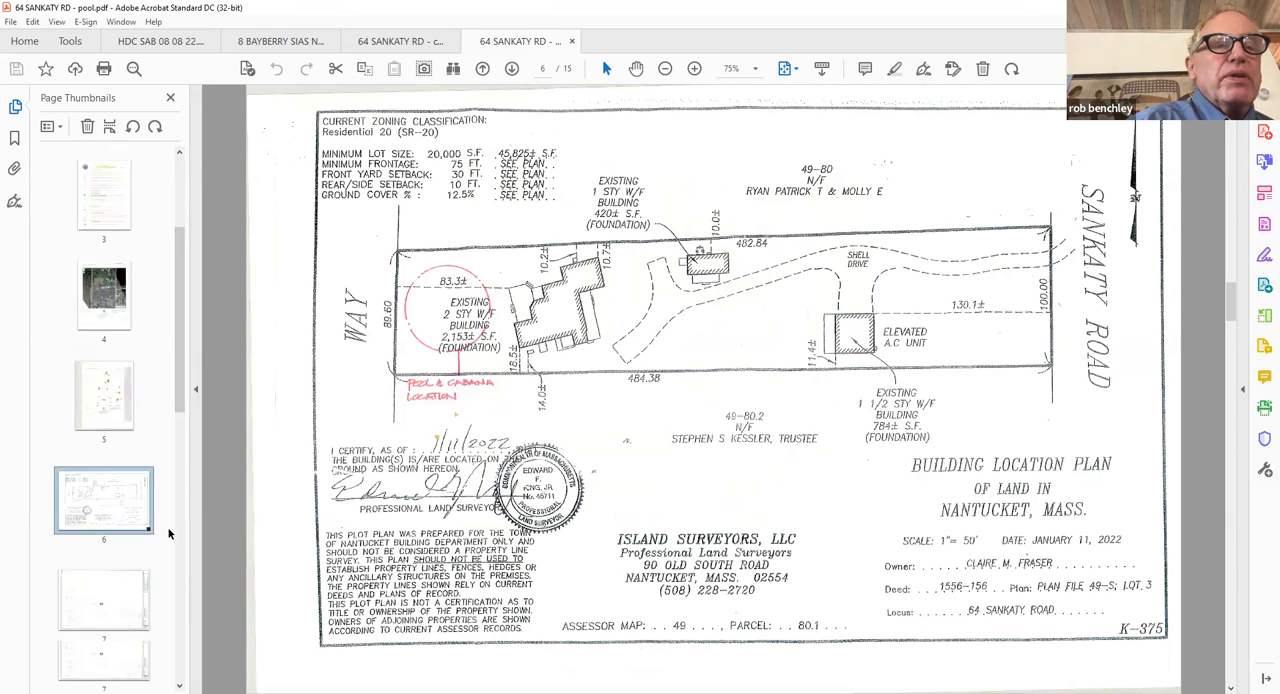
{"action": "scroll", "scroll_direction": "down", "scroll_amount": 3}
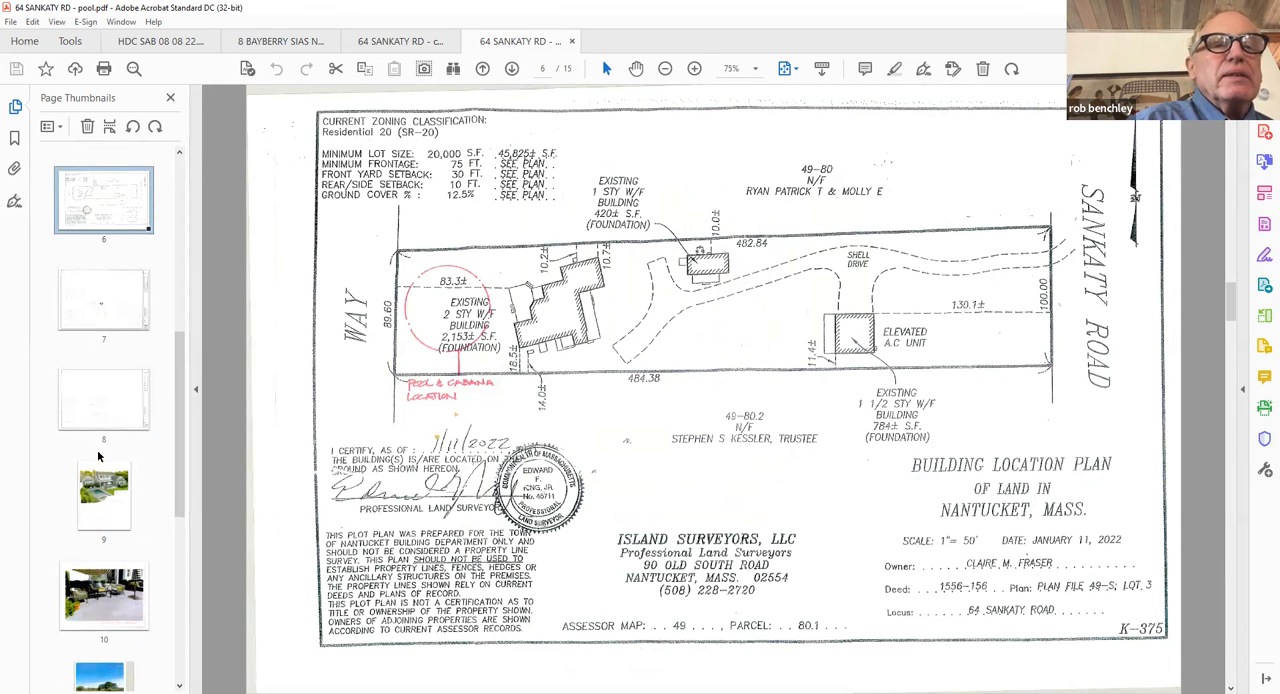
{"action": "scroll", "scroll_direction": "down", "scroll_amount": 3}
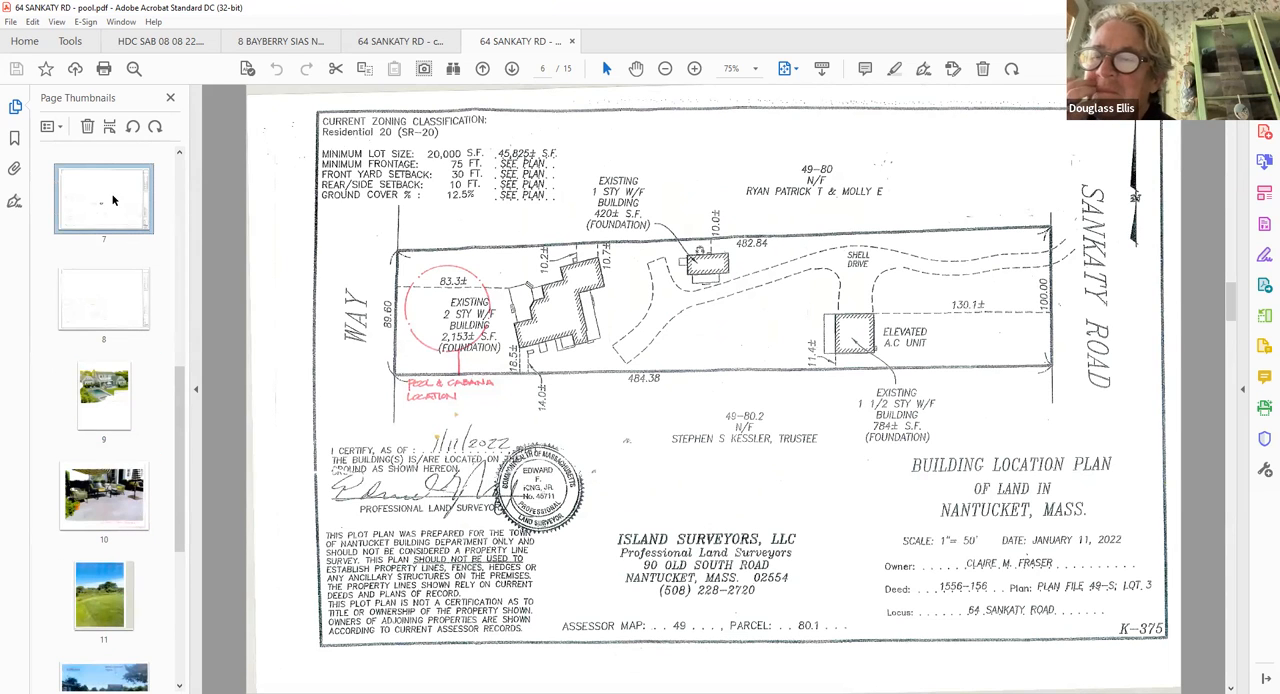
{"action": "left_click", "coordinate": [512, 68]}
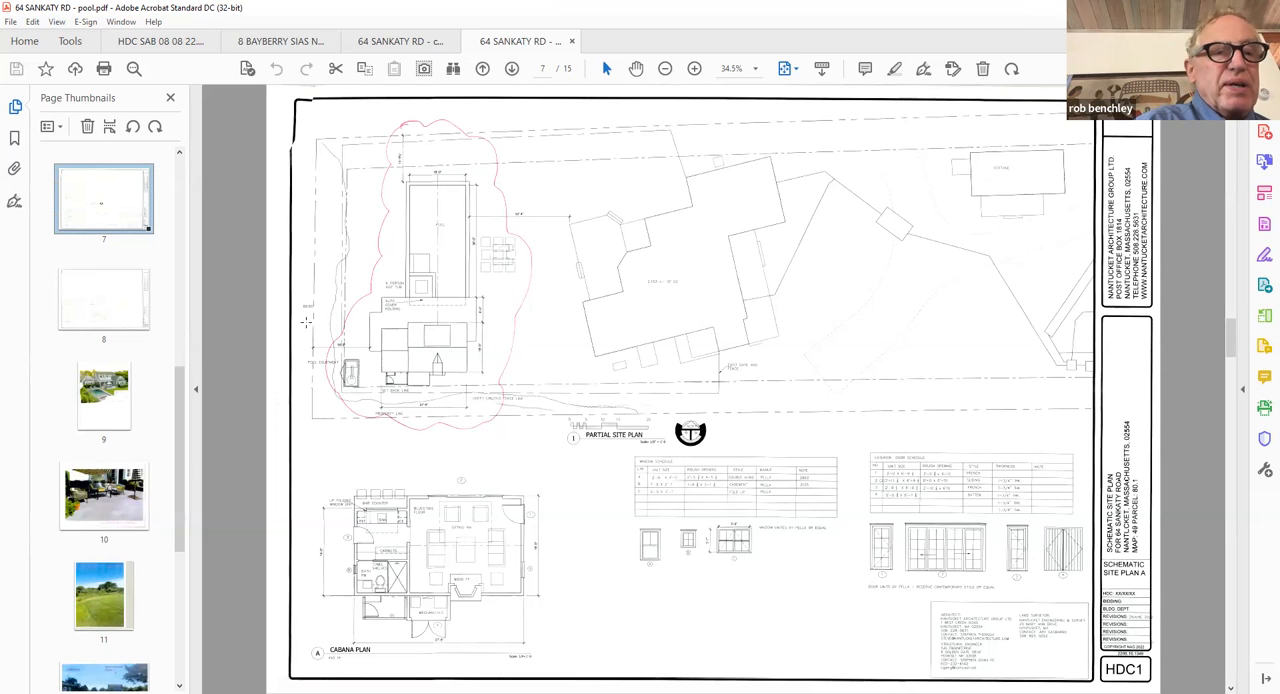
{"action": "mouse_move", "coordinate": [258, 416]}
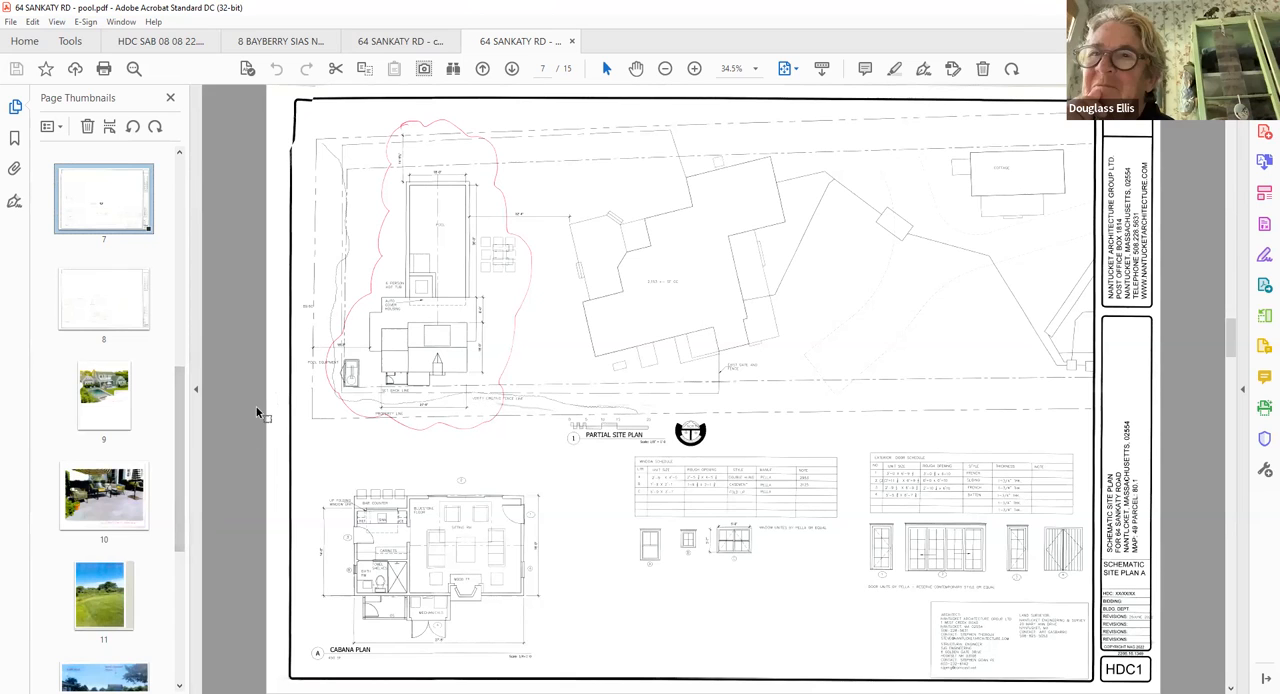
{"action": "scroll", "scroll_direction": "down", "scroll_amount": 3}
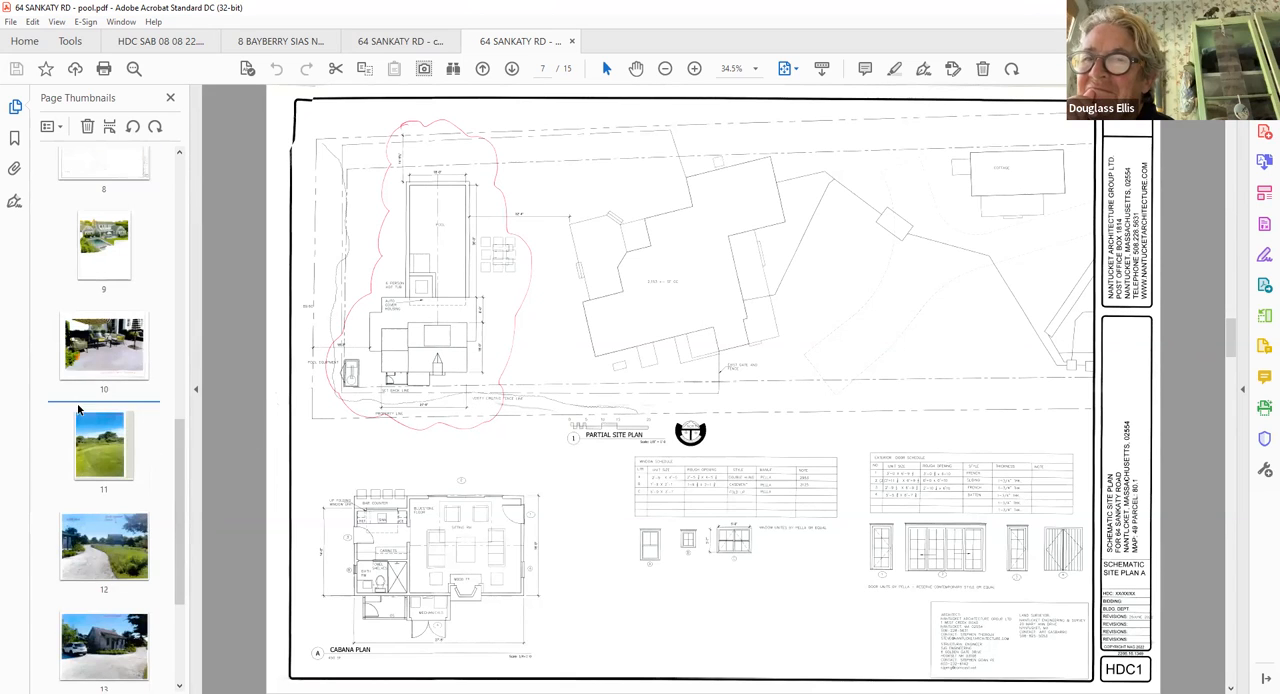
- View the house and pool rendering, bluestone patio, open lawn, east house front and east cottage photos
{"action": "left_click", "coordinate": [104, 244]}
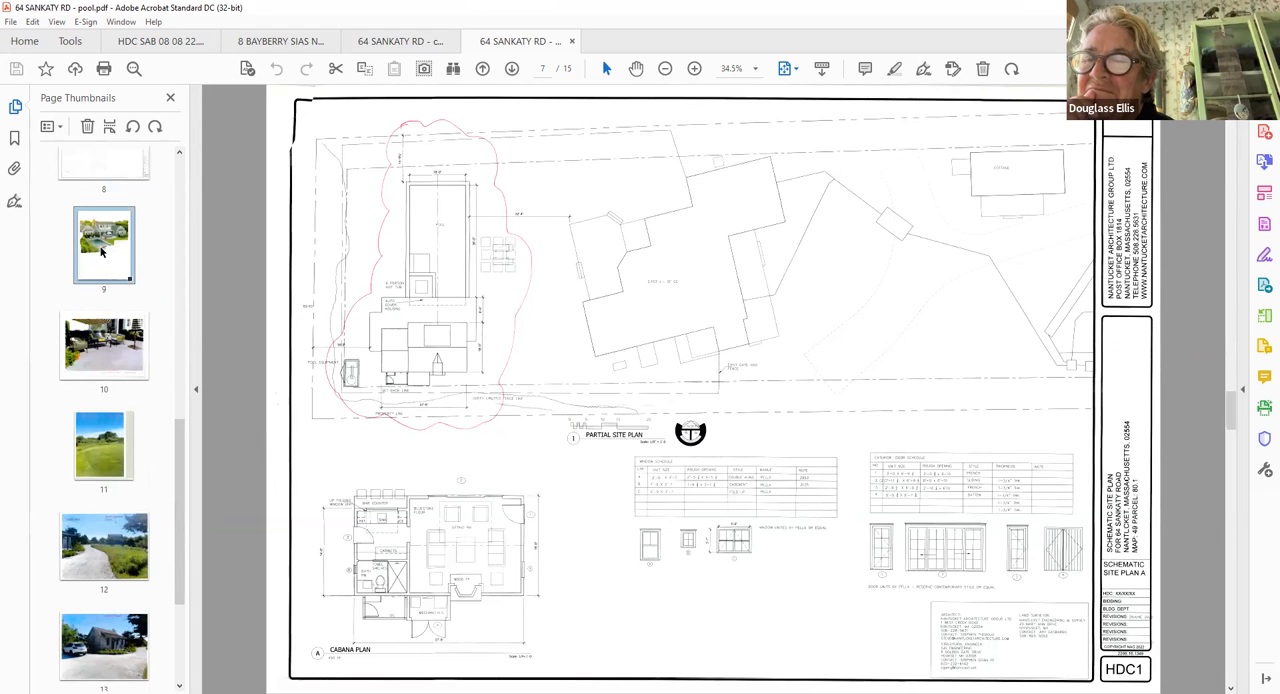
{"action": "left_click", "coordinate": [104, 244]}
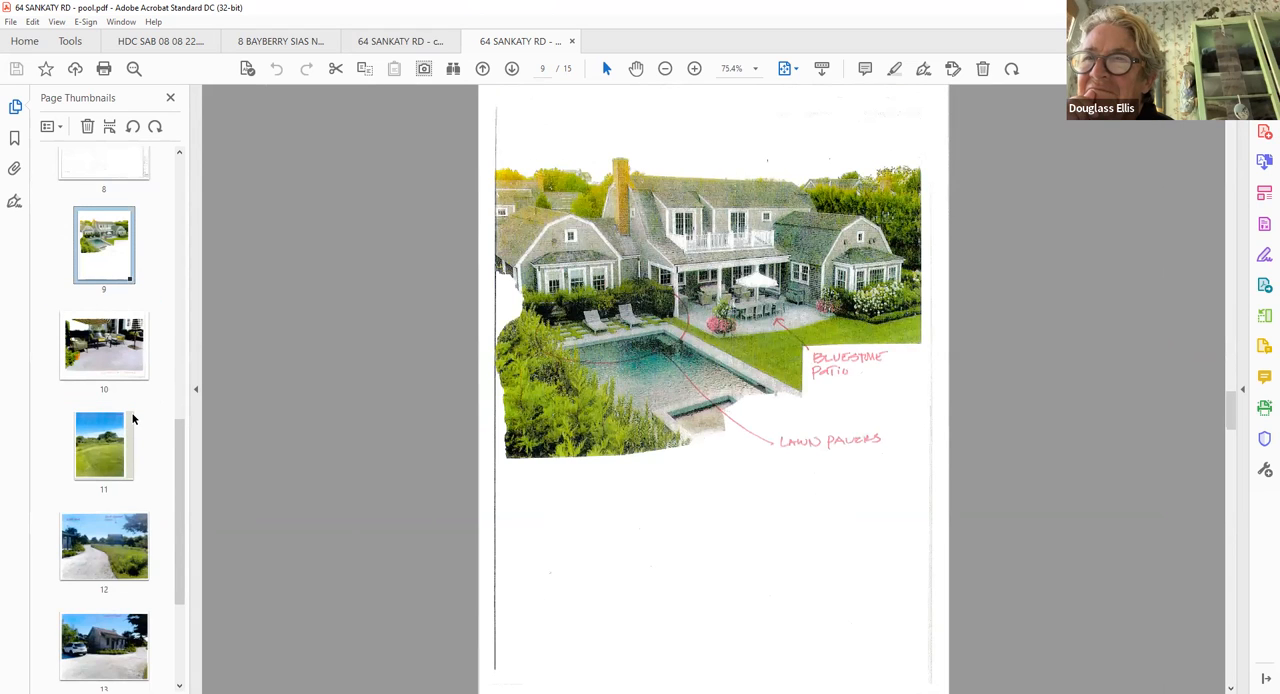
{"action": "mouse_move", "coordinate": [100, 376]}
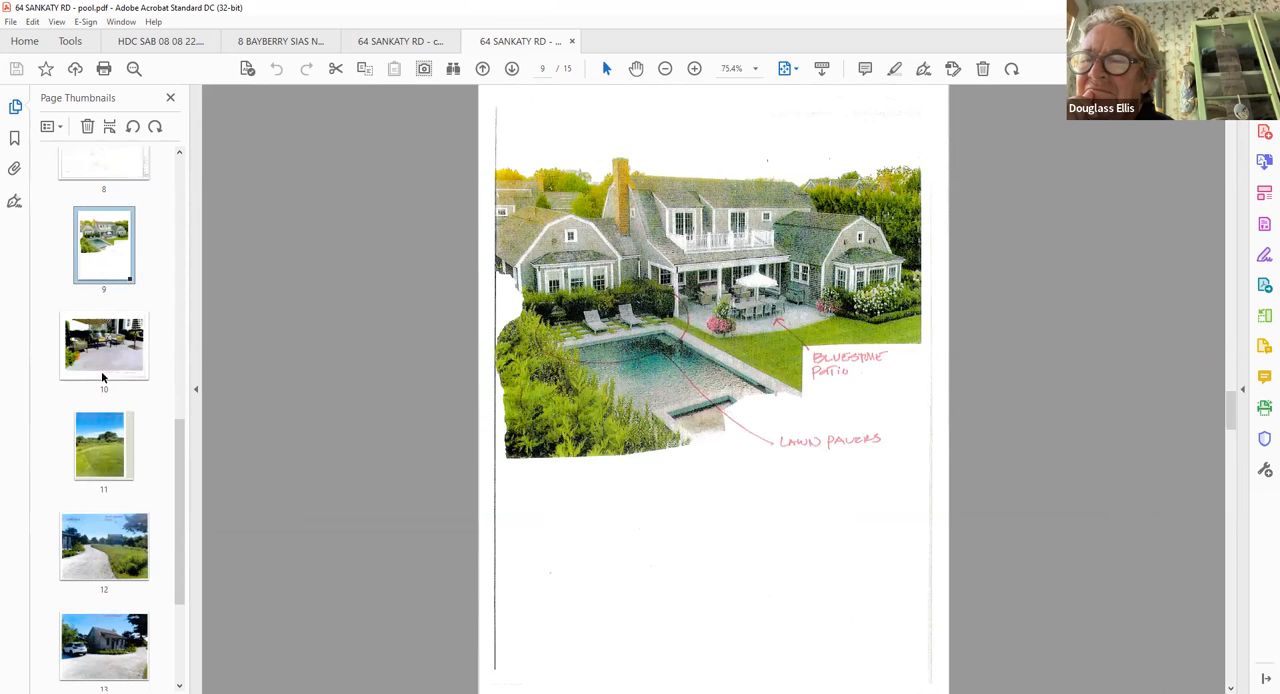
{"action": "left_click", "coordinate": [104, 344]}
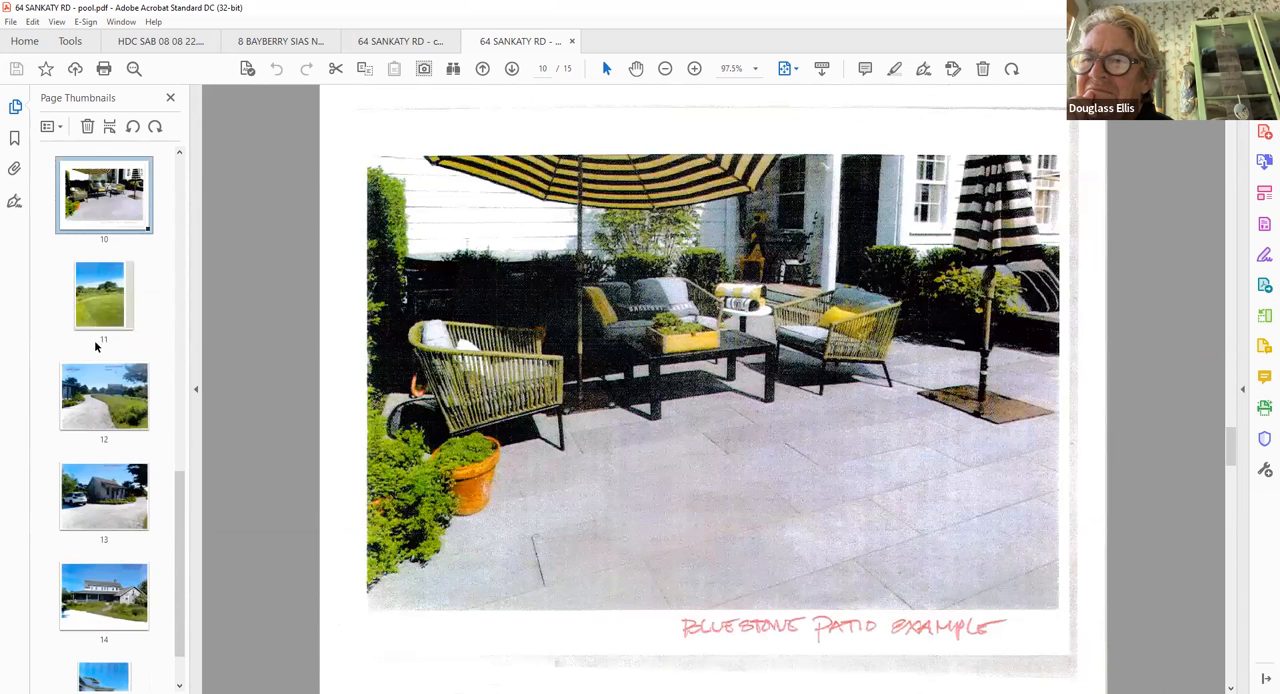
{"action": "left_click", "coordinate": [104, 296]}
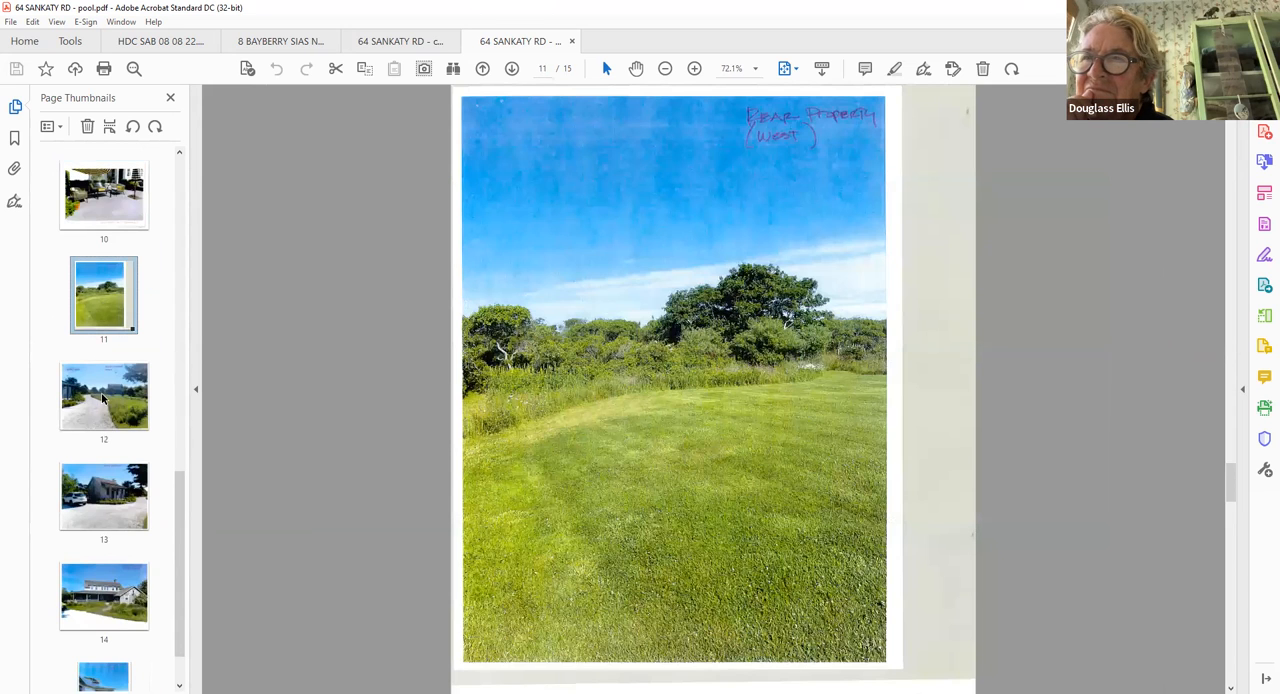
{"action": "left_click", "coordinate": [104, 396]}
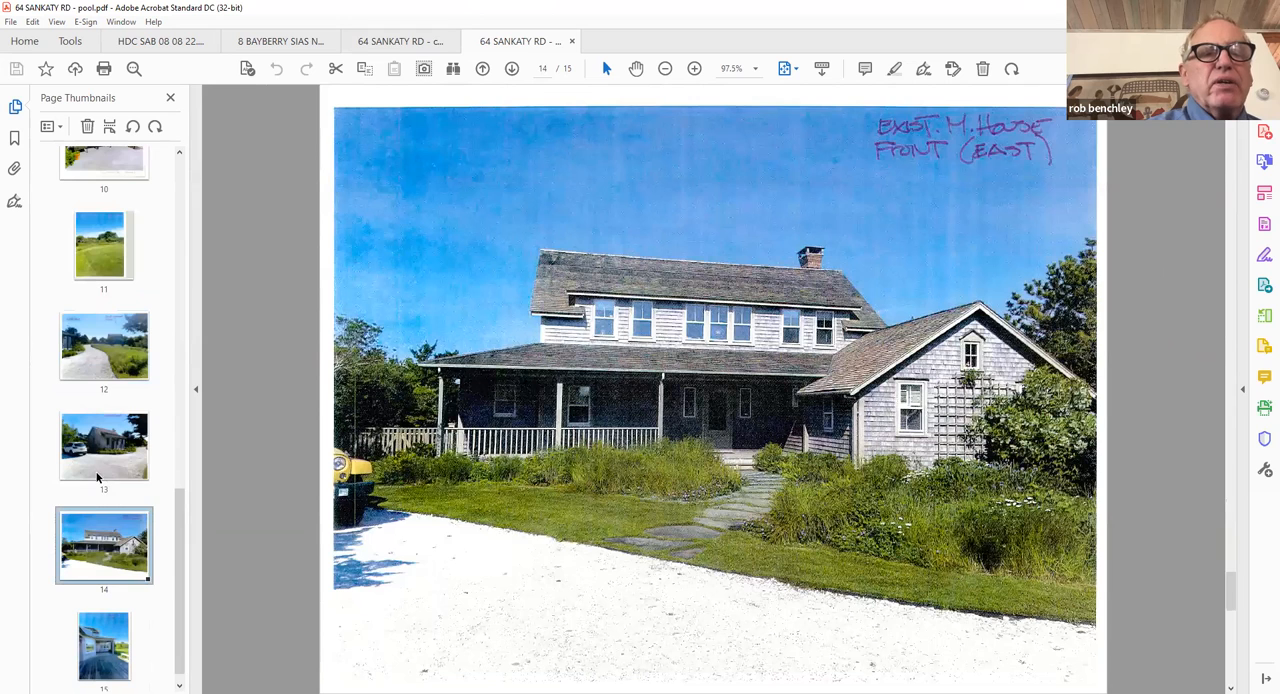
{"action": "left_click", "coordinate": [104, 446]}
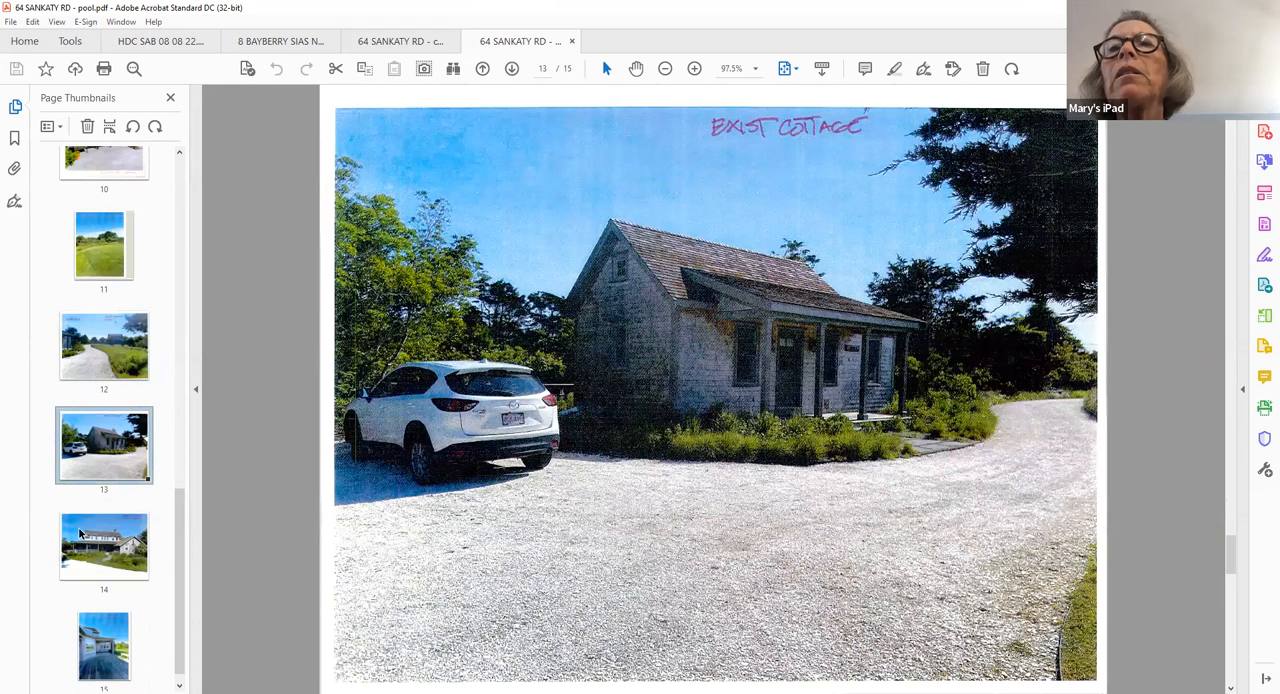
- Revisit the house front, rear deck and east cottage photos, ending on the open lawn photo
{"action": "left_click", "coordinate": [104, 544]}
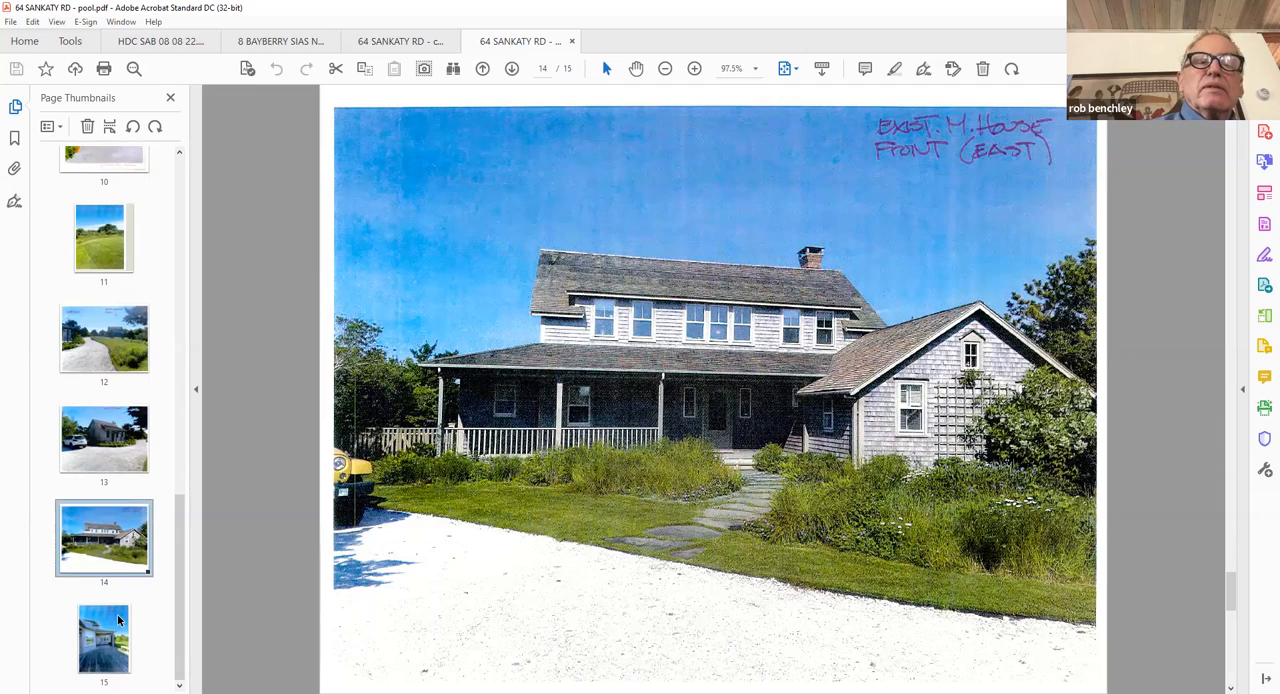
{"action": "left_click", "coordinate": [104, 638]}
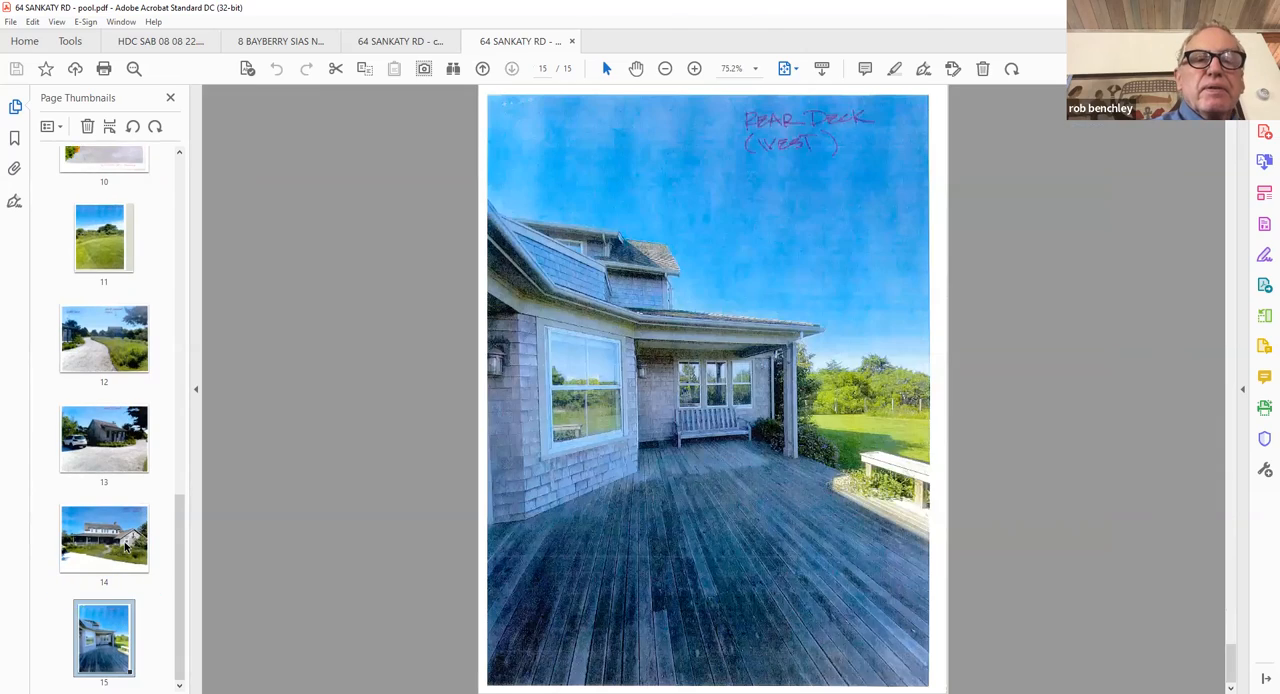
{"action": "left_click", "coordinate": [104, 438]}
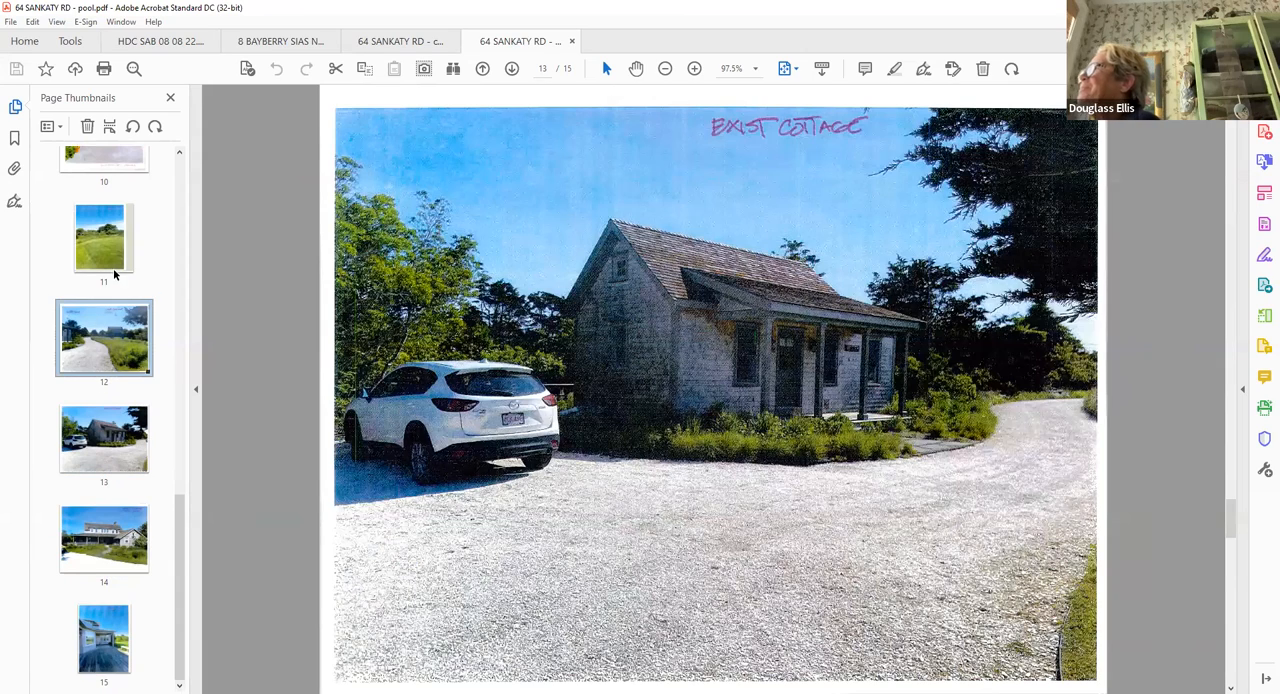
{"action": "left_click", "coordinate": [104, 236]}
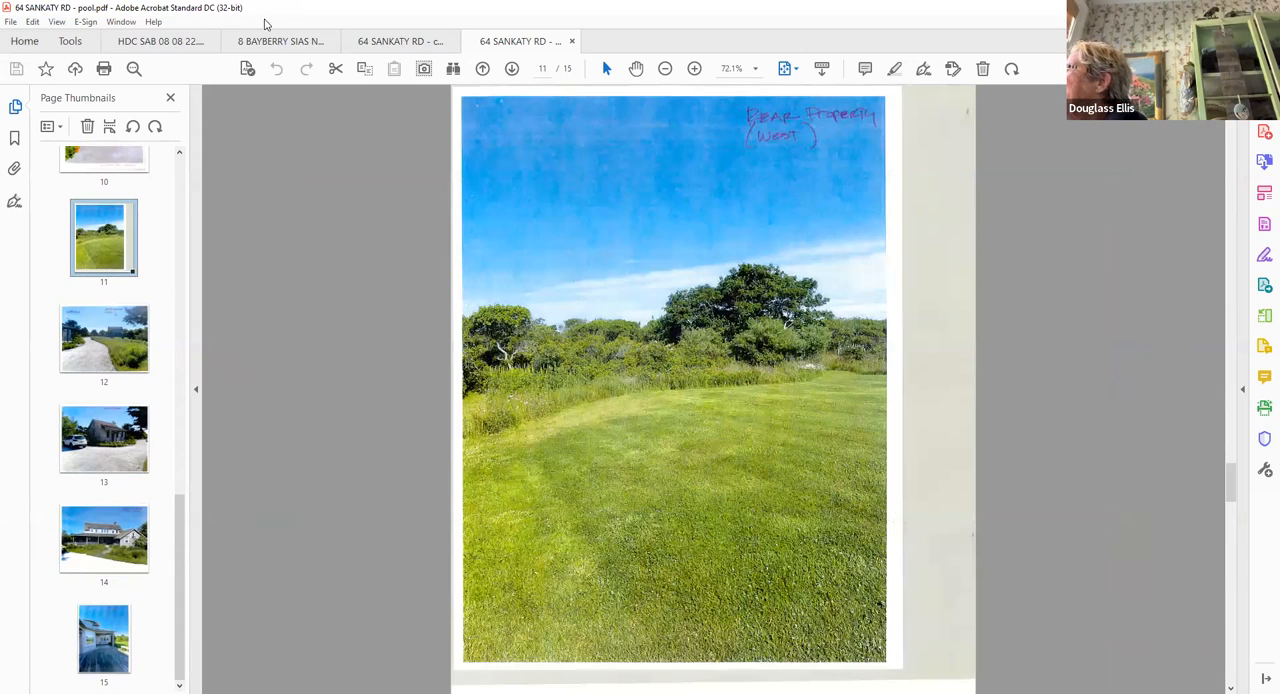
{"action": "left_click", "coordinate": [104, 236]}
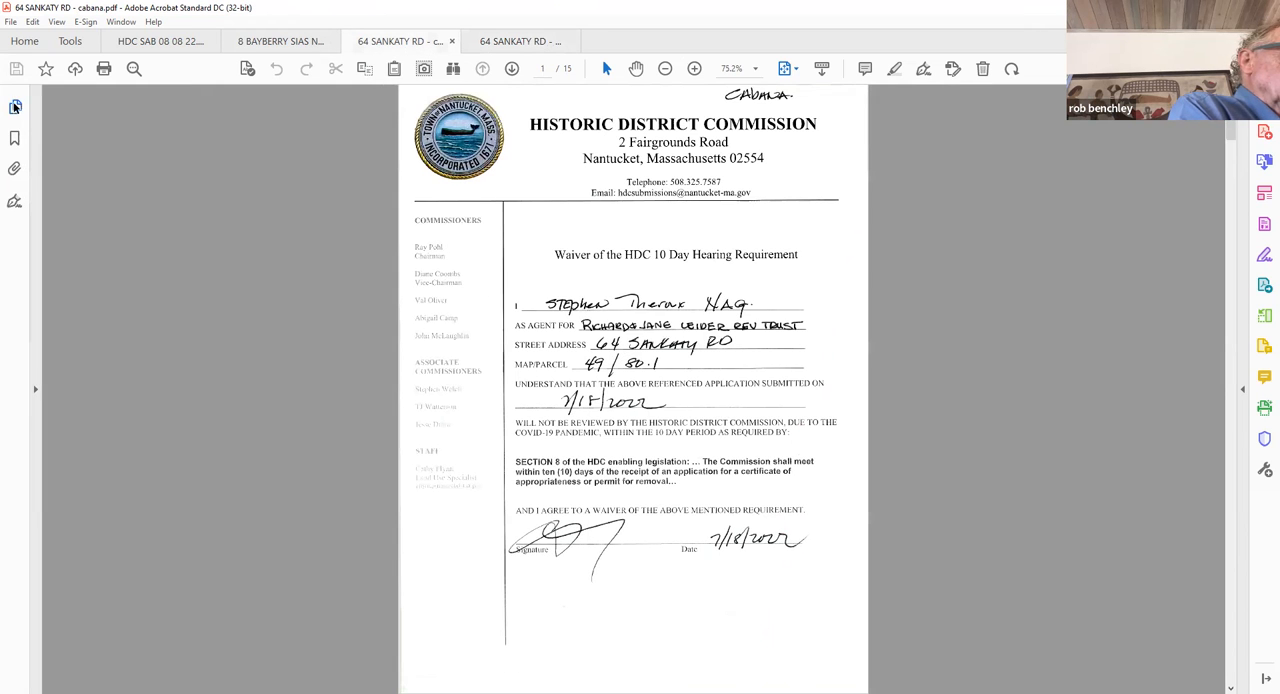
- View the cabana site plan and pool landscape photo pages, then move on to the 9 Beach St main house addition PDF
{"action": "left_click", "coordinate": [14, 108]}
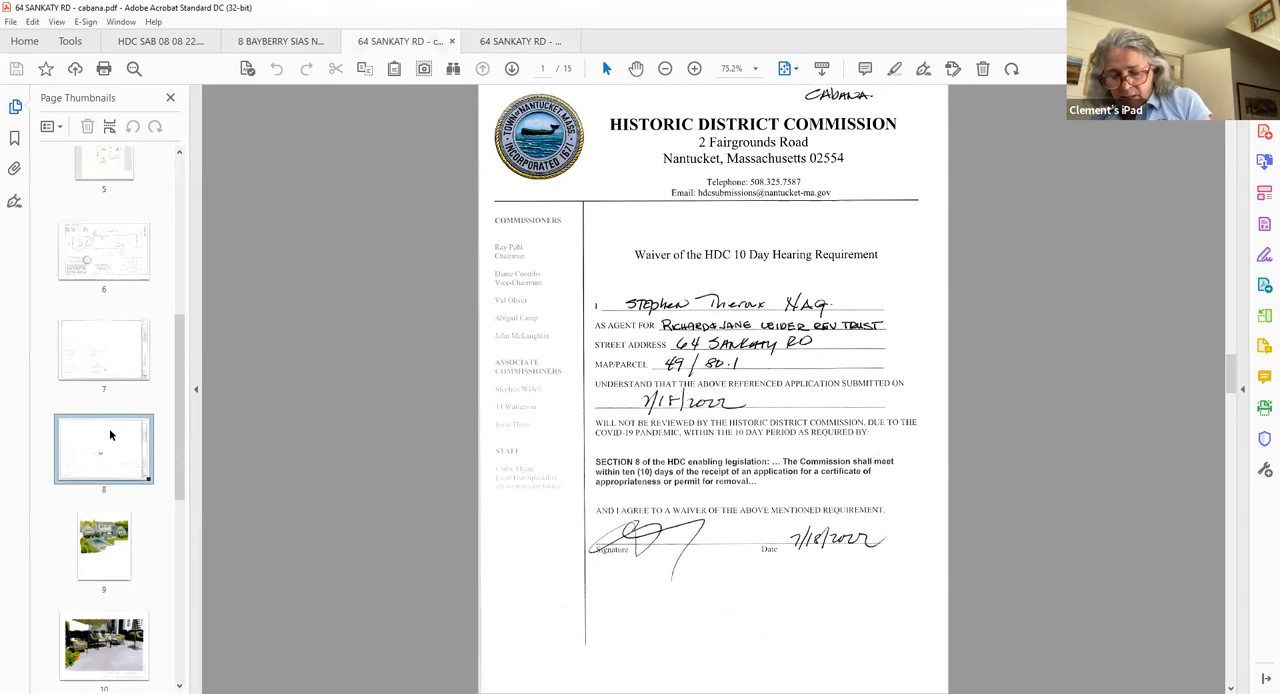
{"action": "left_click", "coordinate": [104, 348]}
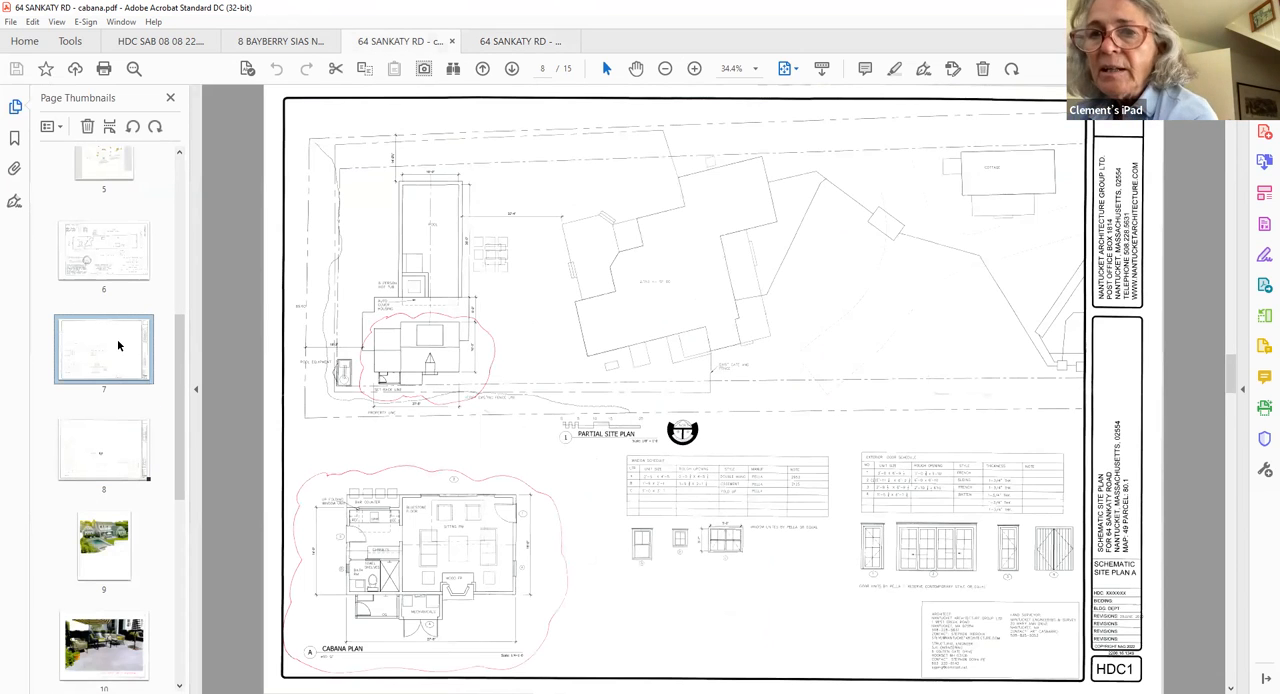
{"action": "left_click", "coordinate": [104, 348]}
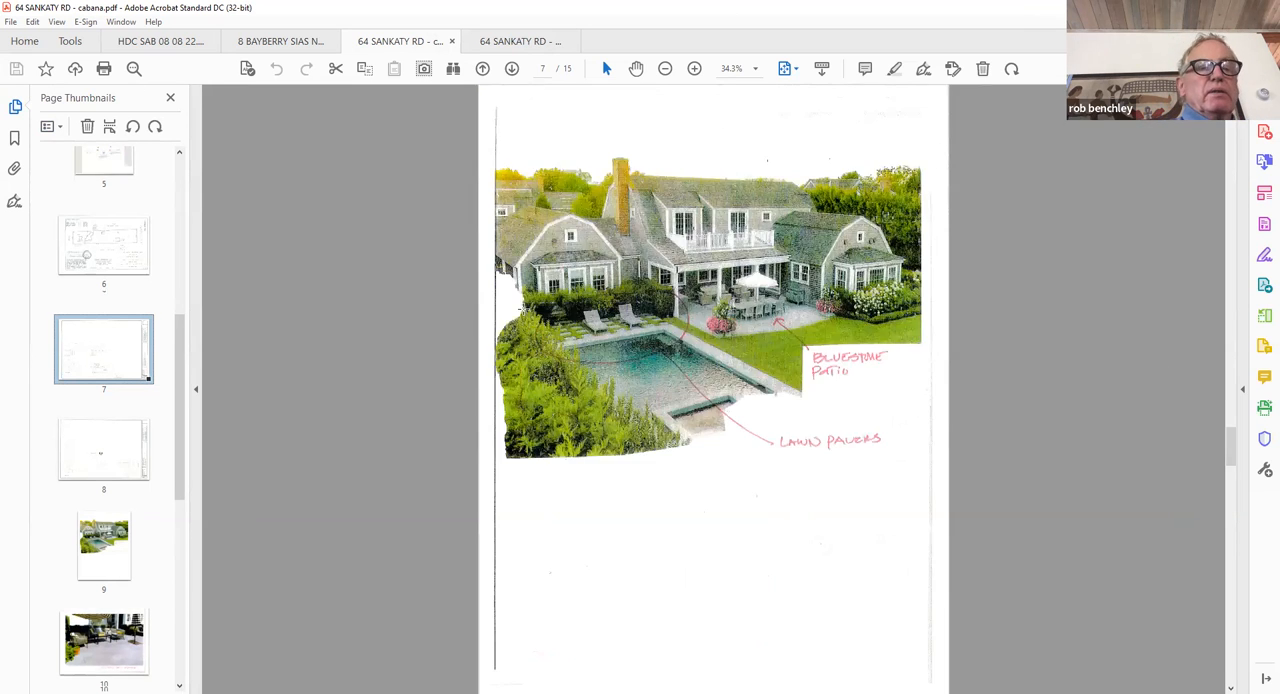
{"action": "left_click", "coordinate": [160, 40]}
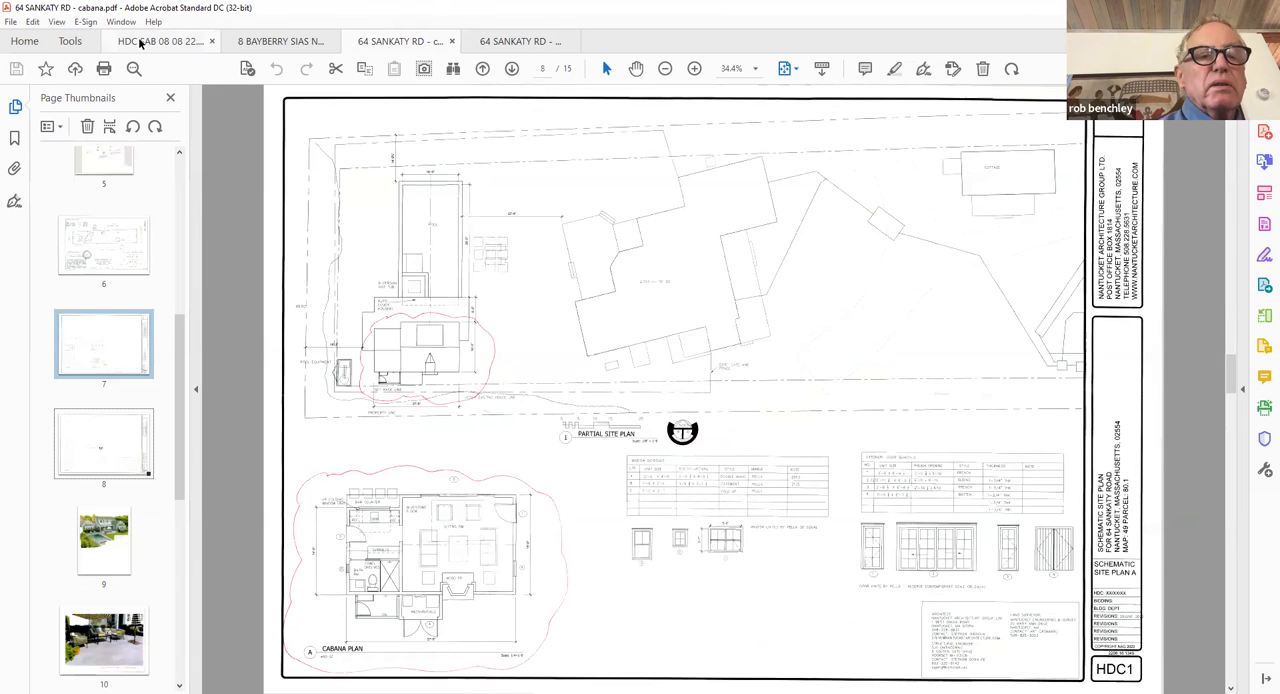
{"action": "left_click", "coordinate": [160, 40]}
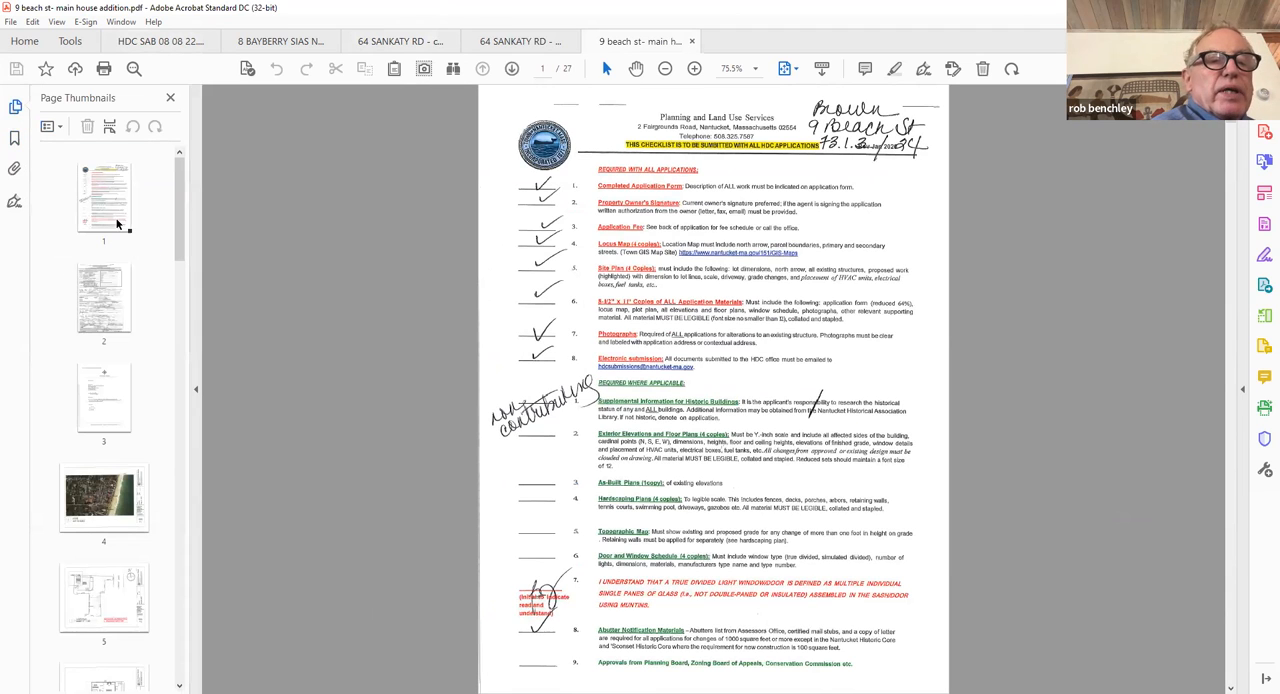
- Show page 2 of the 9 Beach St application, its certificate of appropriateness form
{"action": "left_click", "coordinate": [104, 296]}
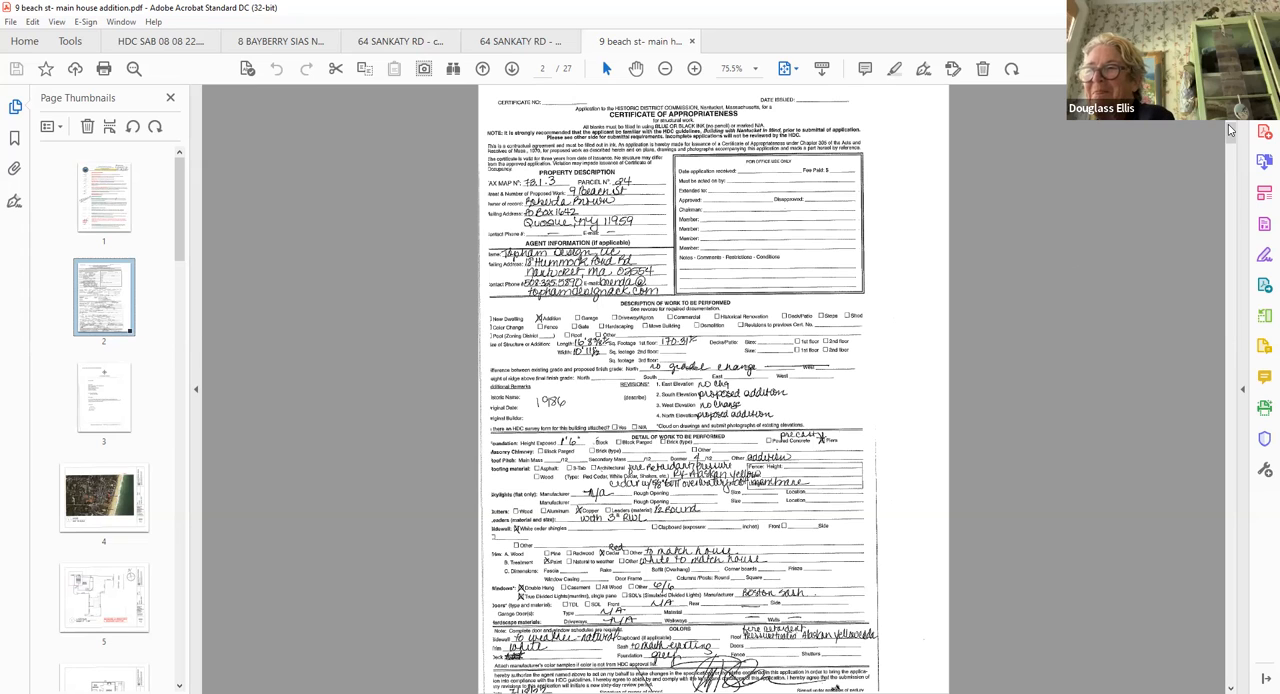
{"action": "mouse_move", "coordinate": [1182, 172]}
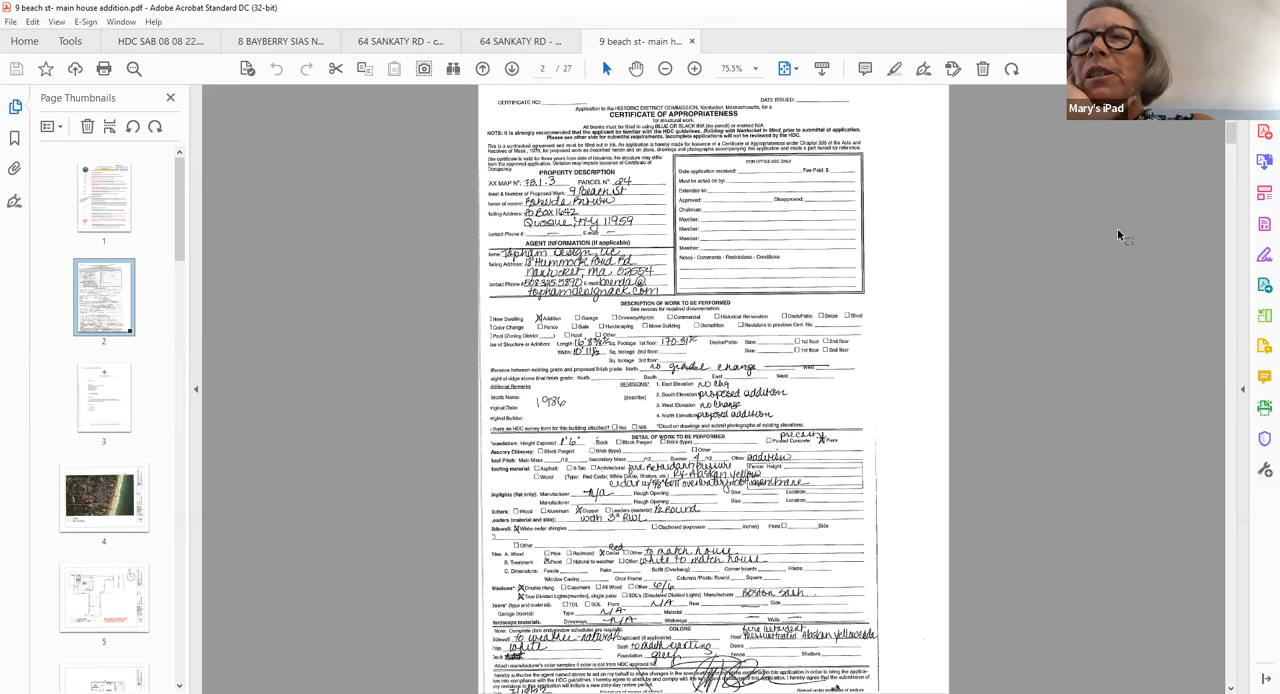
{"action": "mouse_move", "coordinate": [1108, 248]}
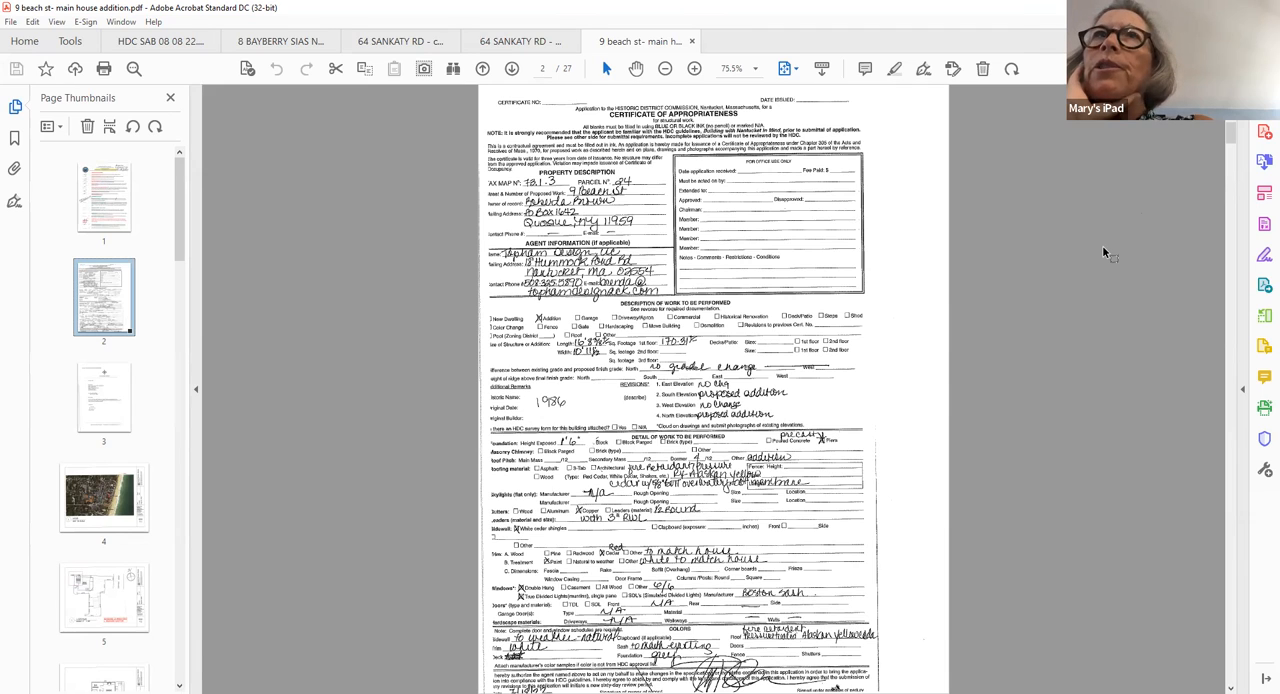
{"action": "mouse_move", "coordinate": [1104, 260]}
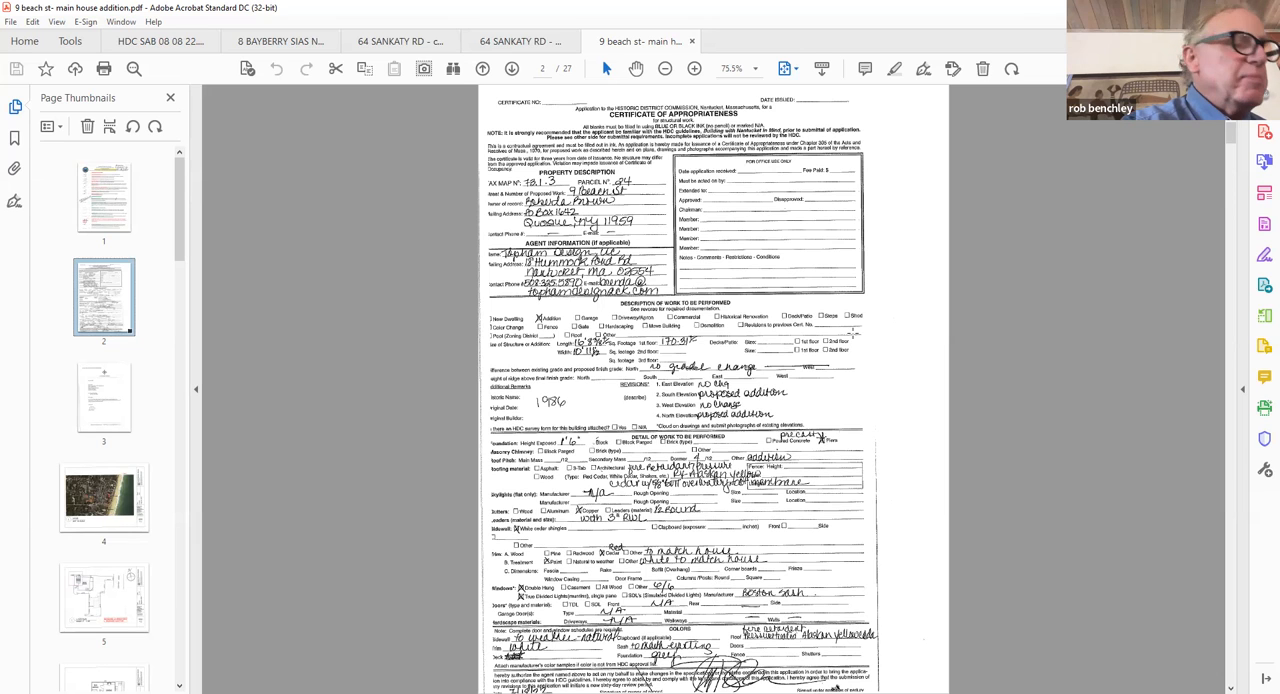
{"action": "mouse_move", "coordinate": [1016, 6]}
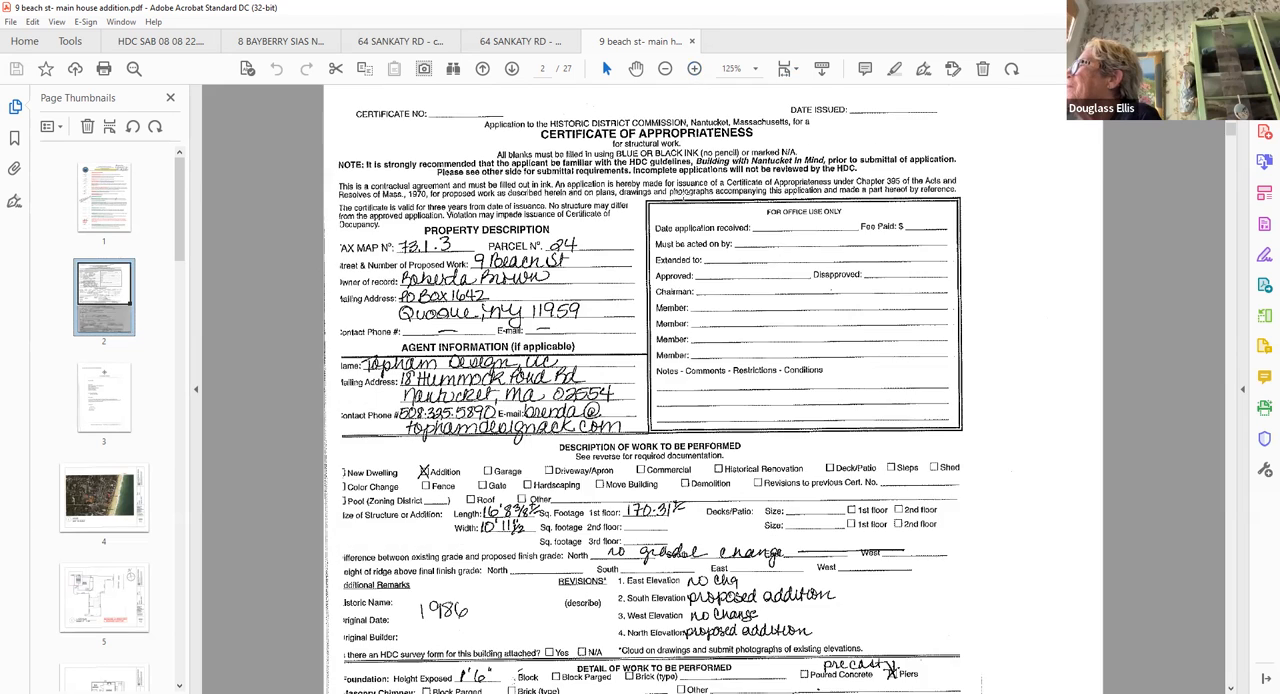
- Read down the certificate form, then jump to the page 4 locus map
{"action": "scroll", "scroll_direction": "down", "scroll_amount": 3}
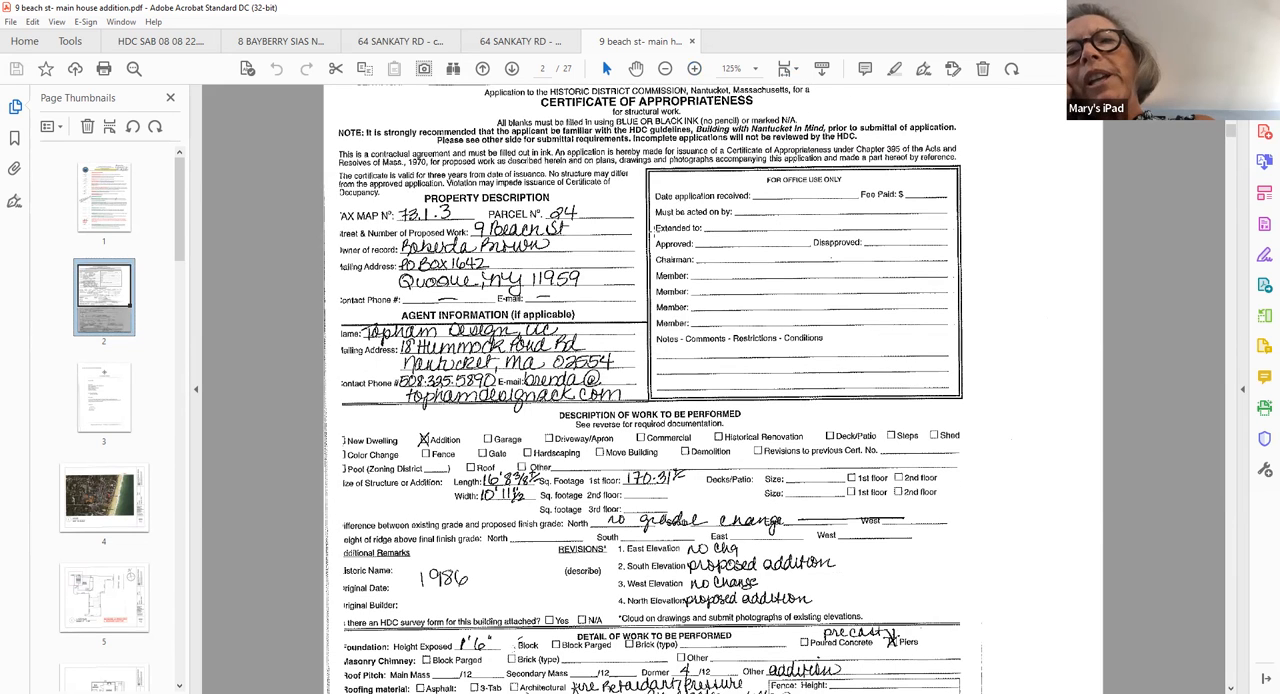
{"action": "scroll", "scroll_direction": "down", "scroll_amount": 3}
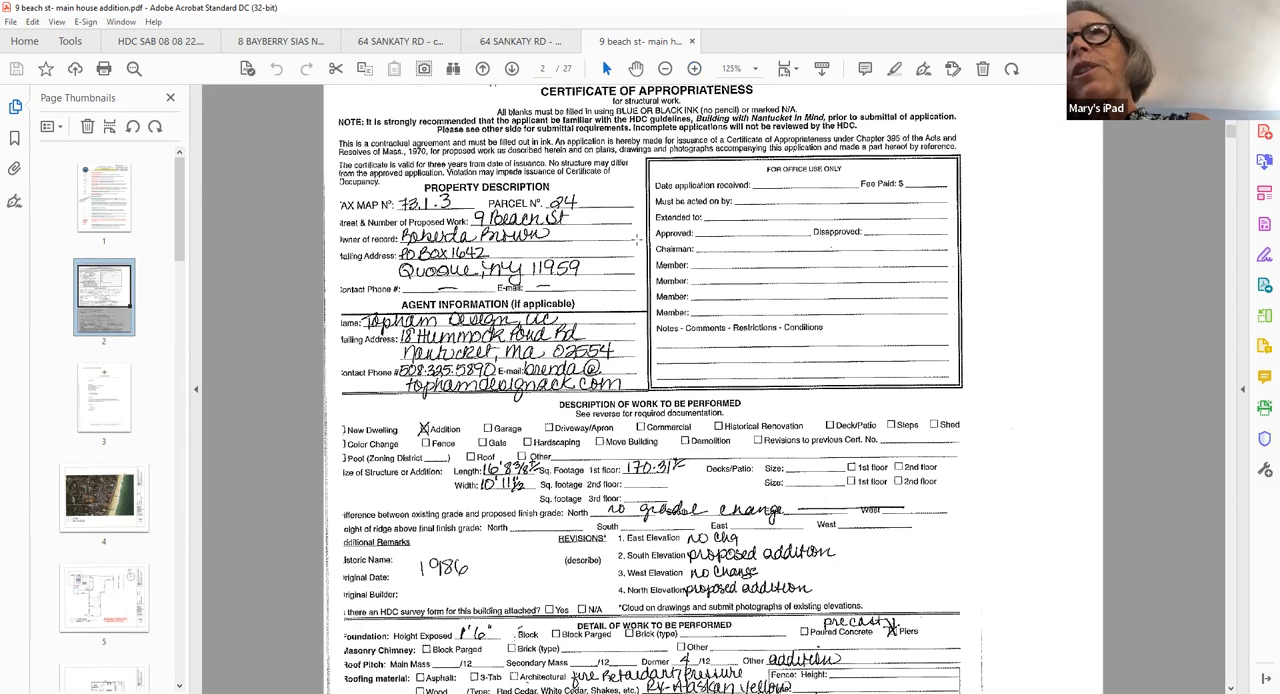
{"action": "scroll", "scroll_direction": "down", "scroll_amount": 3}
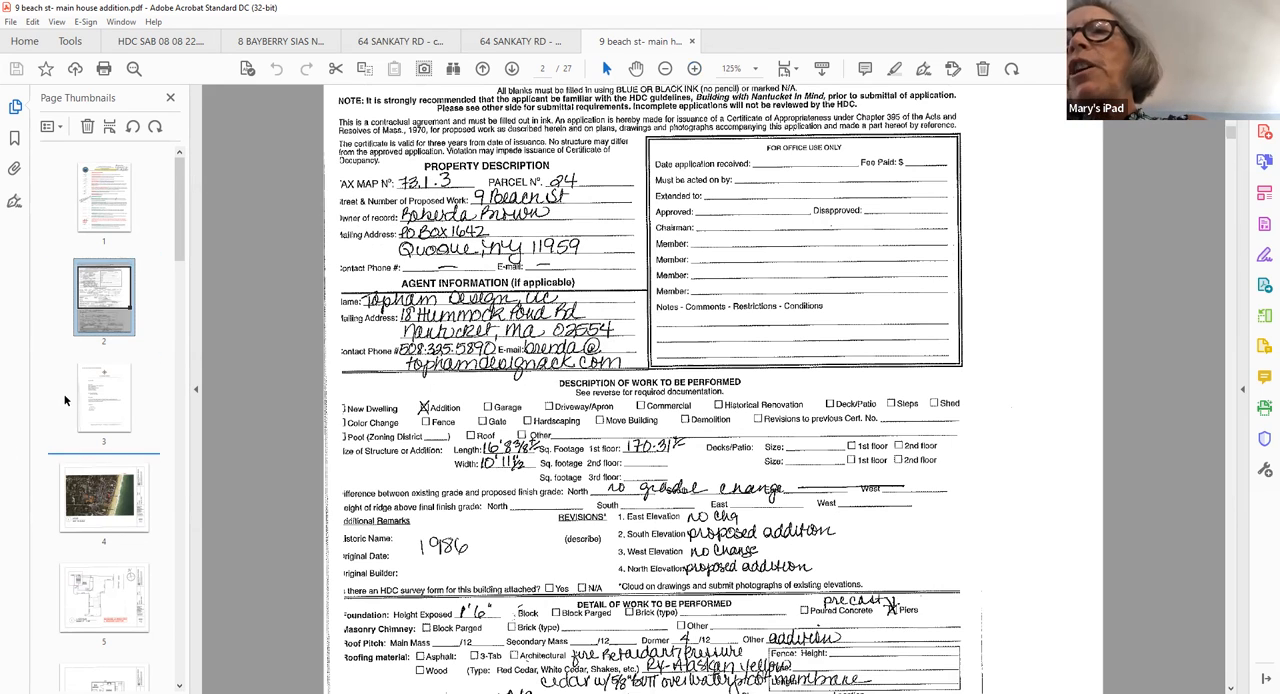
{"action": "mouse_move", "coordinate": [82, 380]}
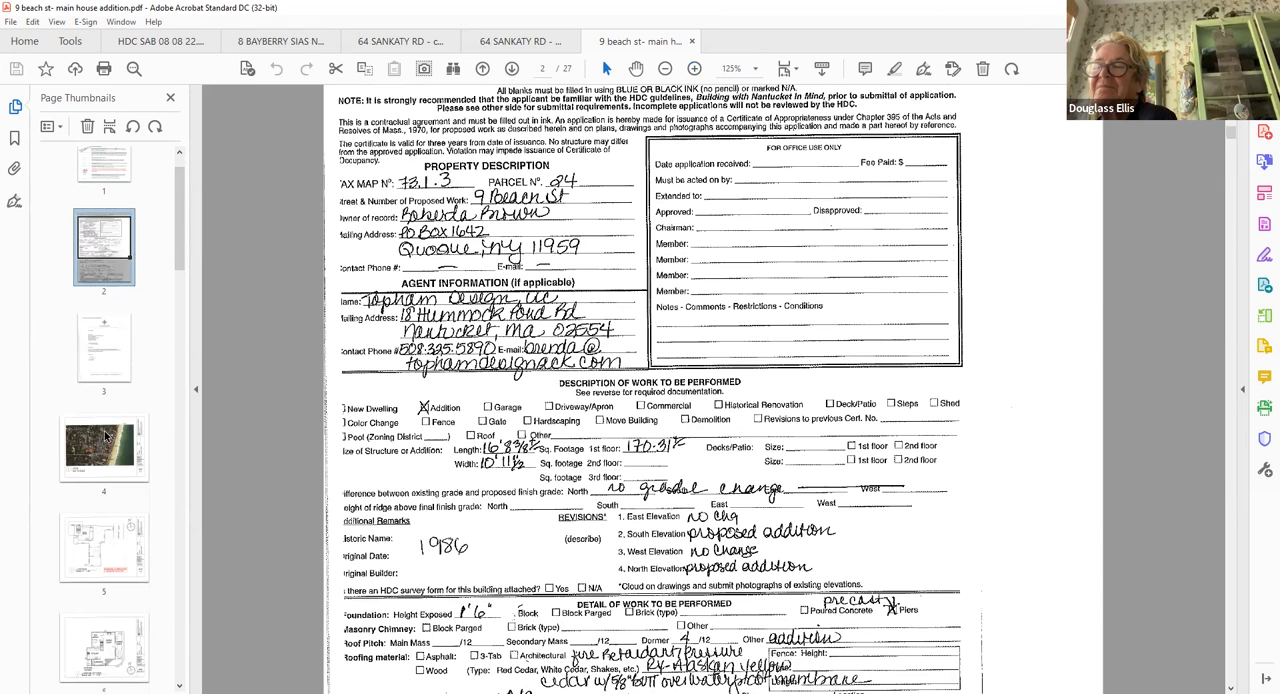
{"action": "left_click", "coordinate": [104, 448]}
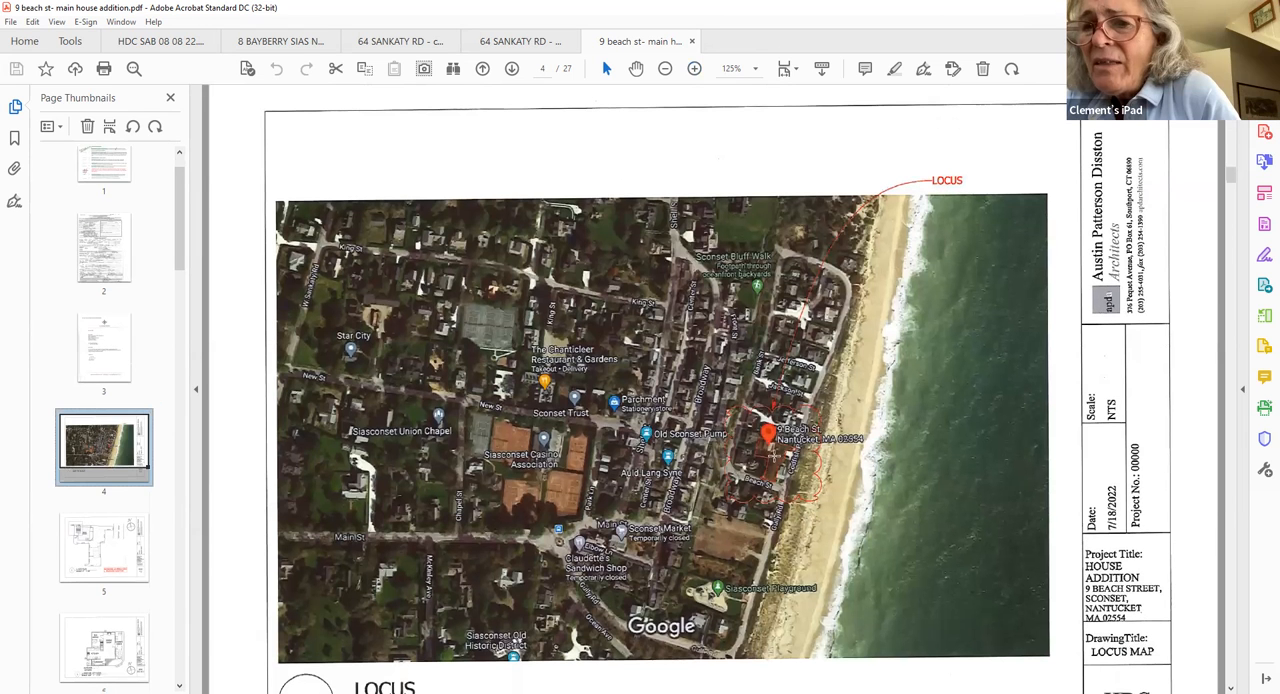
{"action": "scroll", "scroll_direction": "down", "scroll_amount": 3}
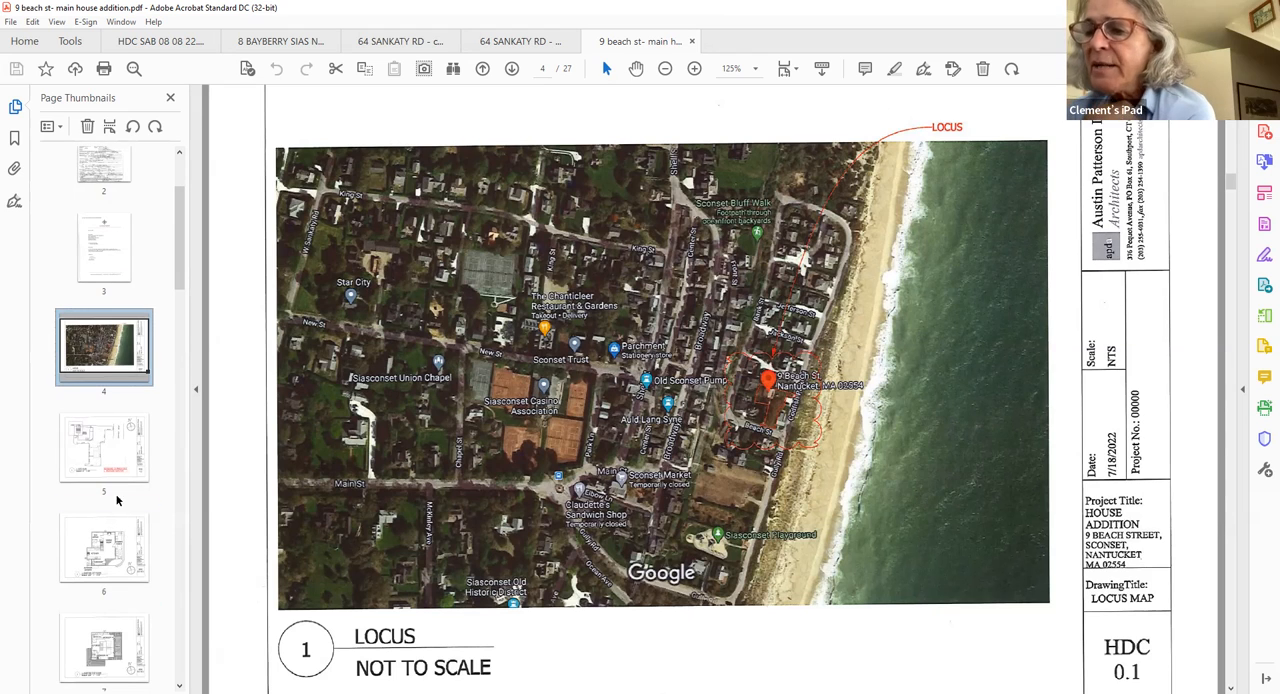
{"action": "left_click", "coordinate": [104, 448]}
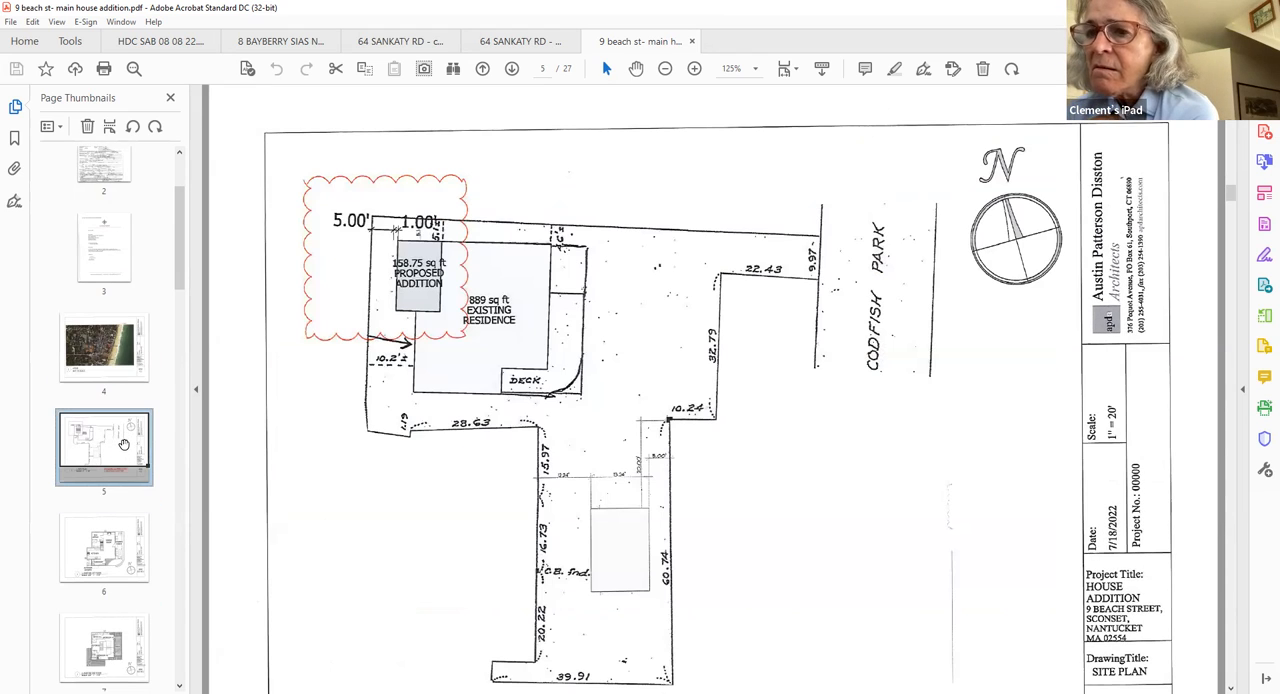
{"action": "scroll", "scroll_direction": "down", "scroll_amount": 3}
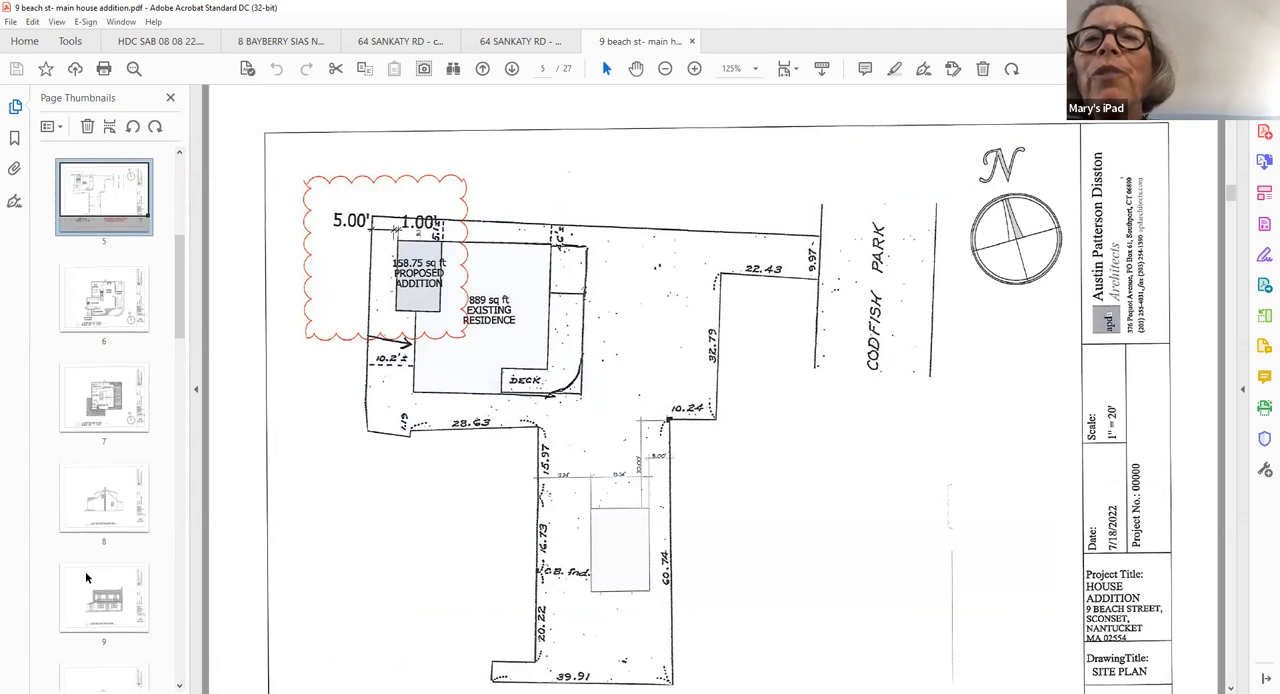
{"action": "left_click", "coordinate": [104, 596]}
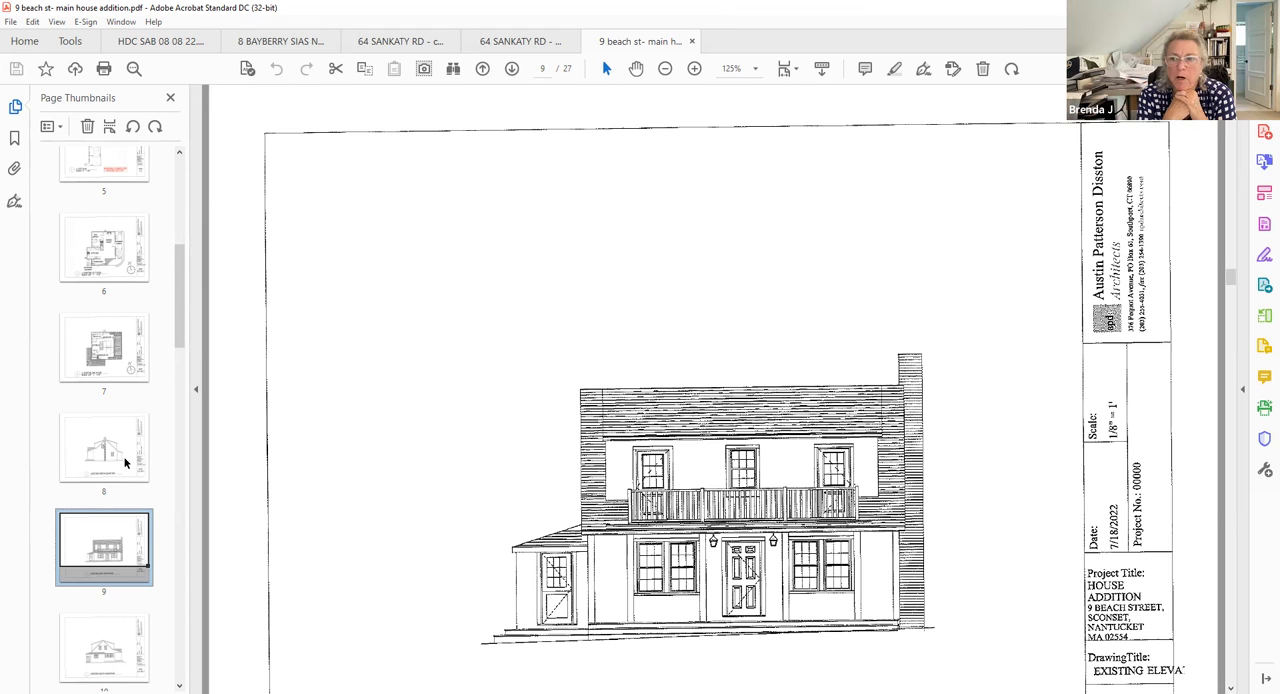
- Continue through the existing elevations to the page 12 basement plan revision
{"action": "scroll", "scroll_direction": "down", "scroll_amount": 3}
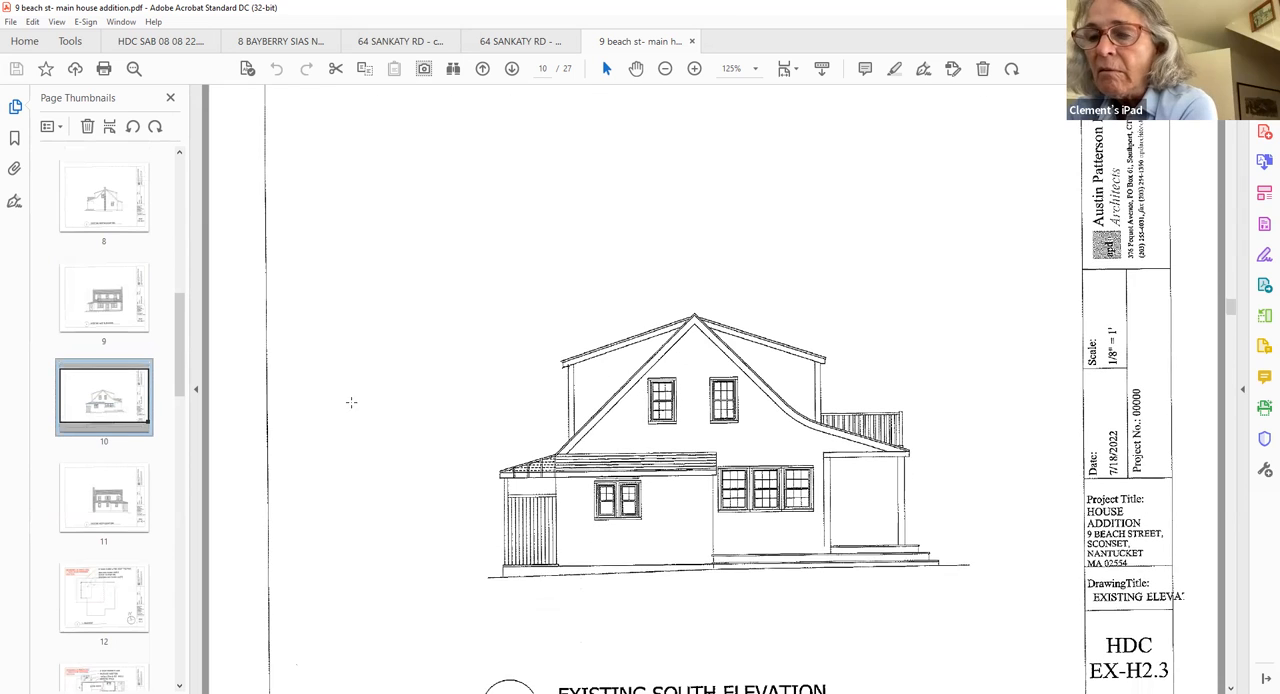
{"action": "scroll", "scroll_direction": "down", "scroll_amount": 3}
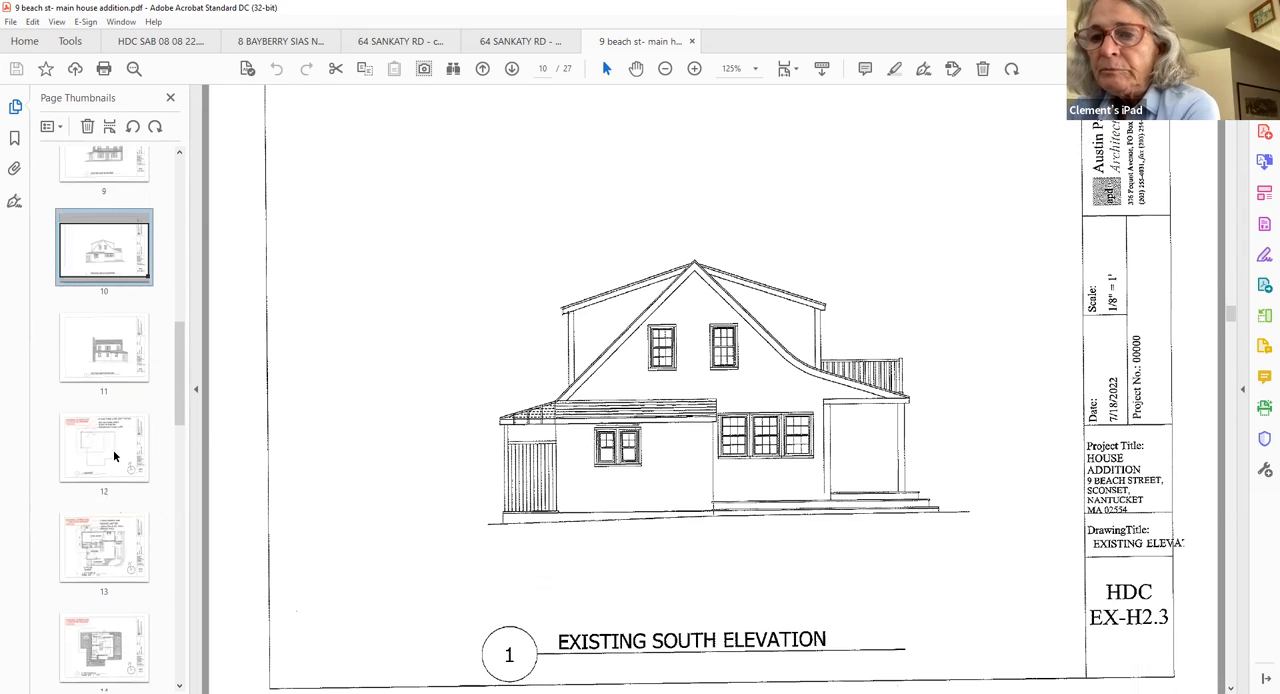
{"action": "left_click", "coordinate": [104, 448]}
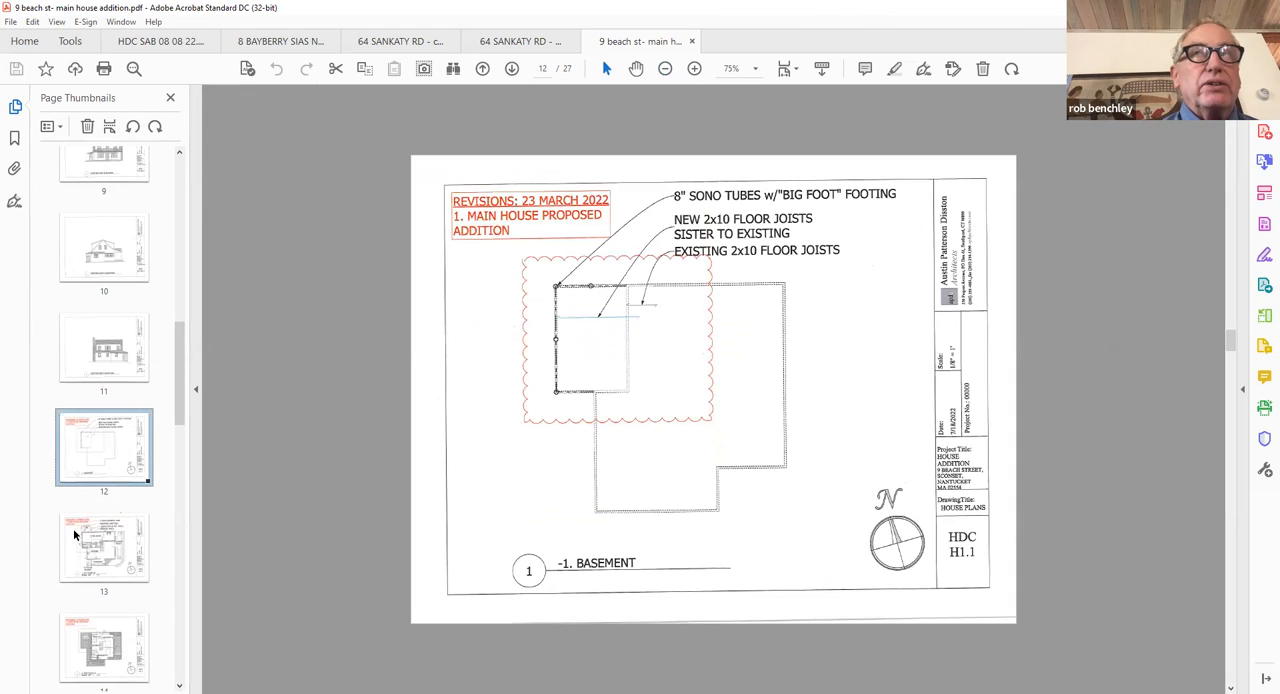
- View the first-floor and second-floor plans and the proposed north elevation
{"action": "left_click", "coordinate": [104, 548]}
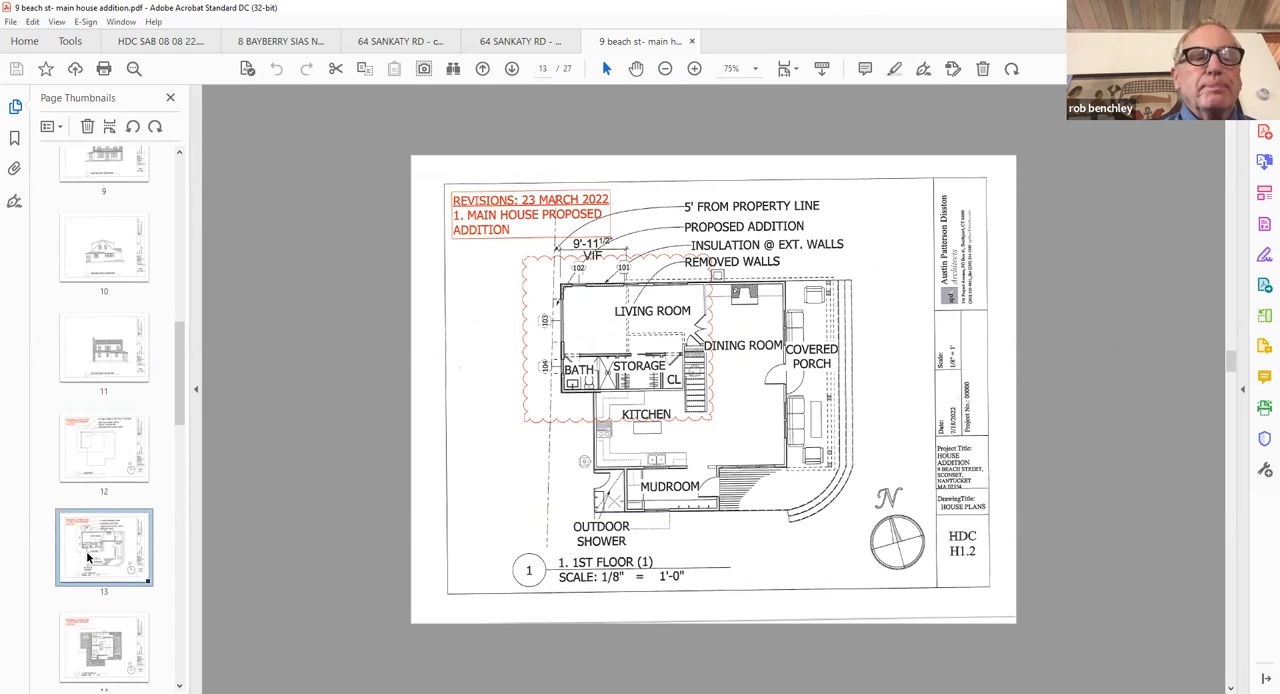
{"action": "scroll", "scroll_direction": "down", "scroll_amount": 3}
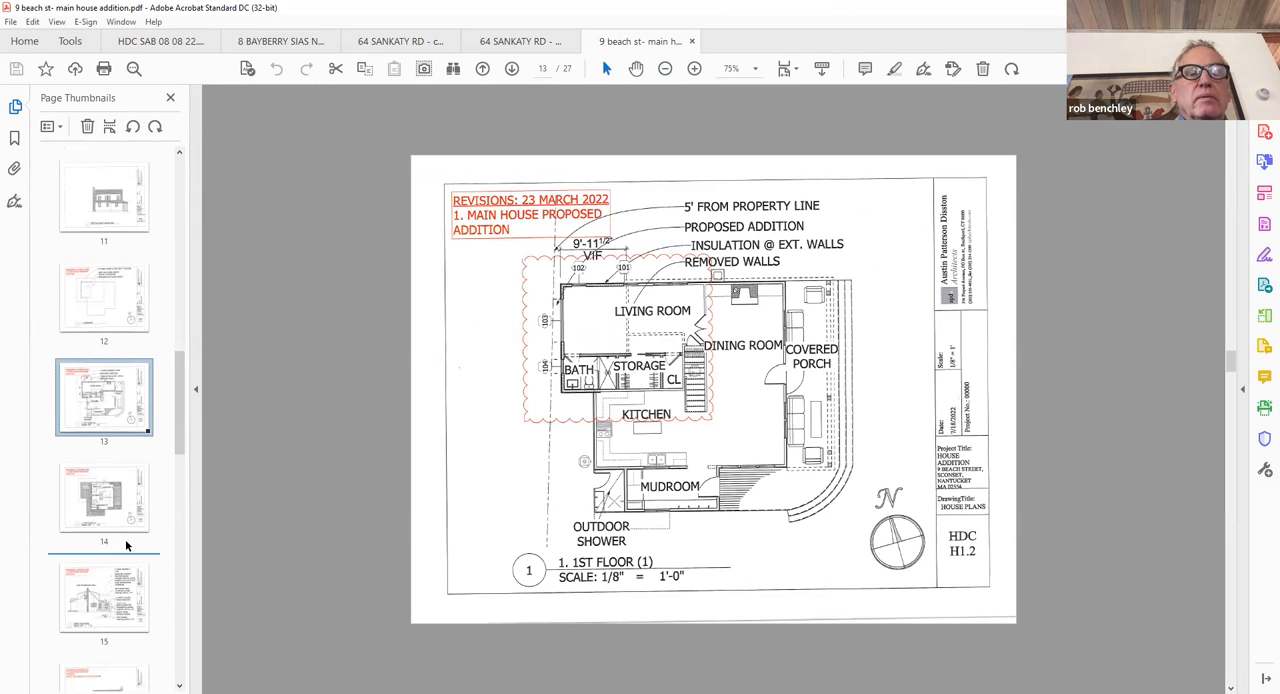
{"action": "left_click", "coordinate": [104, 496]}
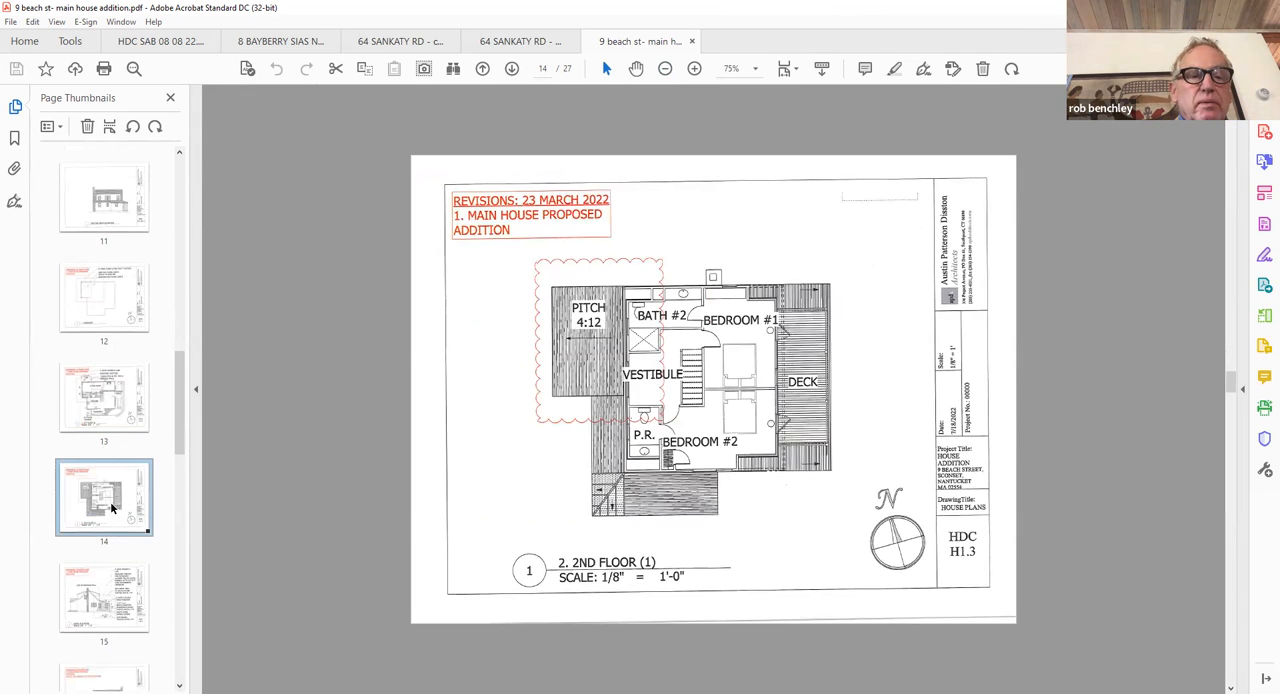
{"action": "left_click", "coordinate": [104, 596]}
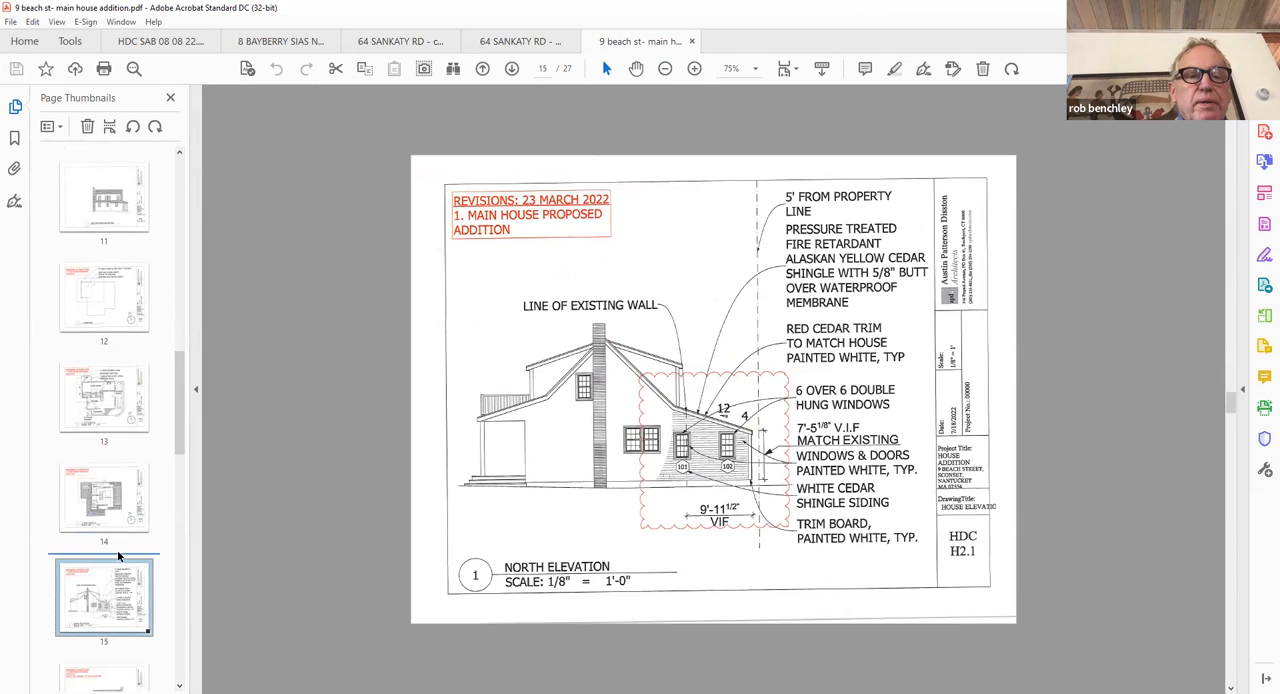
{"action": "mouse_move", "coordinate": [110, 570]}
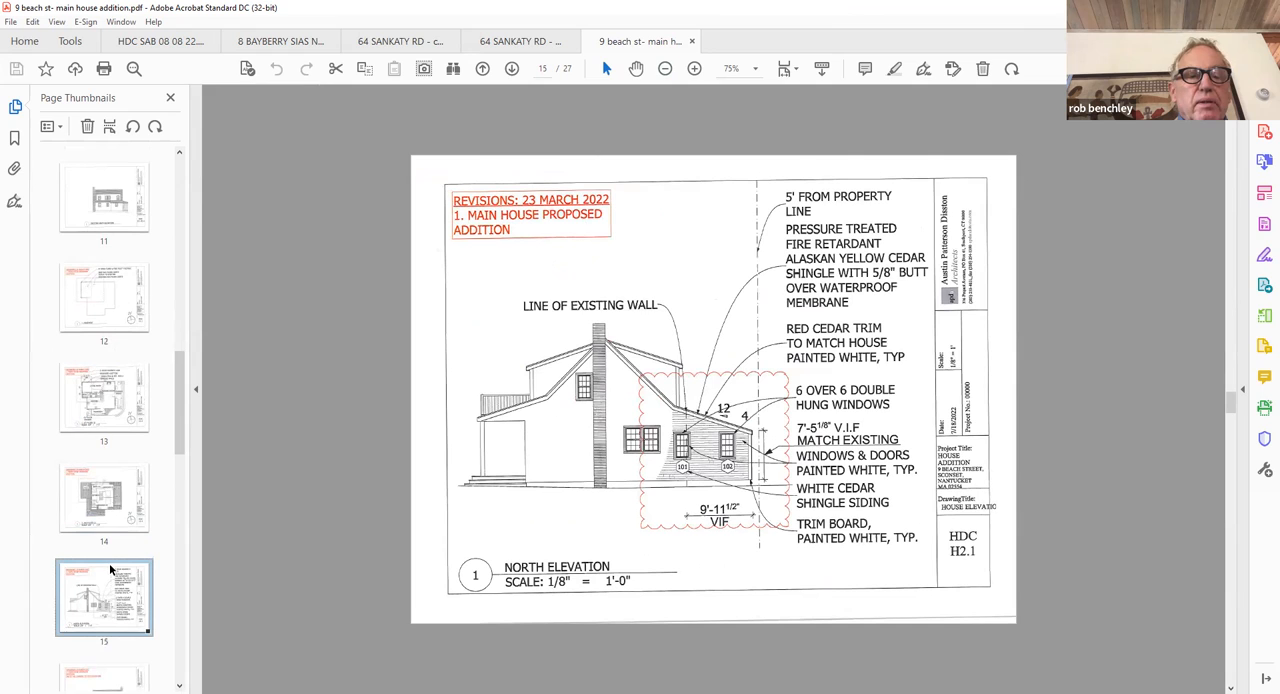
- View the east and south elevation sheets of the main house addition
{"action": "scroll", "scroll_direction": "down", "scroll_amount": 3}
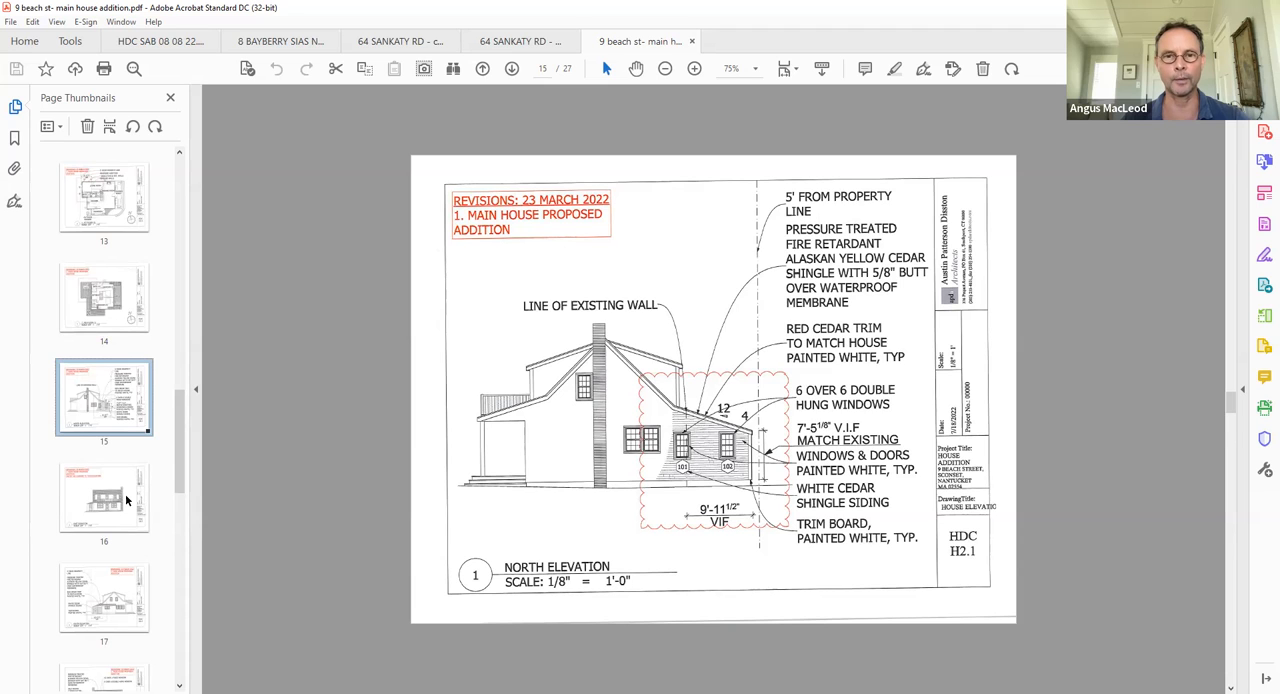
{"action": "left_click", "coordinate": [104, 496]}
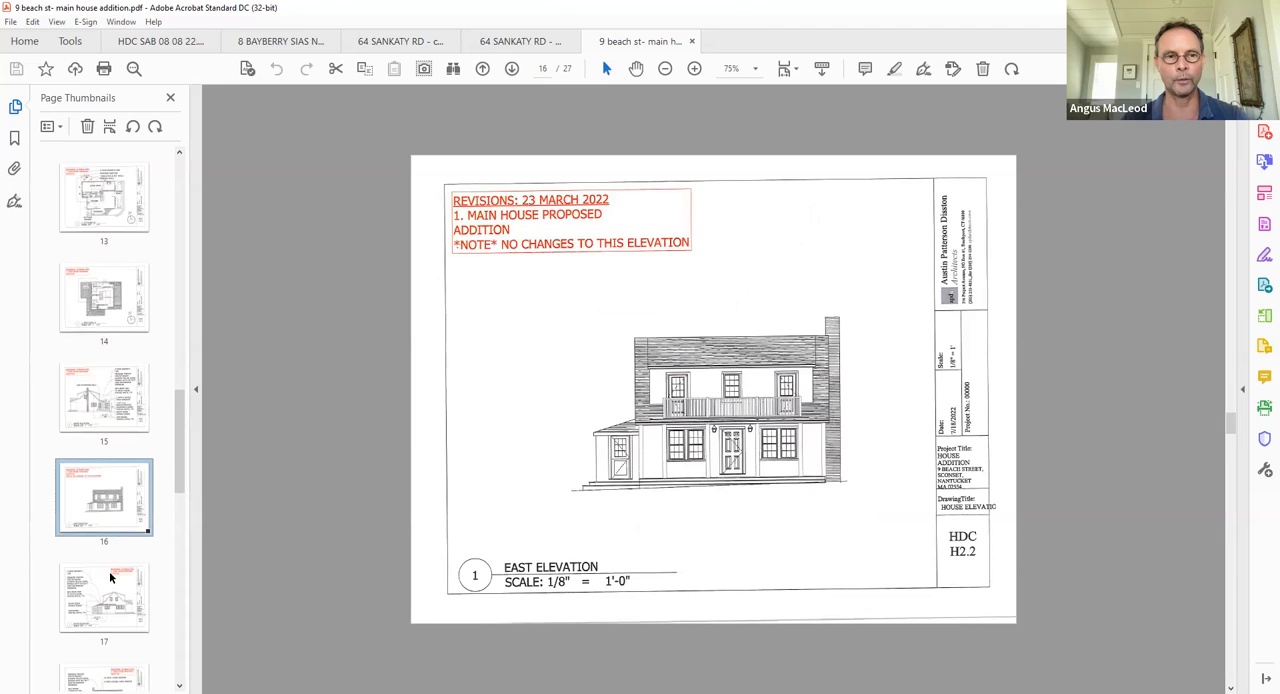
{"action": "left_click", "coordinate": [104, 596]}
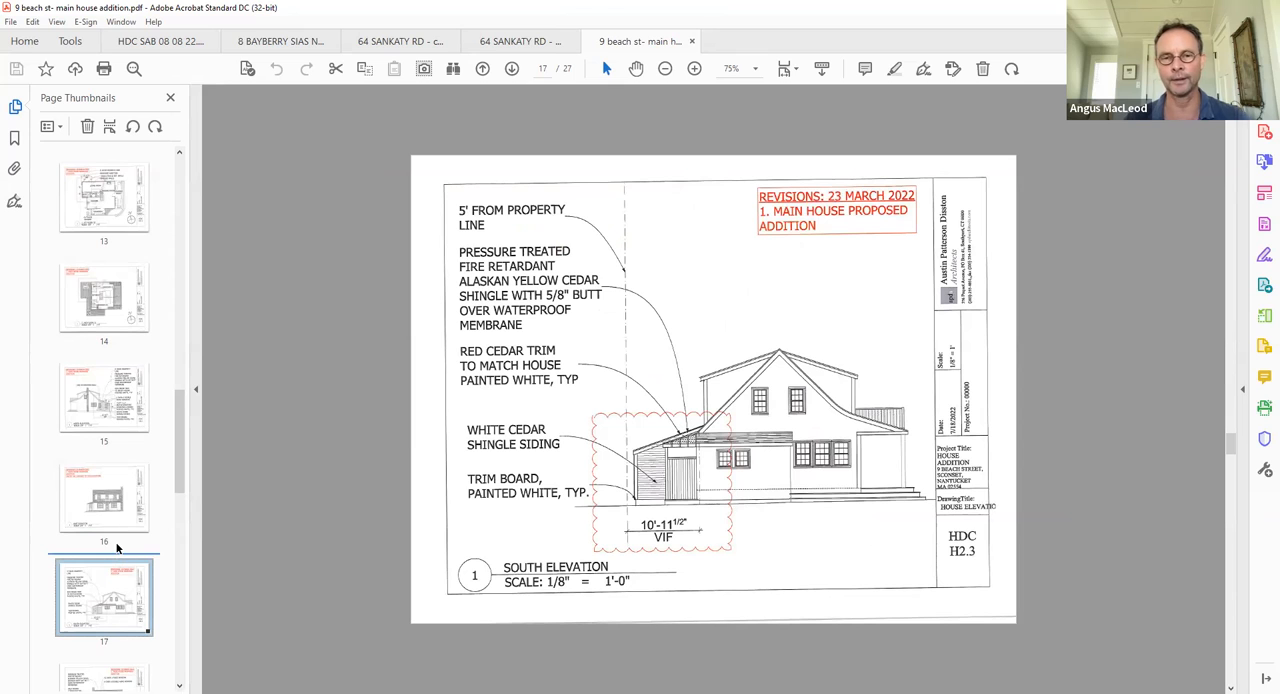
{"action": "left_click", "coordinate": [104, 496]}
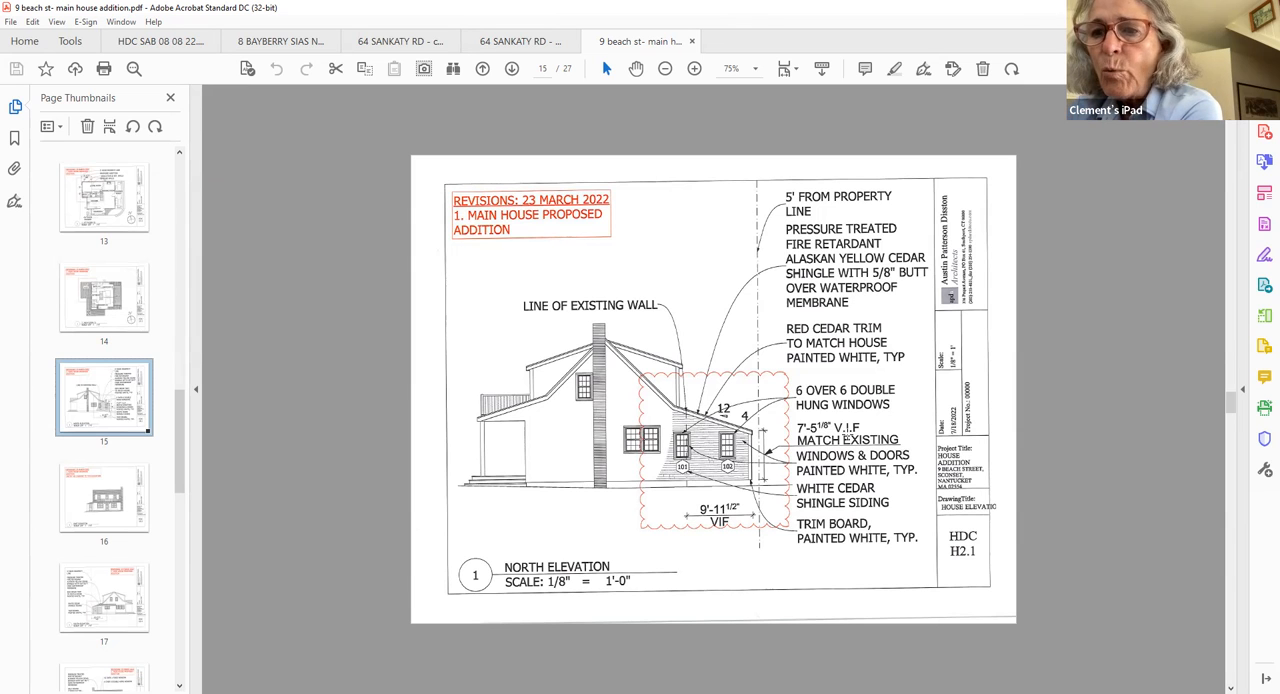
- Return to the south elevation sheet, then show the page 18 west elevation
{"action": "left_click", "coordinate": [104, 496]}
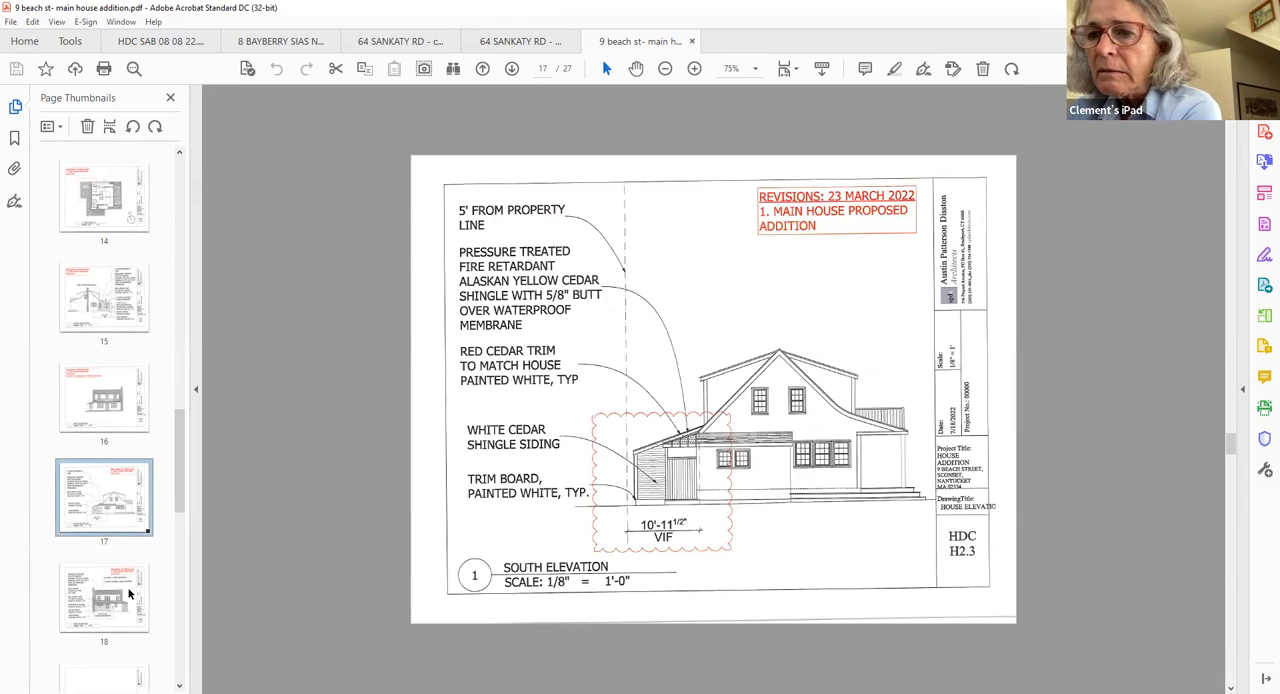
{"action": "left_click", "coordinate": [104, 596]}
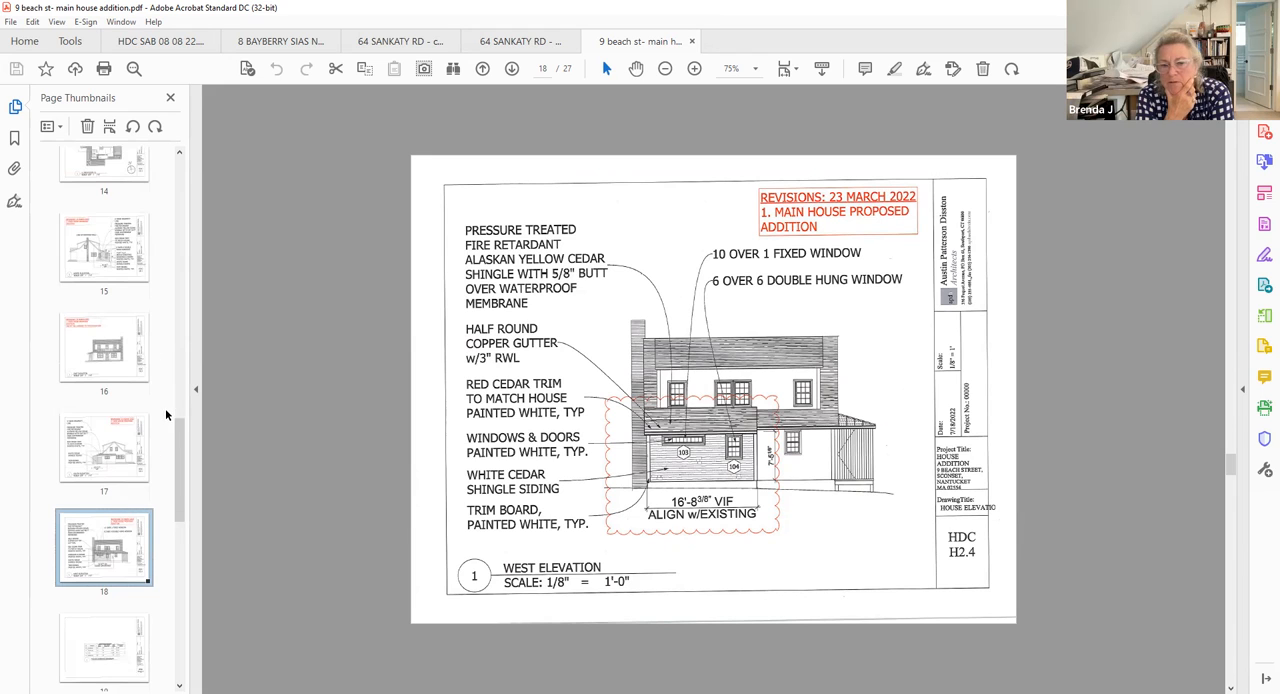
{"action": "scroll", "scroll_direction": "down", "scroll_amount": 3}
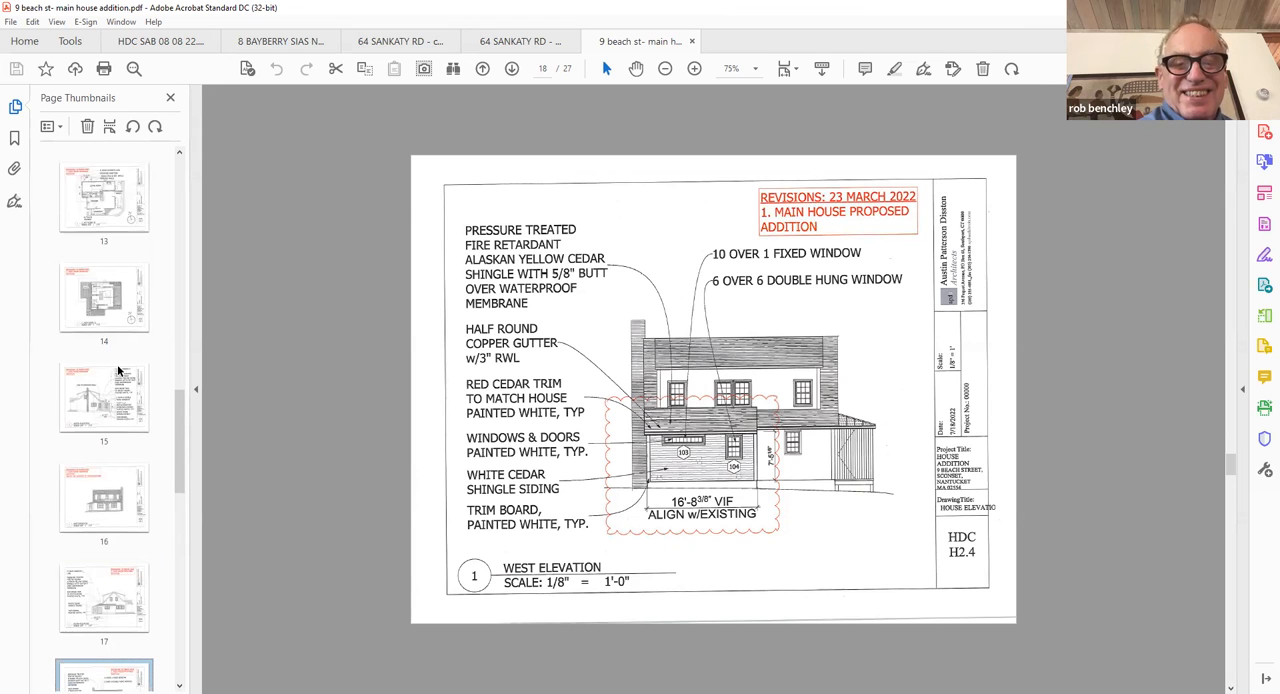
{"action": "scroll", "scroll_direction": "up", "scroll_amount": 3}
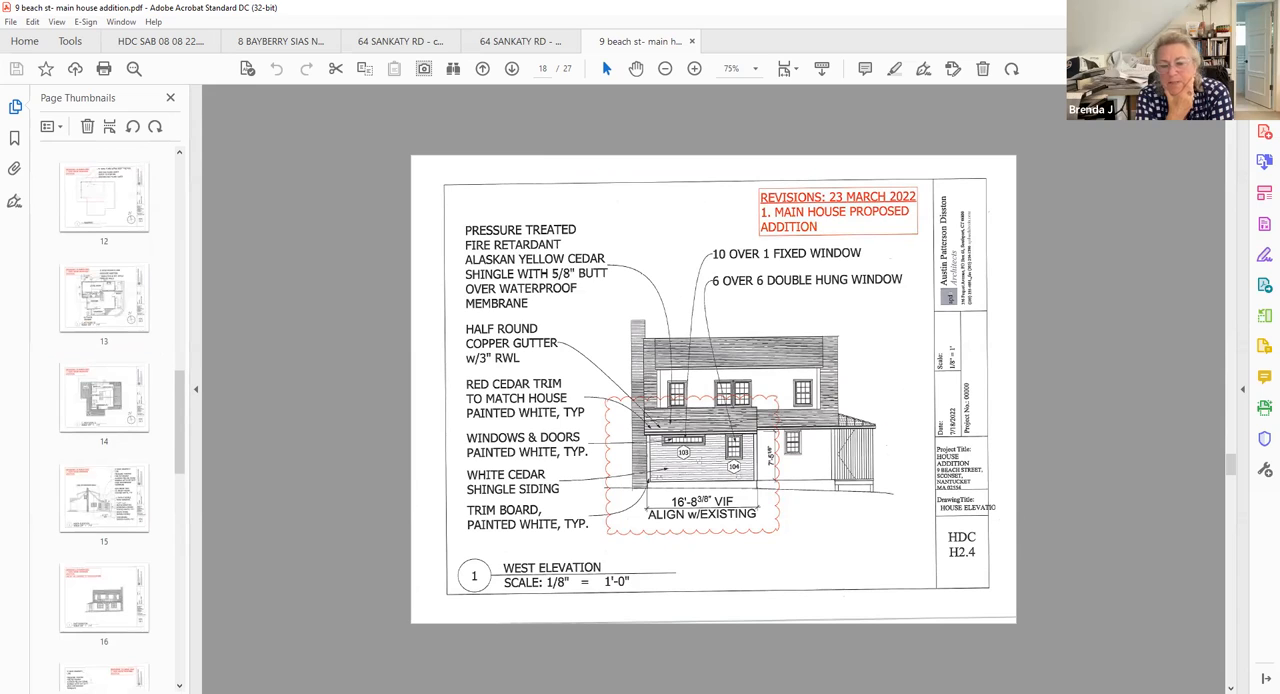
{"action": "mouse_move", "coordinate": [140, 344]}
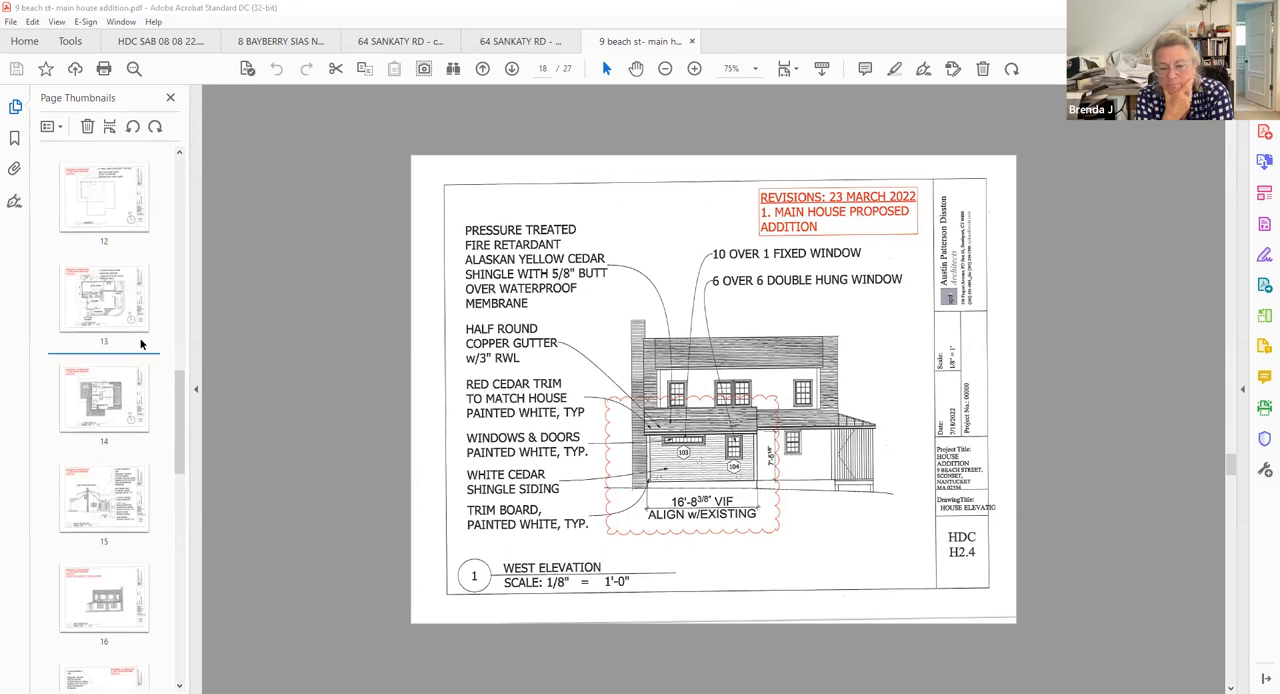
{"action": "mouse_move", "coordinate": [46, 396]}
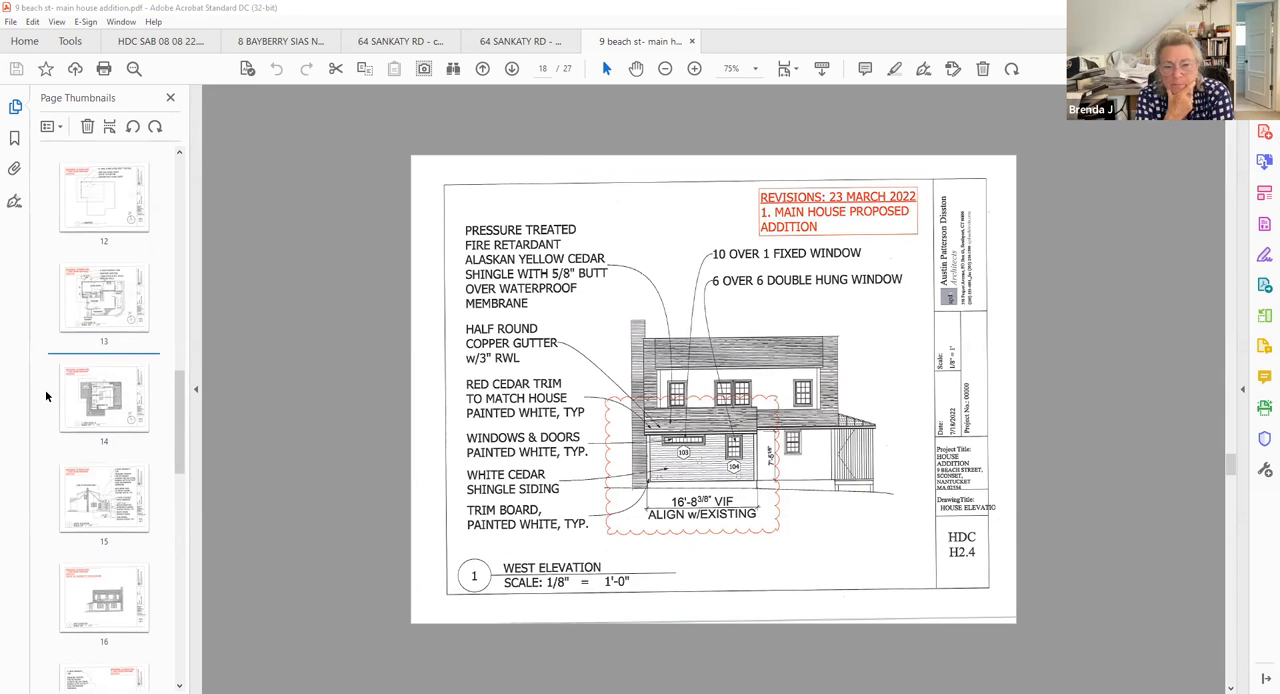
{"action": "mouse_move", "coordinate": [40, 320]}
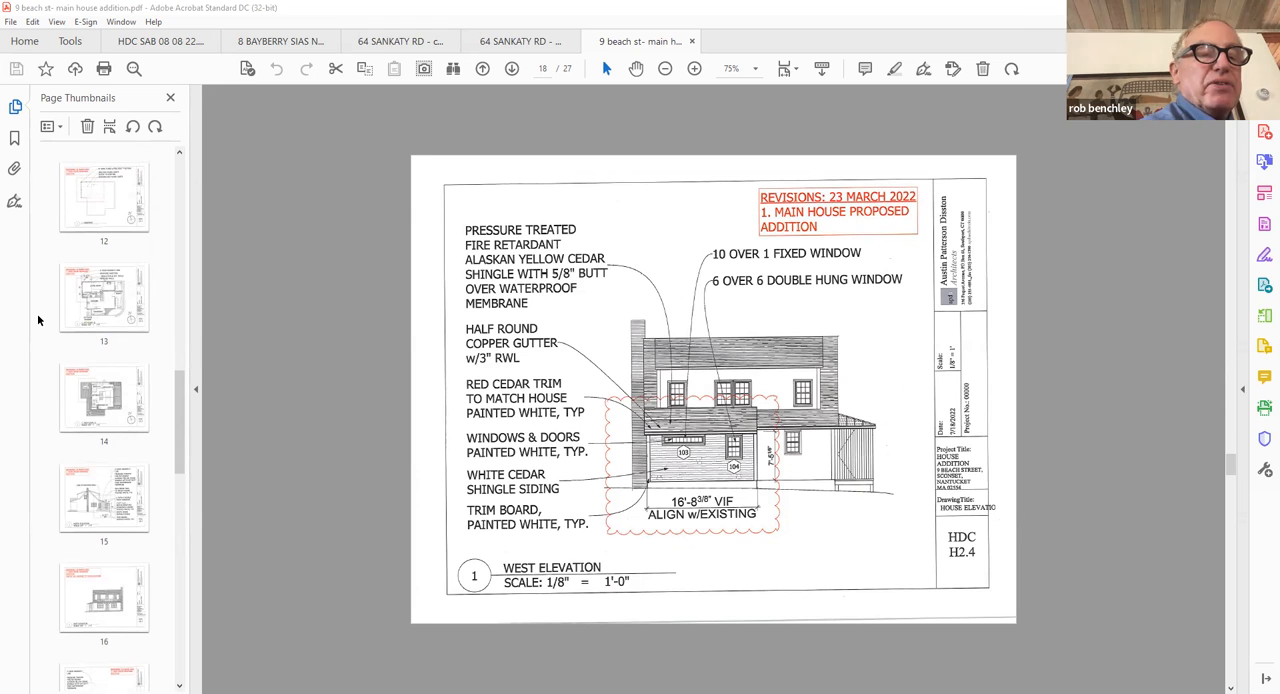
{"action": "mouse_move", "coordinate": [296, 424]}
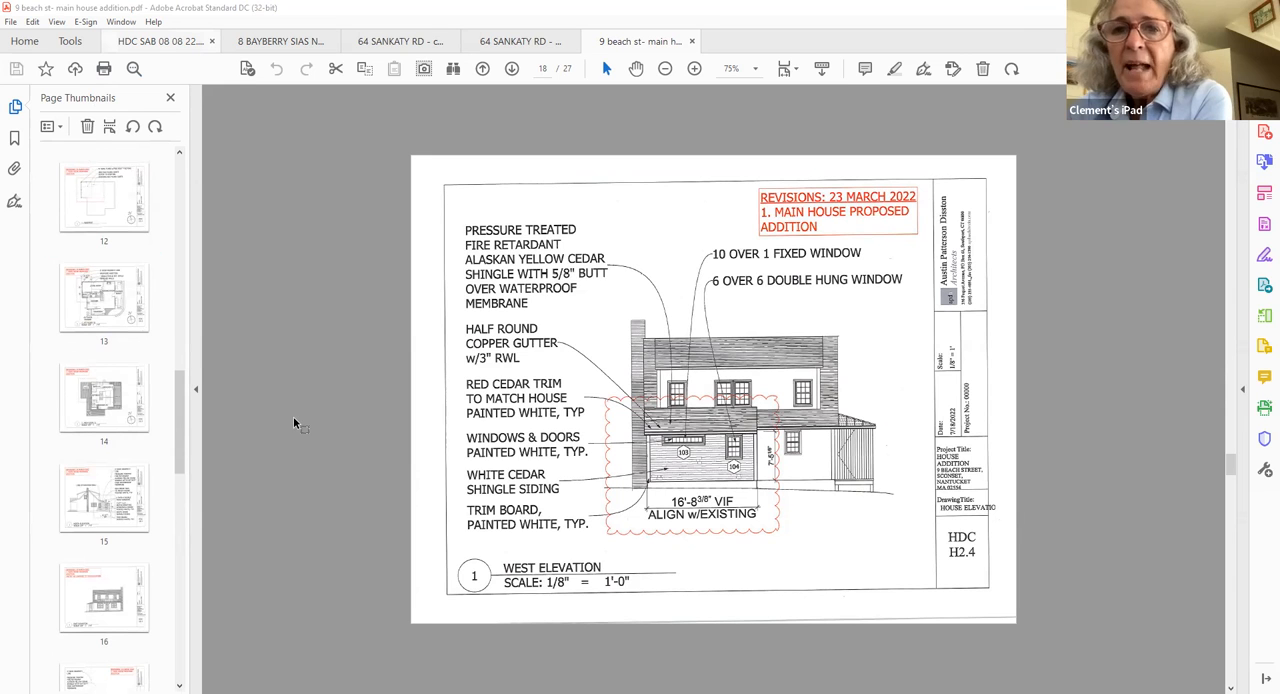
{"action": "left_click", "coordinate": [160, 40]}
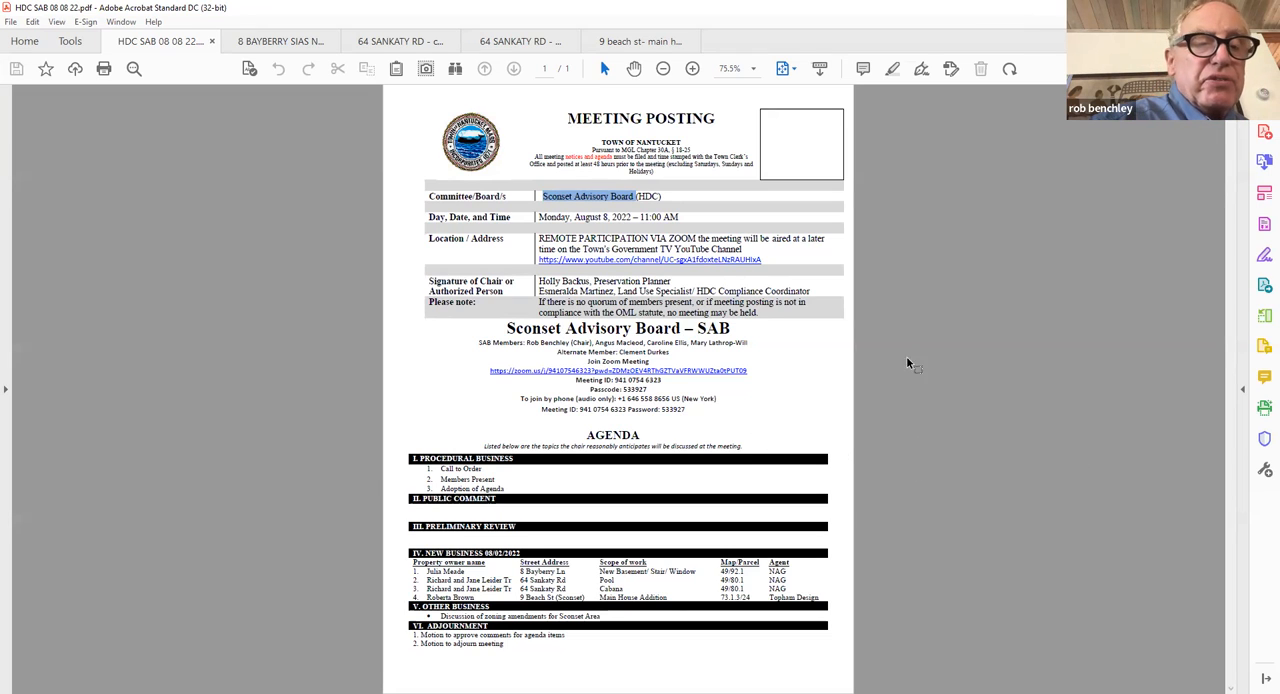
{"action": "mouse_move", "coordinate": [876, 380]}
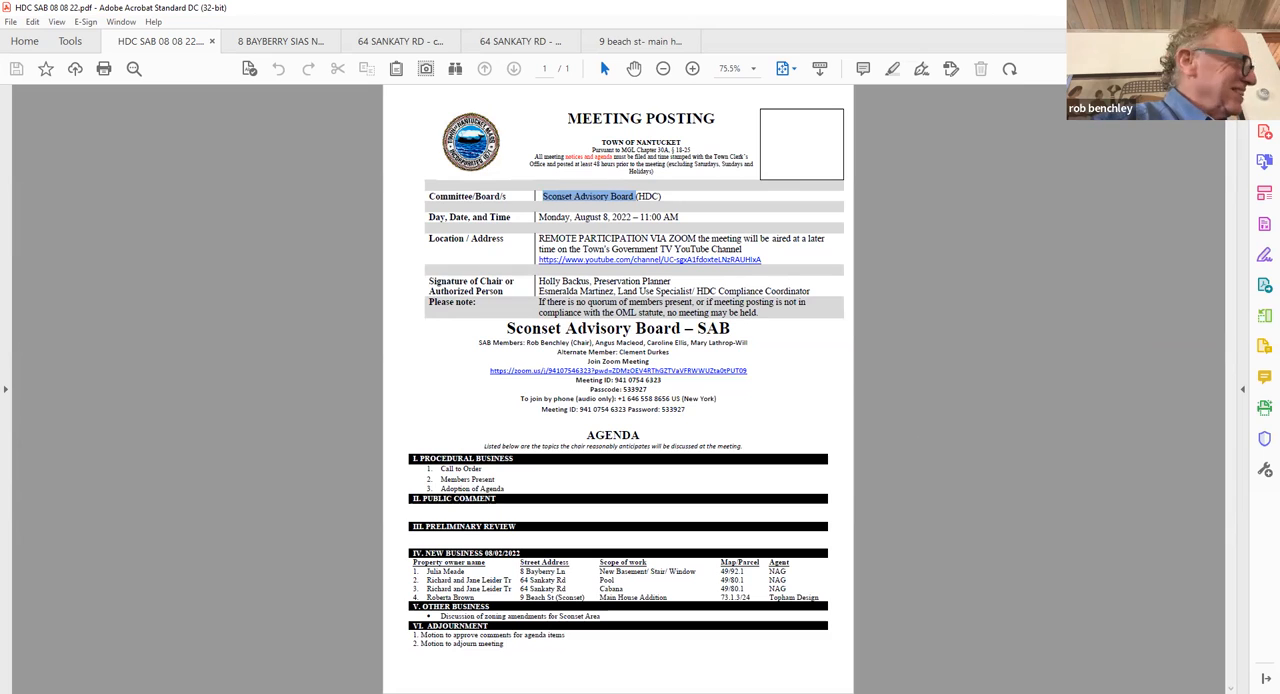
{"action": "mouse_move", "coordinate": [1208, 156]}
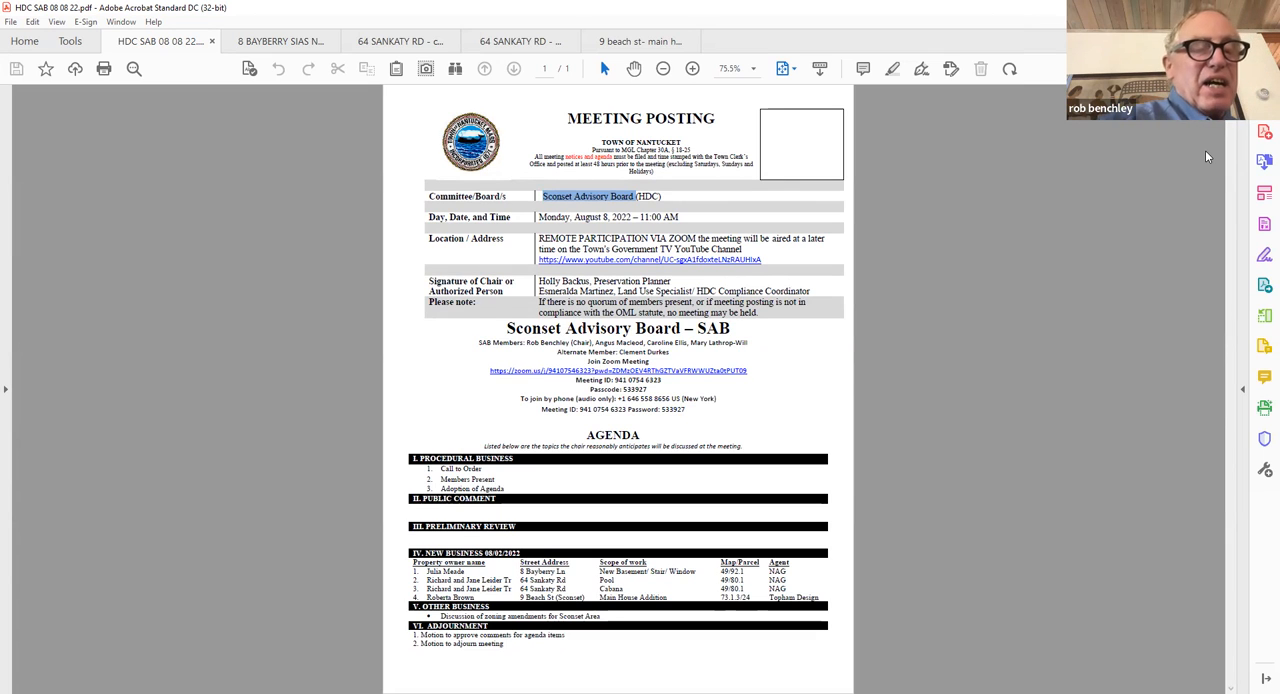
{"action": "mouse_move", "coordinate": [1164, 158]}
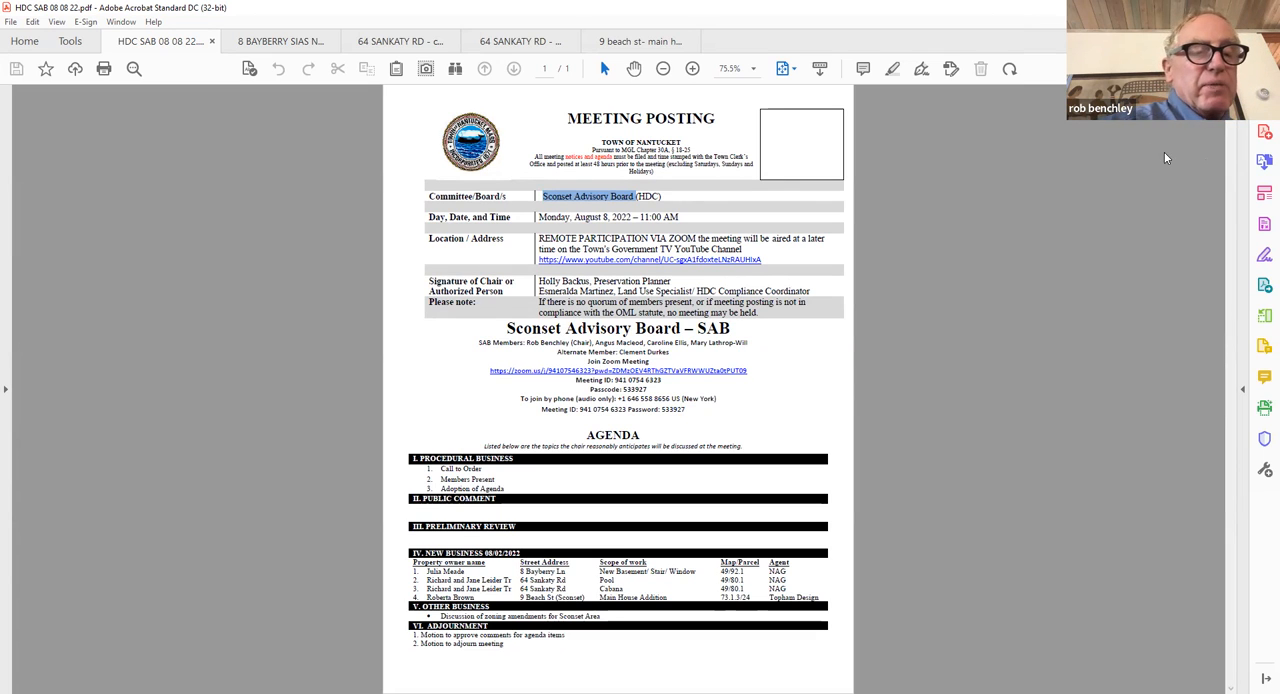
{"action": "mouse_move", "coordinate": [1030, 186]}
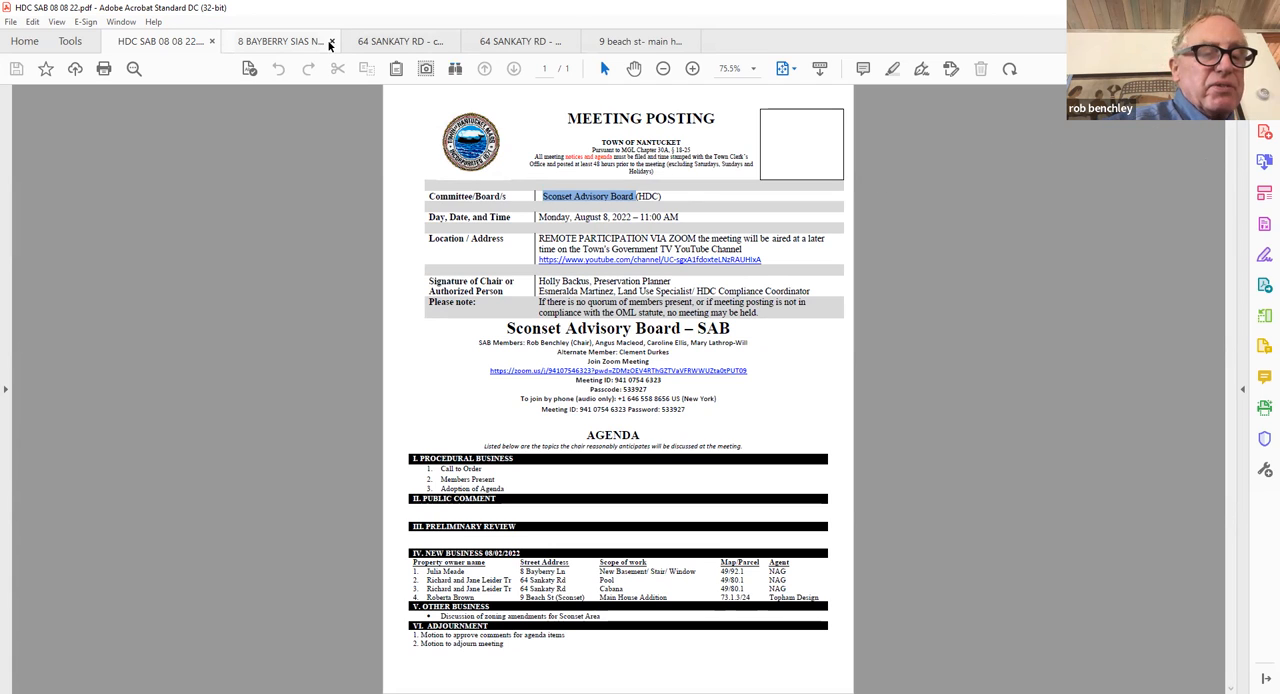
{"action": "mouse_move", "coordinate": [280, 40]}
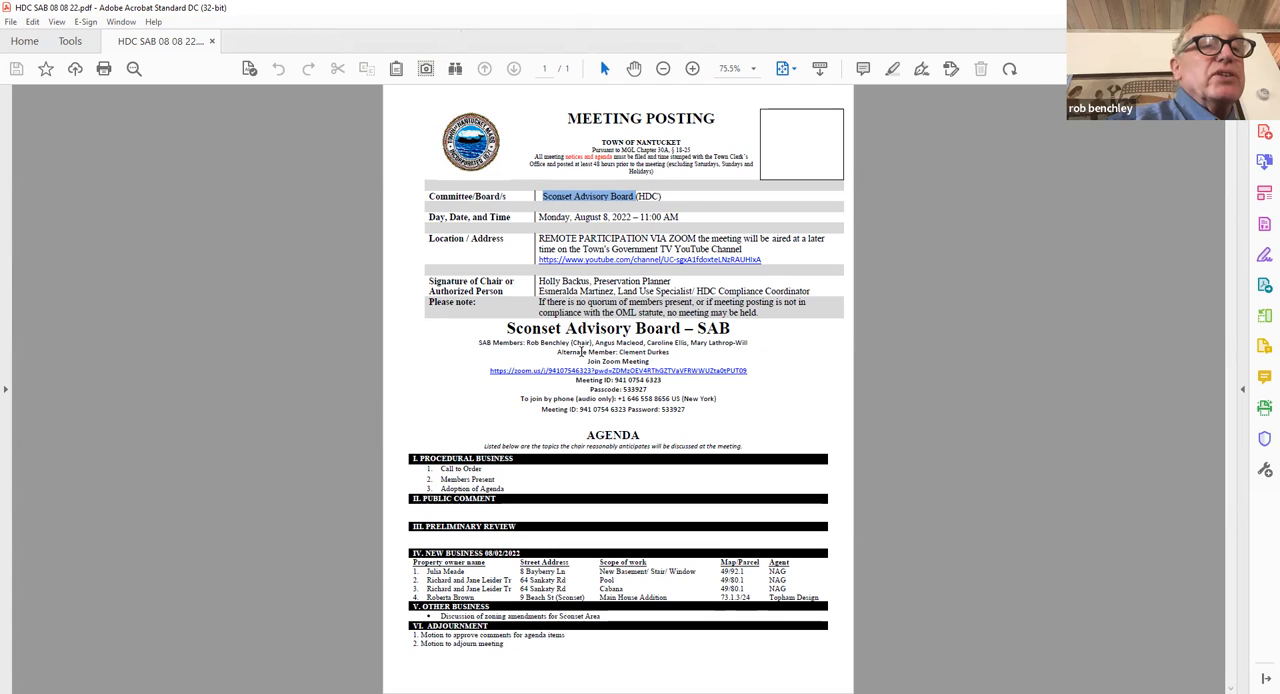
{"action": "mouse_move", "coordinate": [700, 96]}
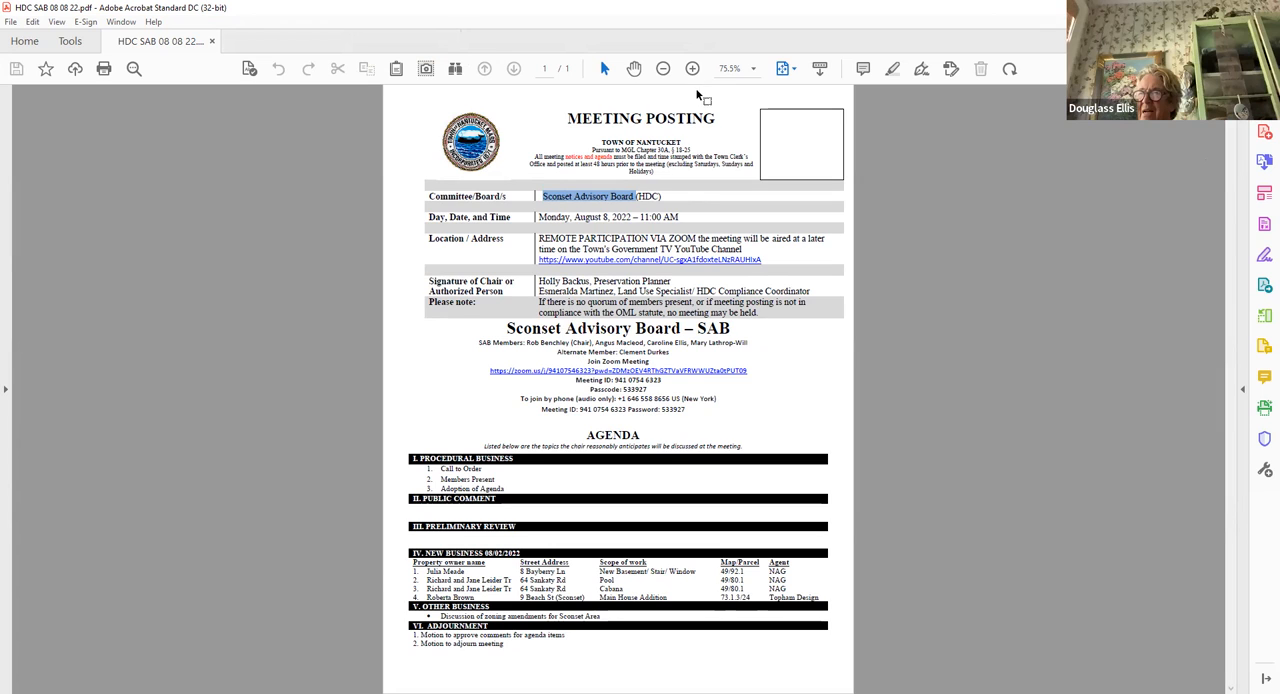
{"action": "mouse_move", "coordinate": [968, 184]}
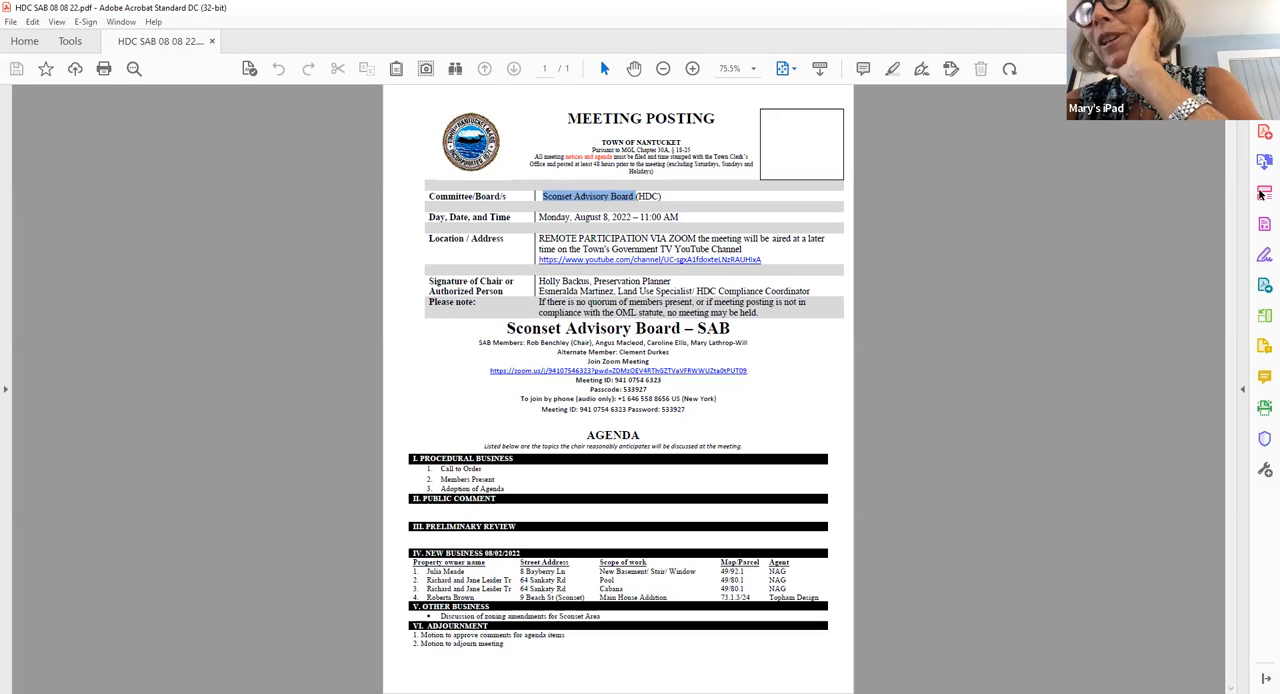
{"action": "mouse_move", "coordinate": [464, 380]}
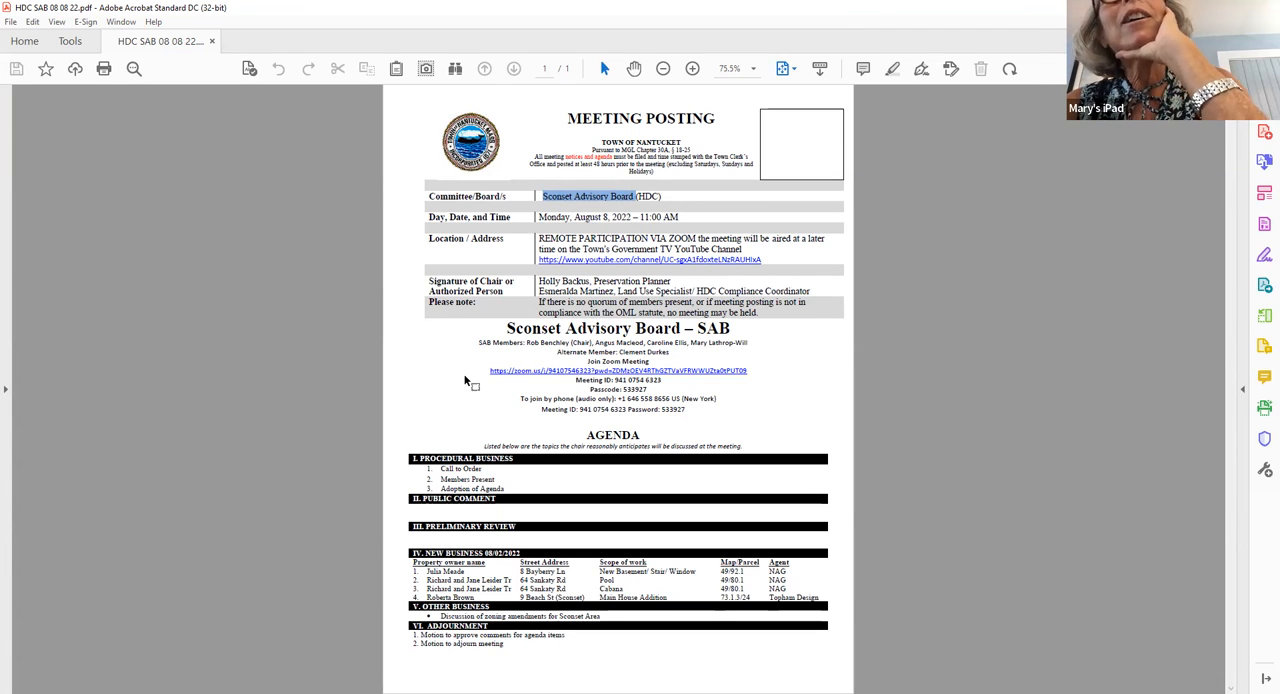